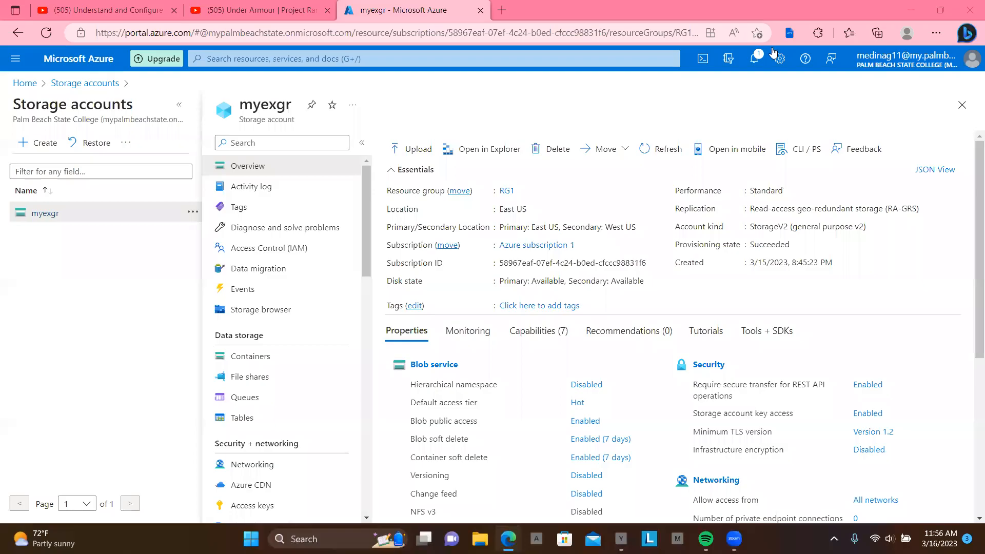
mouse_move(777, 59)
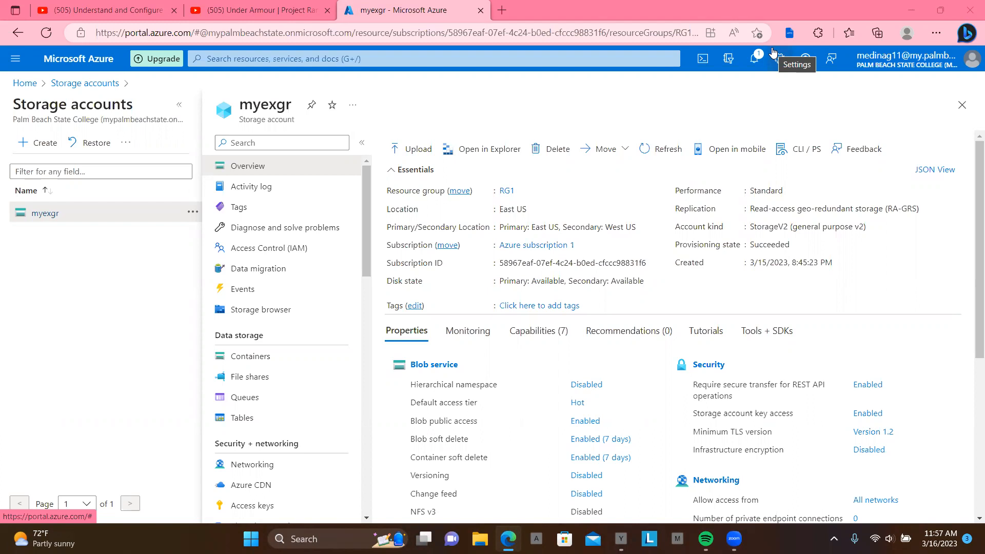
mouse_move(127, 158)
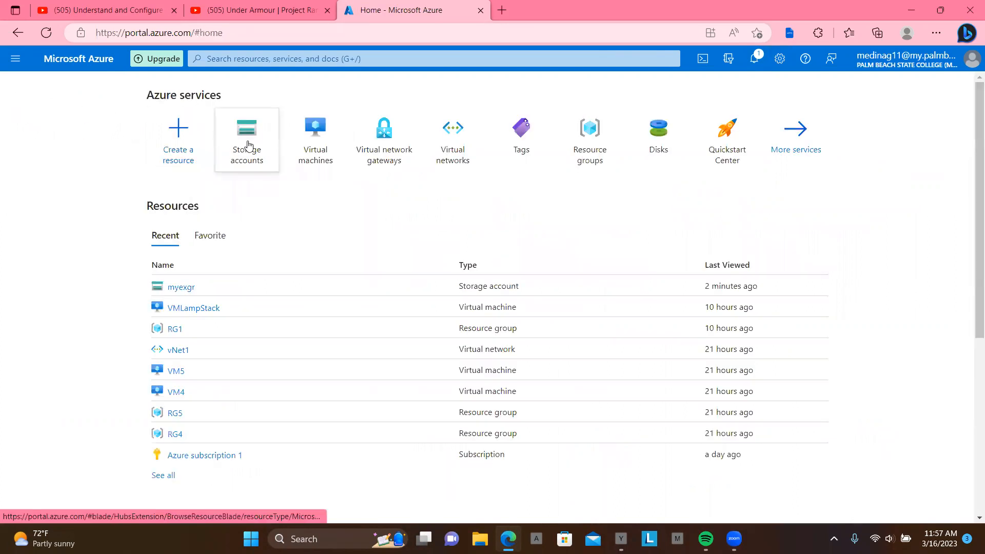
Step: Open the Containers list of the myexgr storage account
click(246, 139)
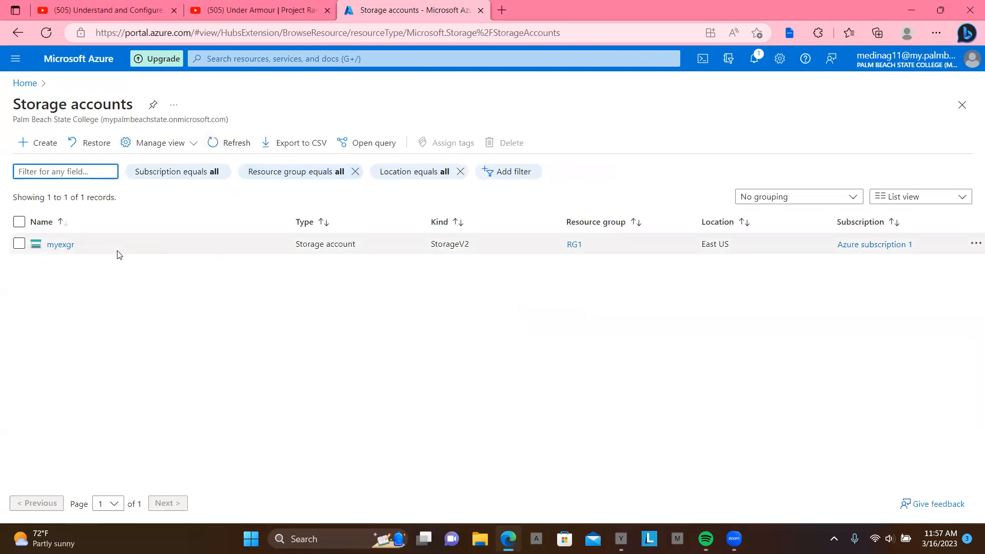
mouse_move(60, 244)
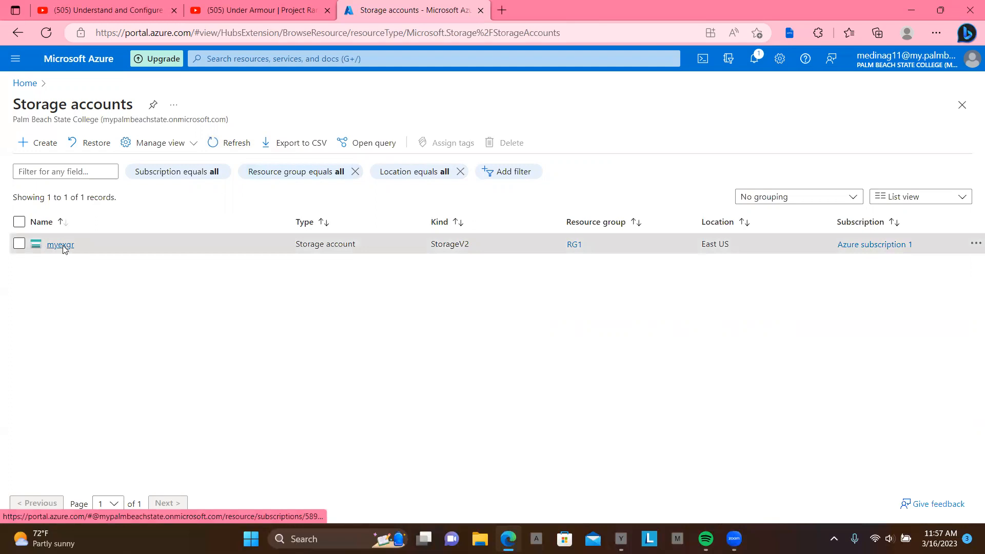
click(60, 245)
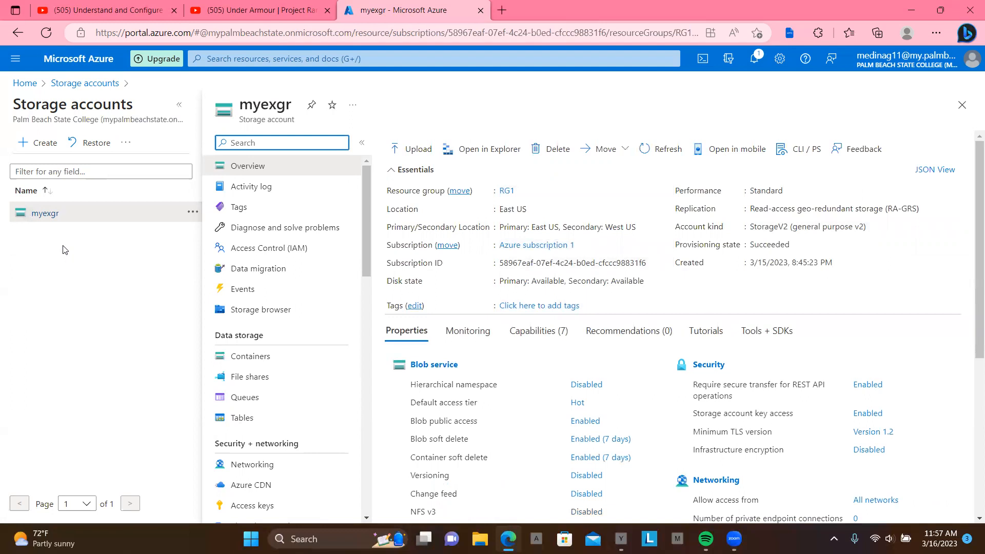
mouse_move(106, 323)
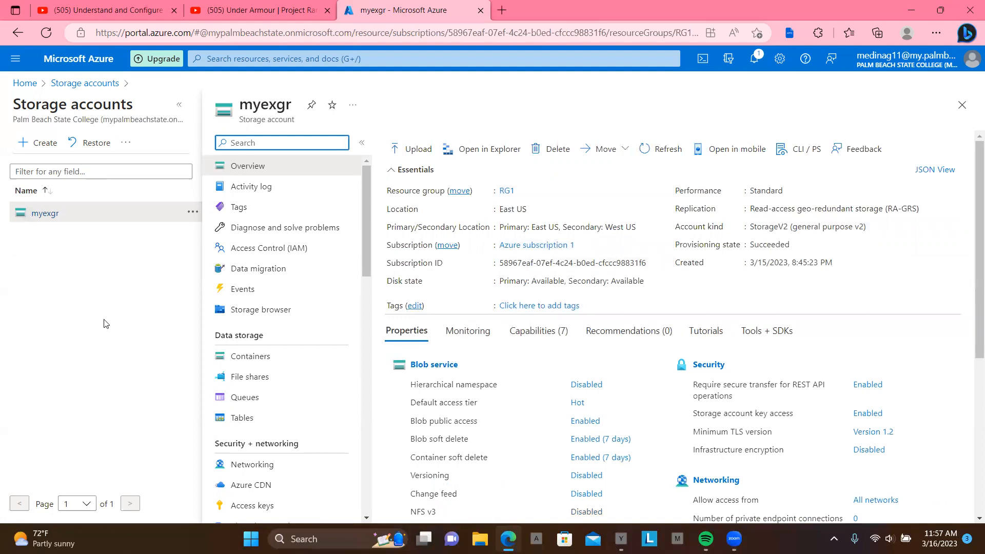
click(249, 356)
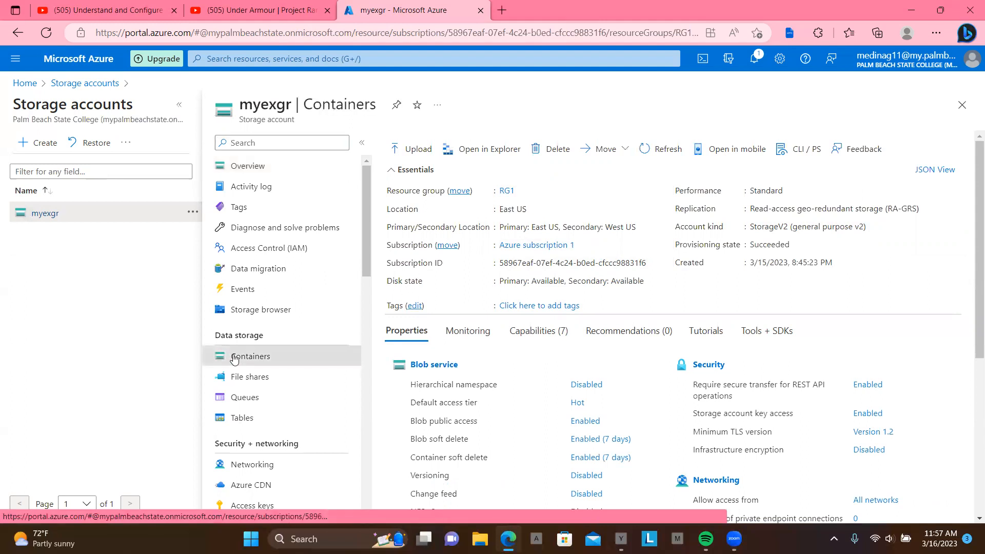
click(251, 356)
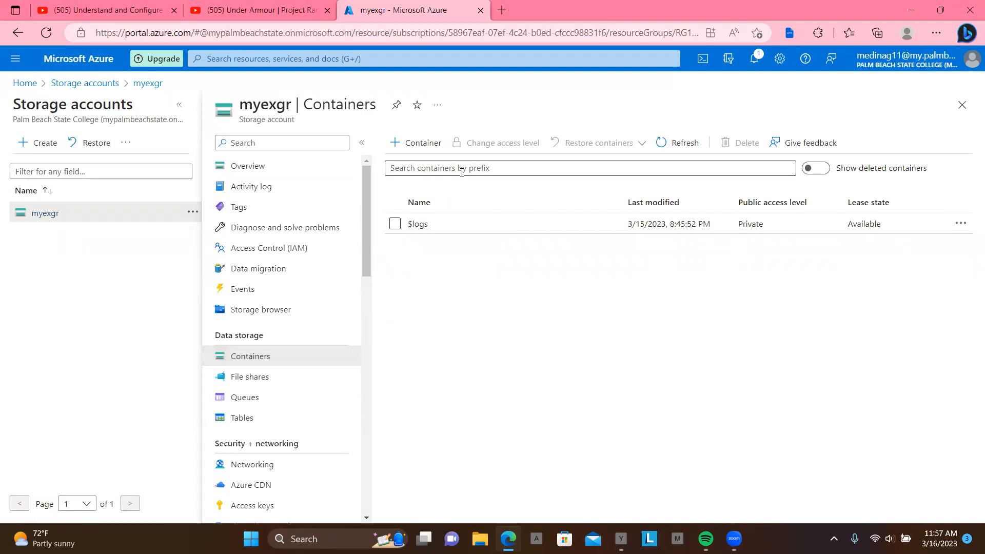
mouse_move(419, 145)
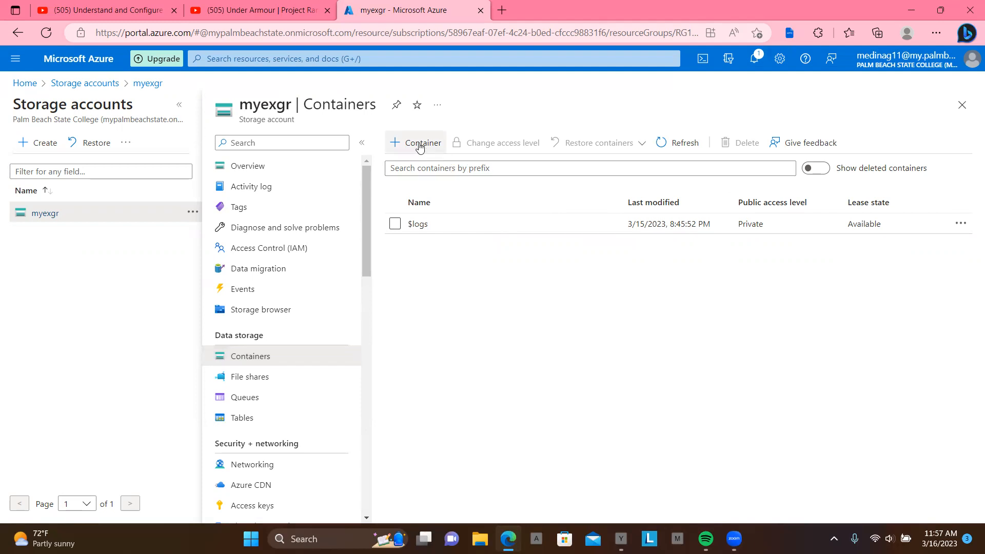
Step: Create a private container named 'vhd', correcting the uppercase name to lowercase
click(417, 142)
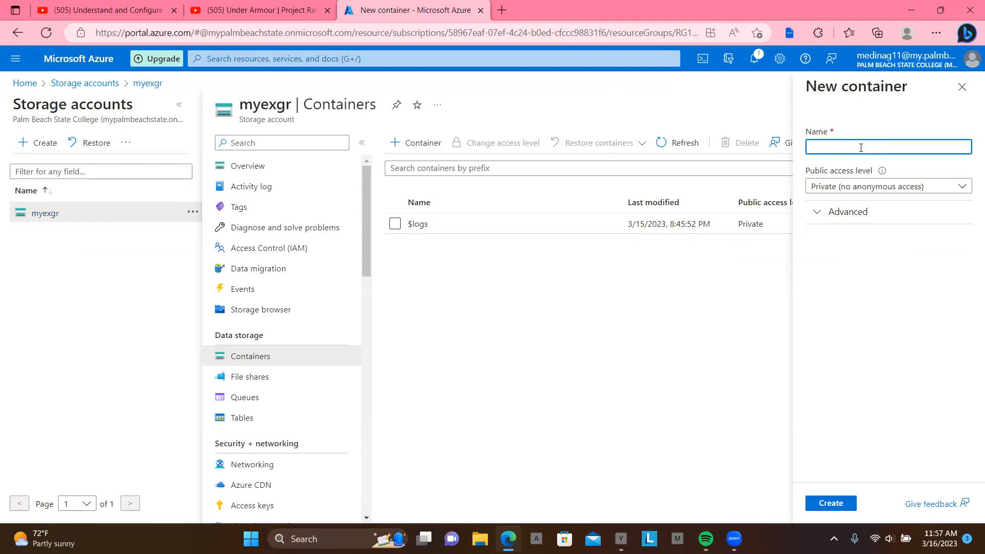
text(V)
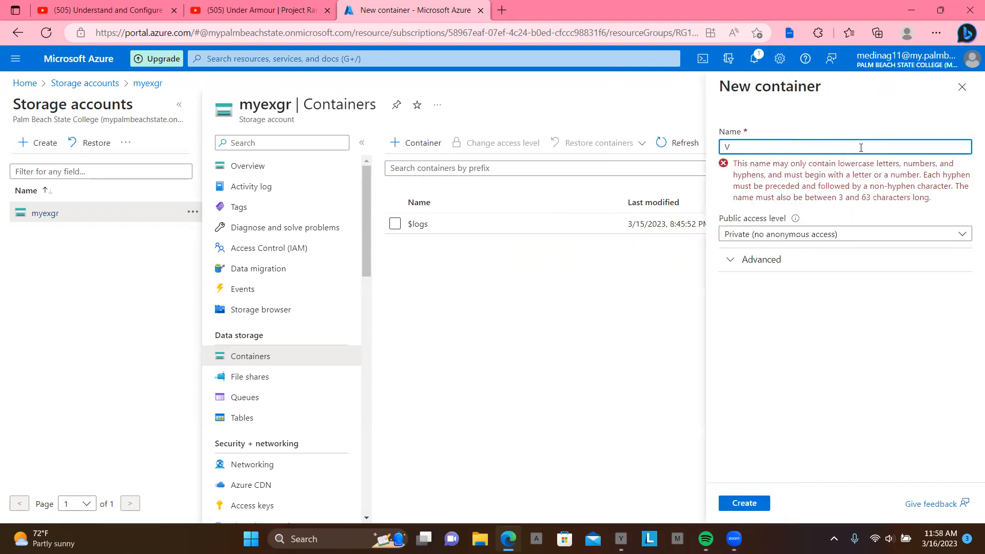
text(H)
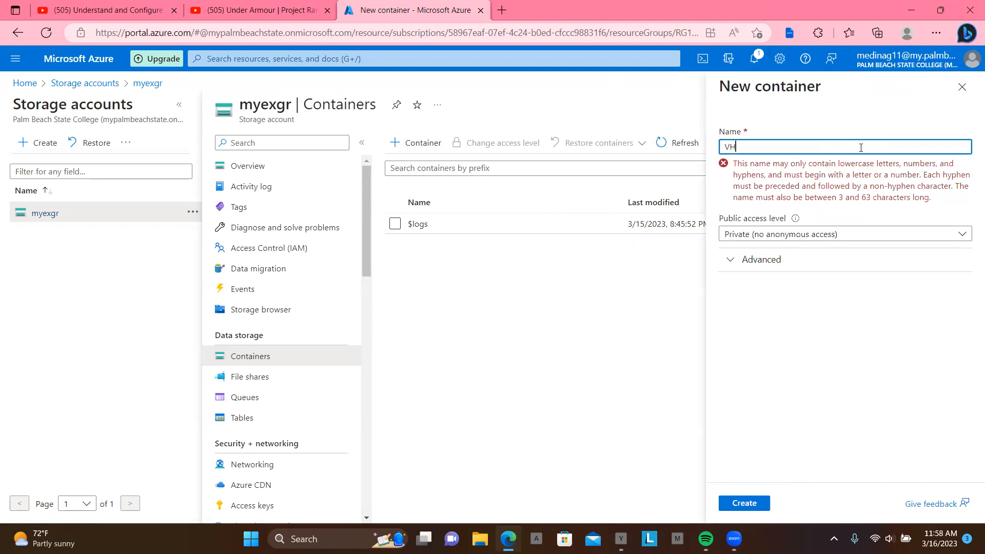
text(D)
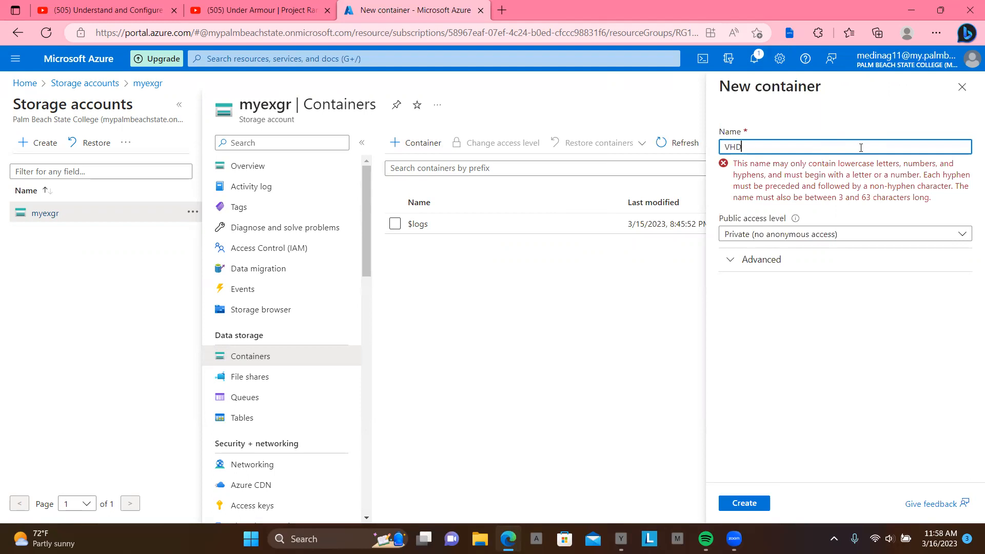
key(BackSpace)
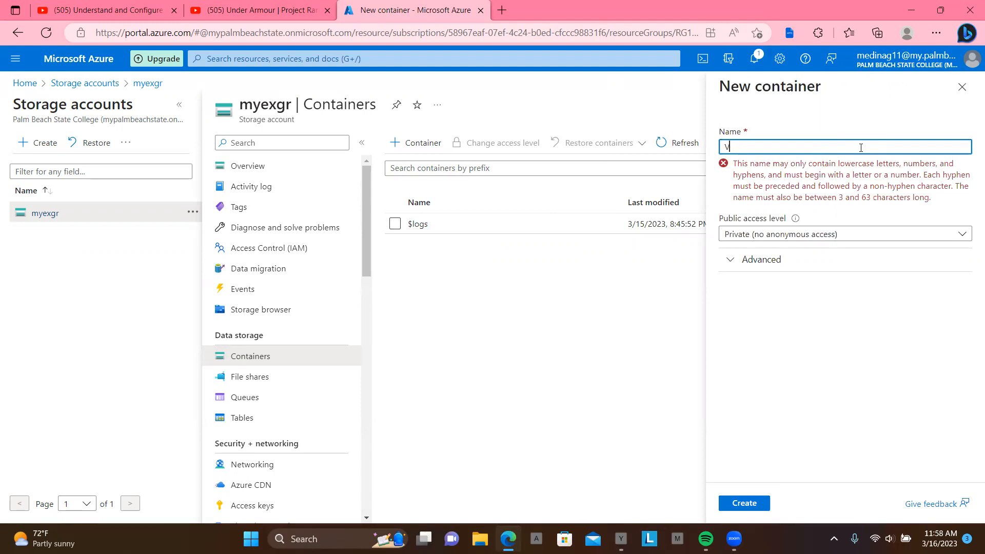
text(hd)
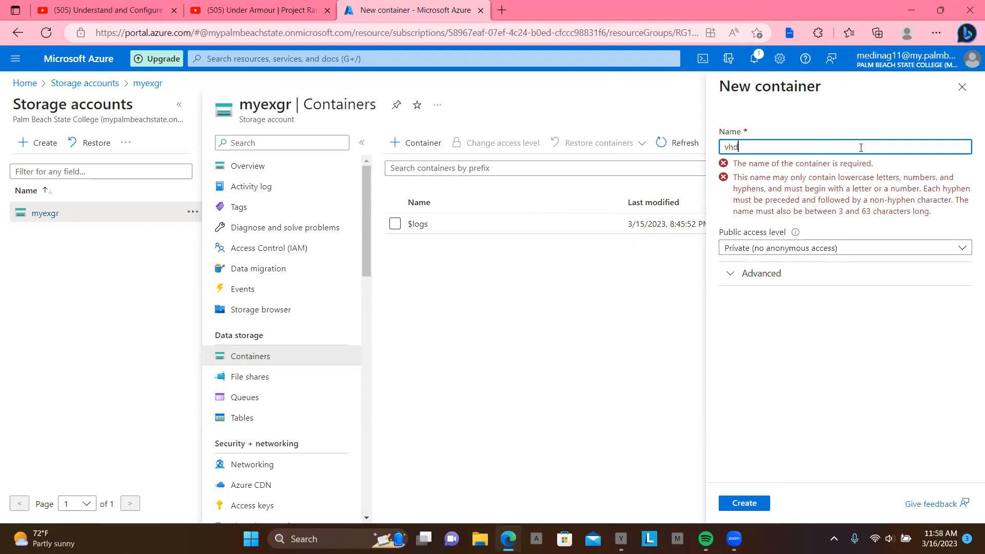
text(vhd)
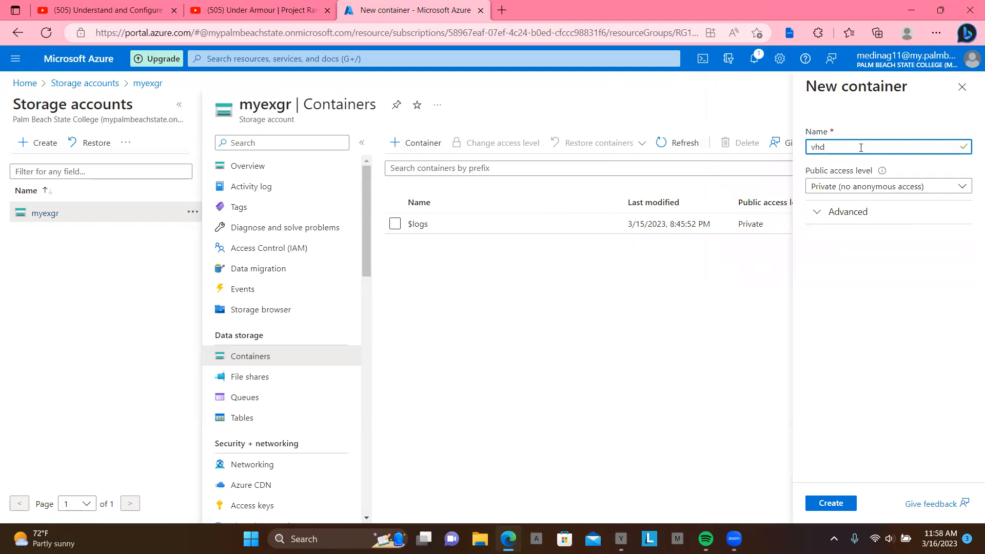
mouse_move(881, 260)
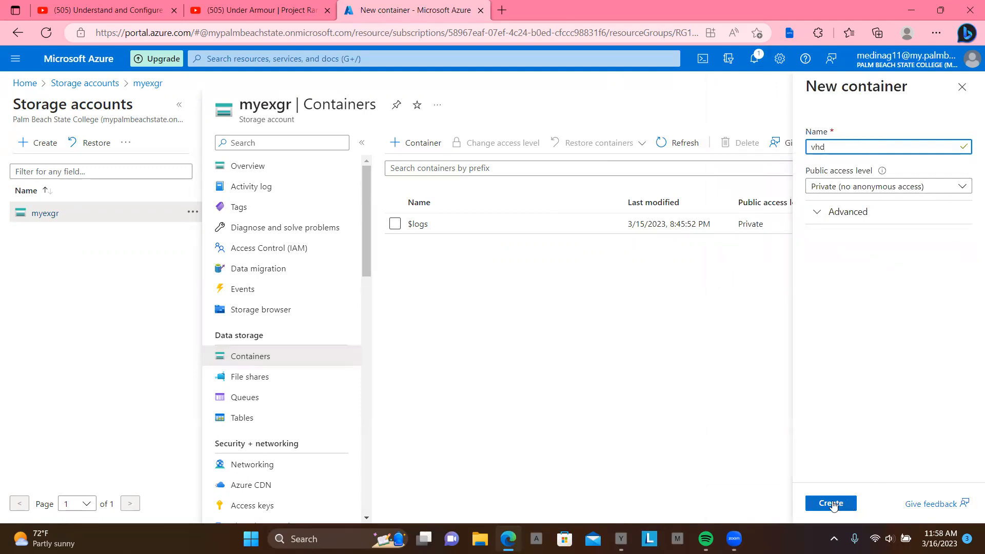
click(830, 503)
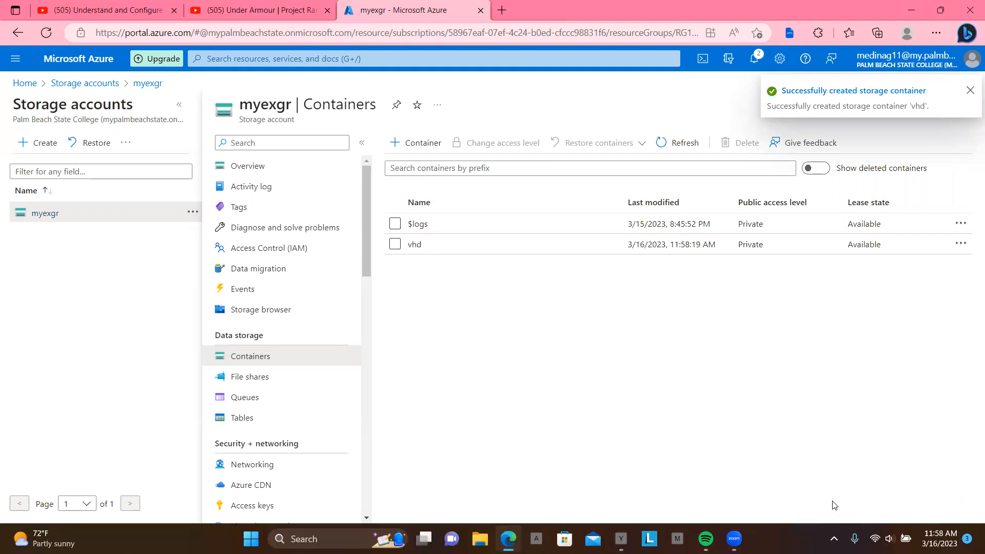
Step: Dismiss the creation notification and open the empty vhd container
click(970, 90)
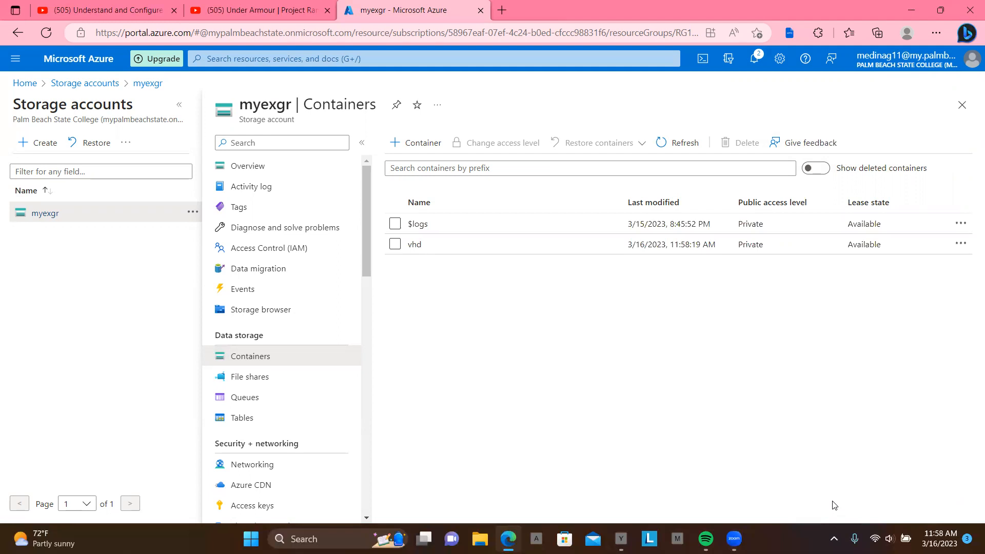
mouse_move(807, 433)
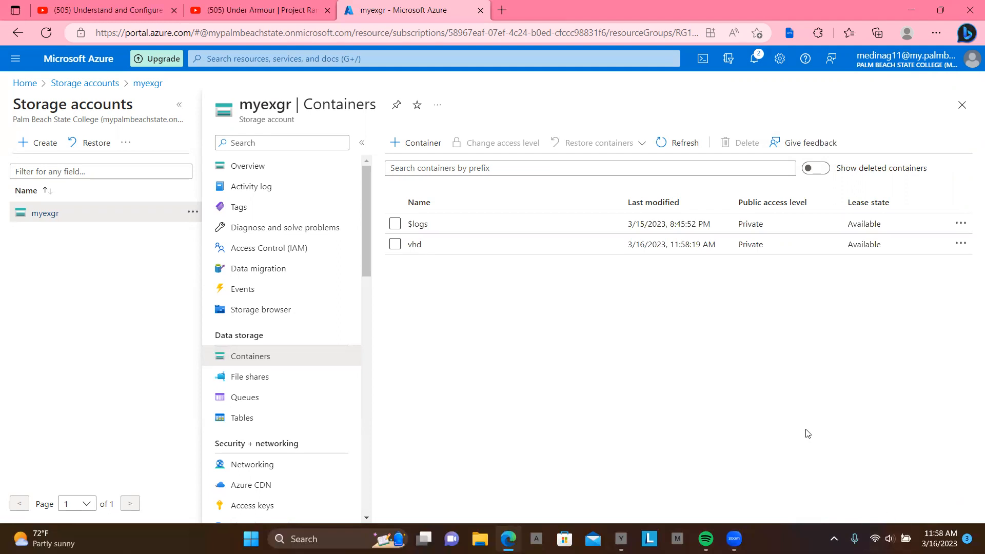
mouse_move(424, 258)
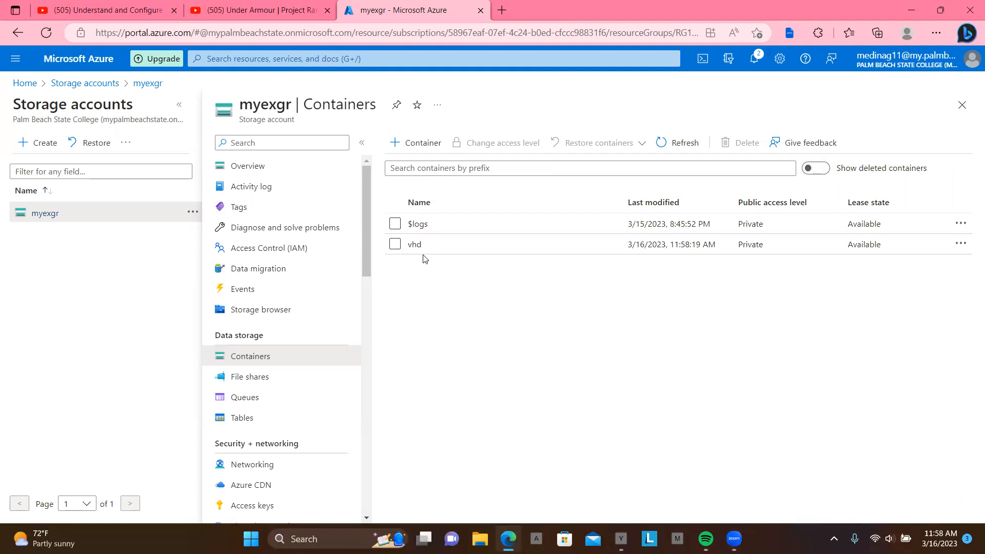
click(414, 244)
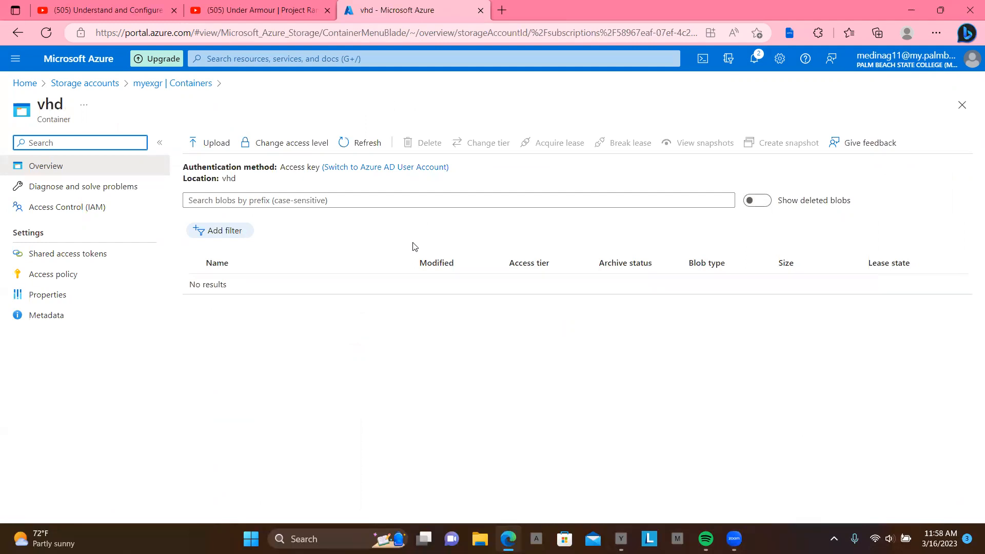
mouse_move(326, 174)
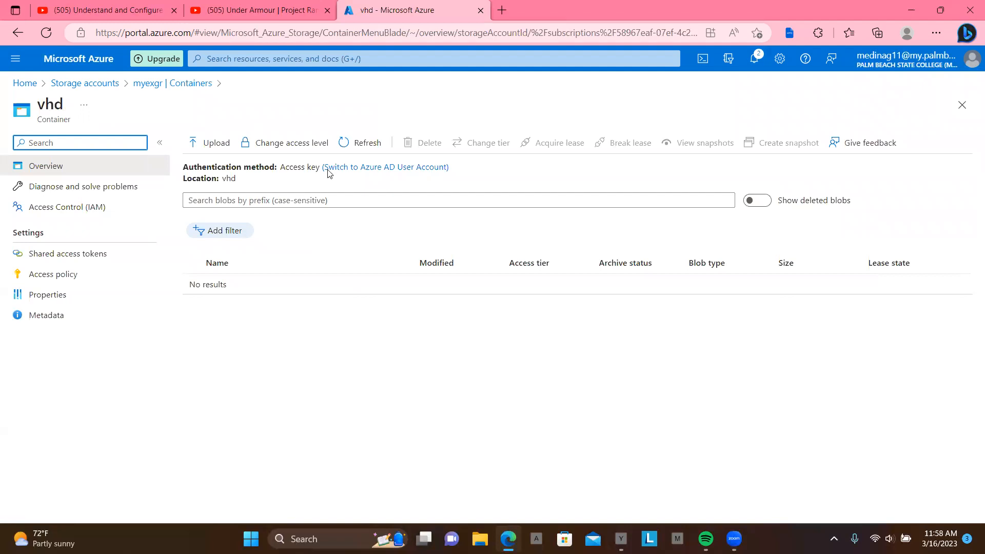
Step: Open the Upload blob pane for the vhd container
click(216, 142)
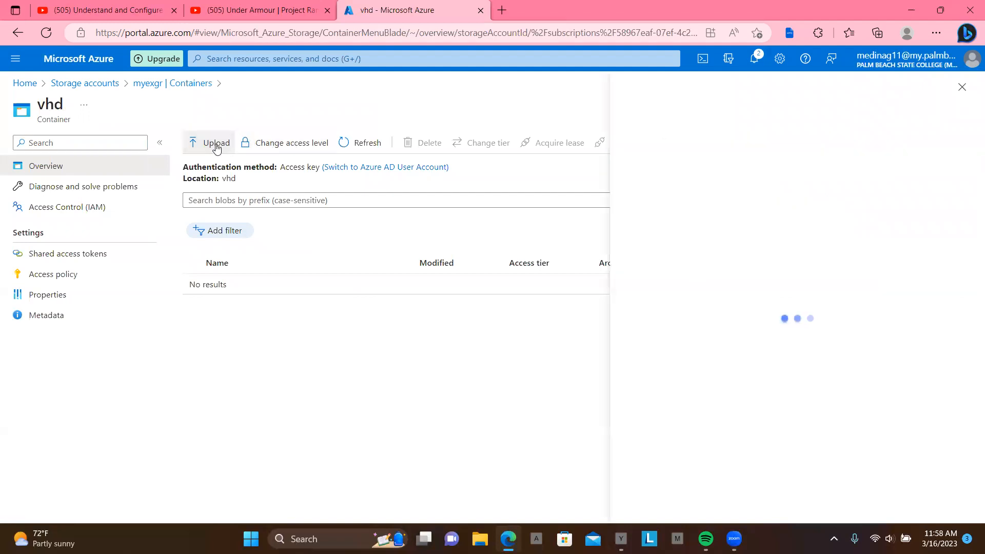
click(215, 143)
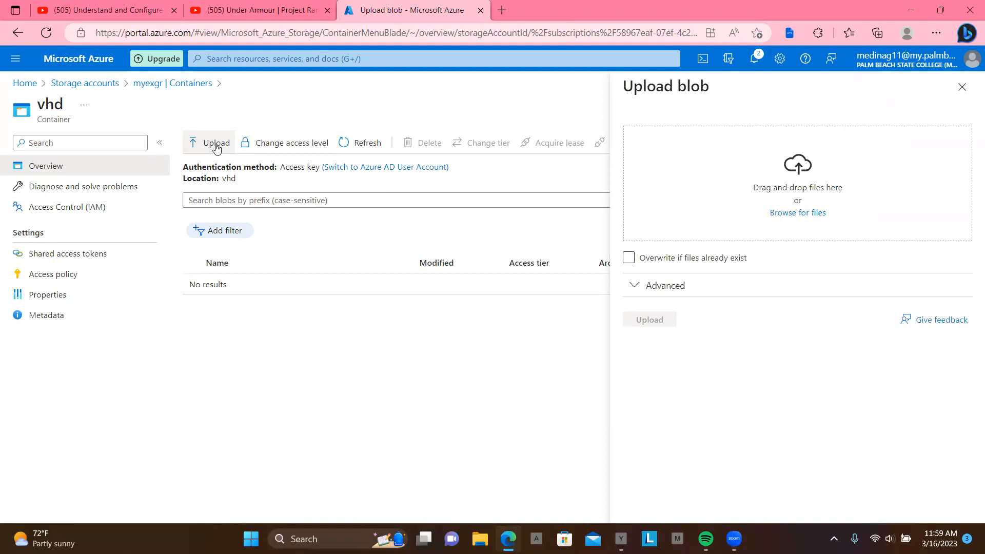
mouse_move(257, 161)
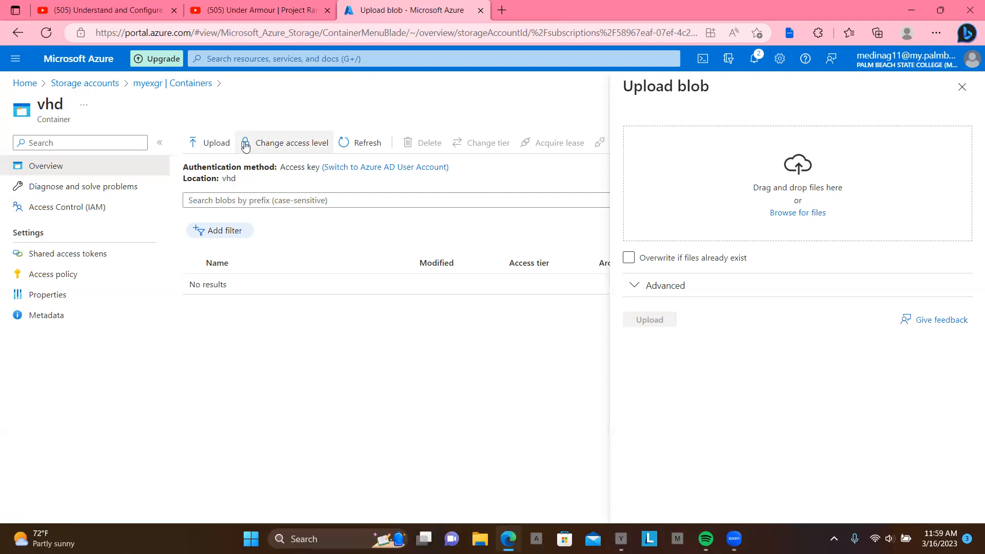
mouse_move(797, 212)
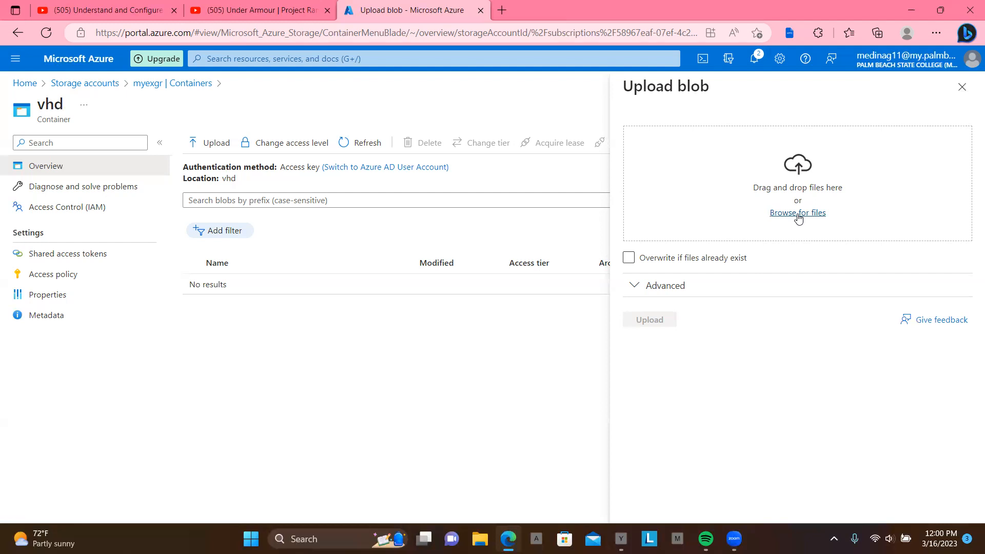
mouse_move(887, 174)
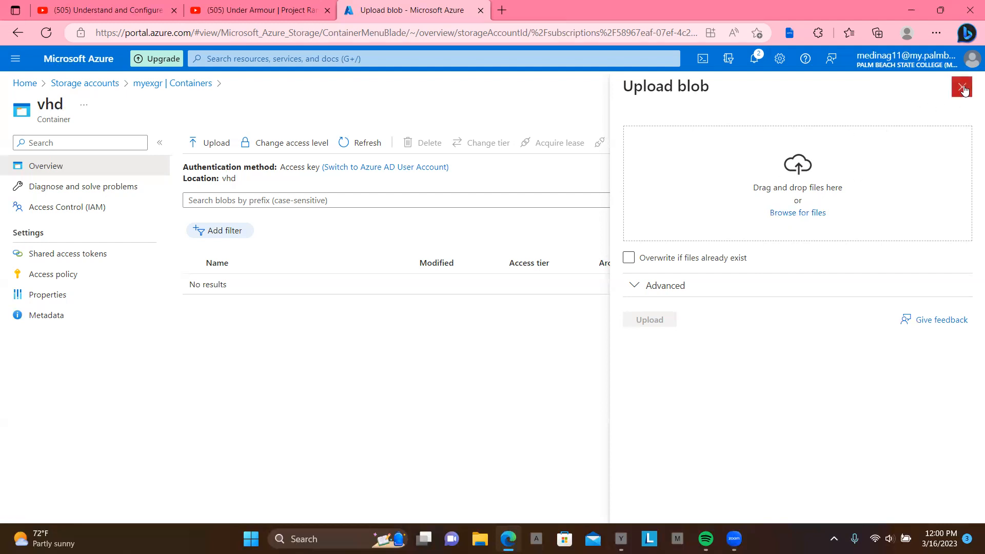
Step: Close the upload pane, search 'image', and open the Images service
click(961, 87)
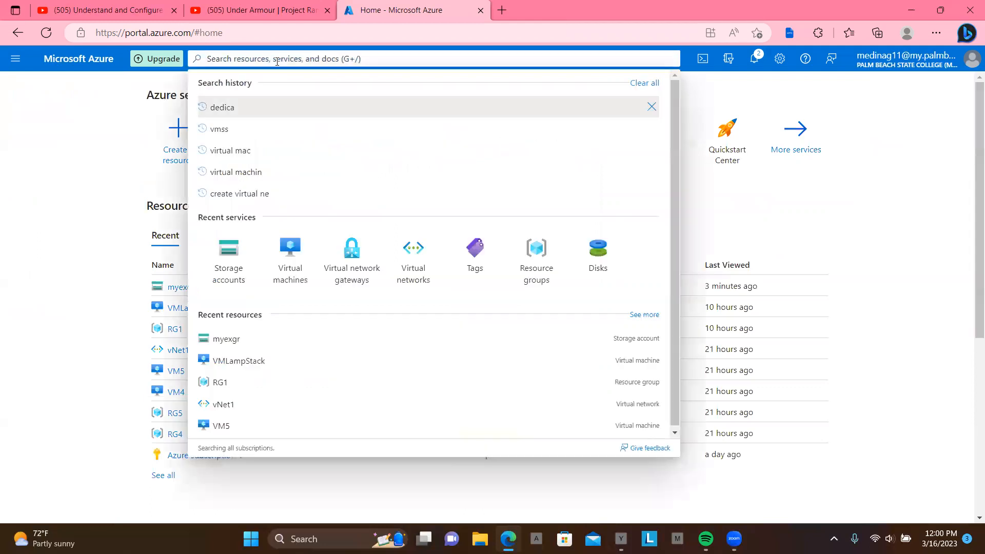
text(imag)
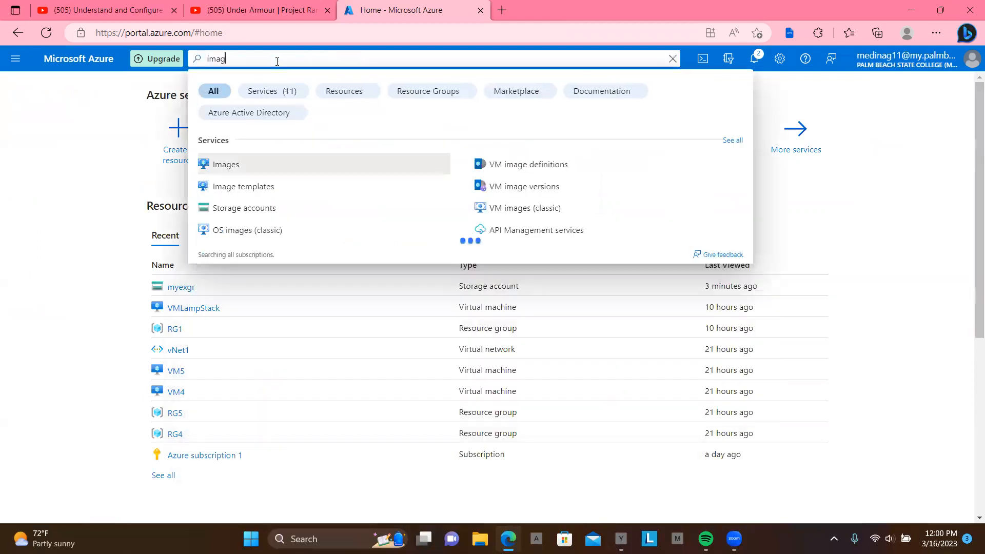
text(e)
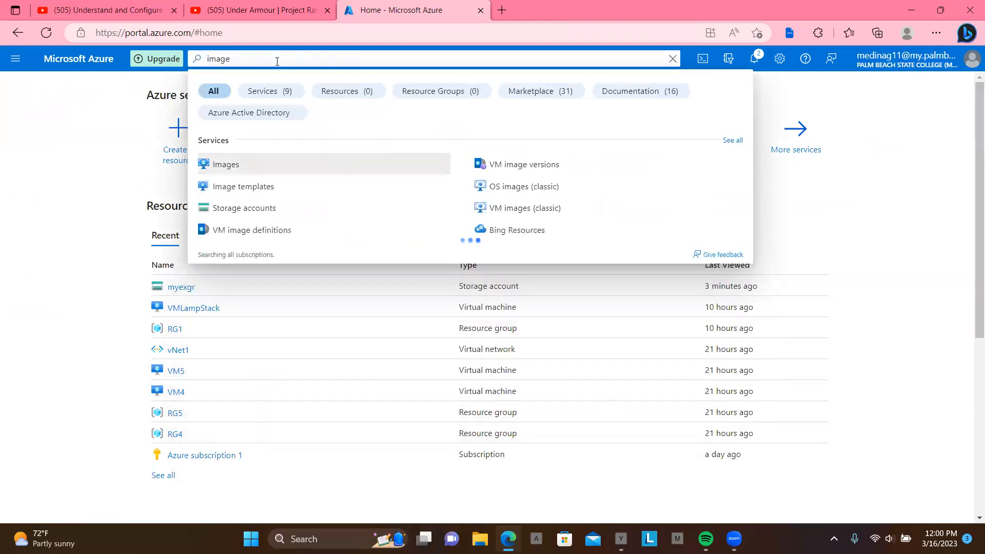
click(226, 164)
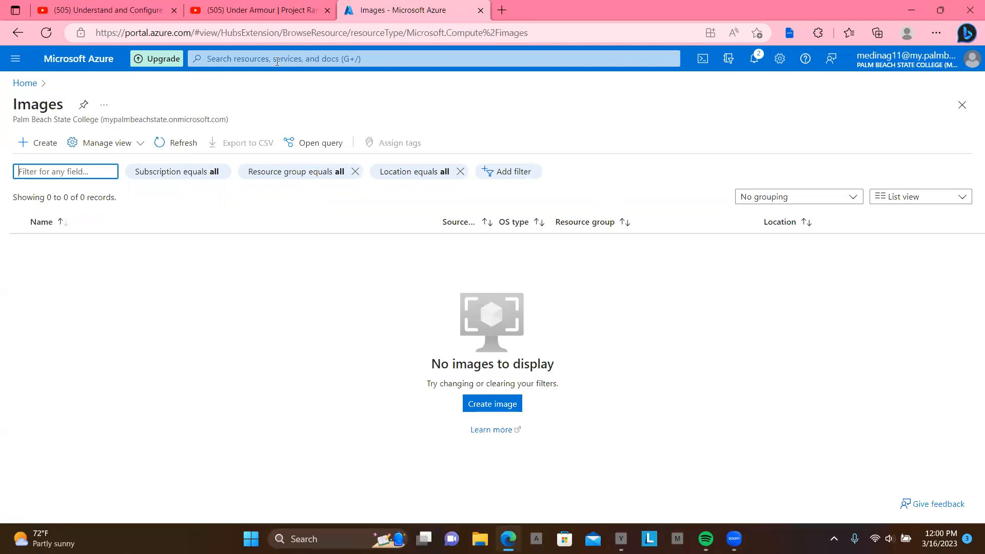
mouse_move(256, 220)
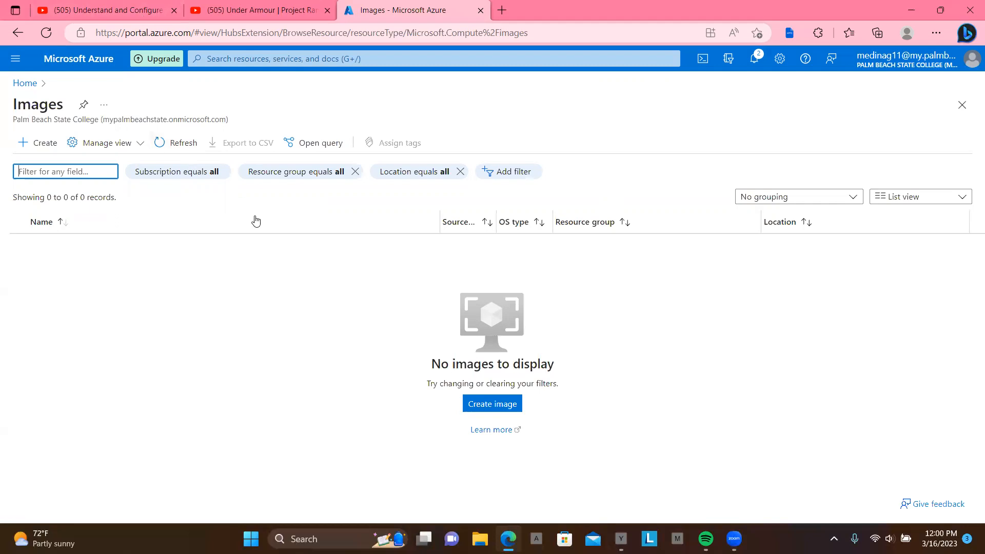
mouse_move(338, 235)
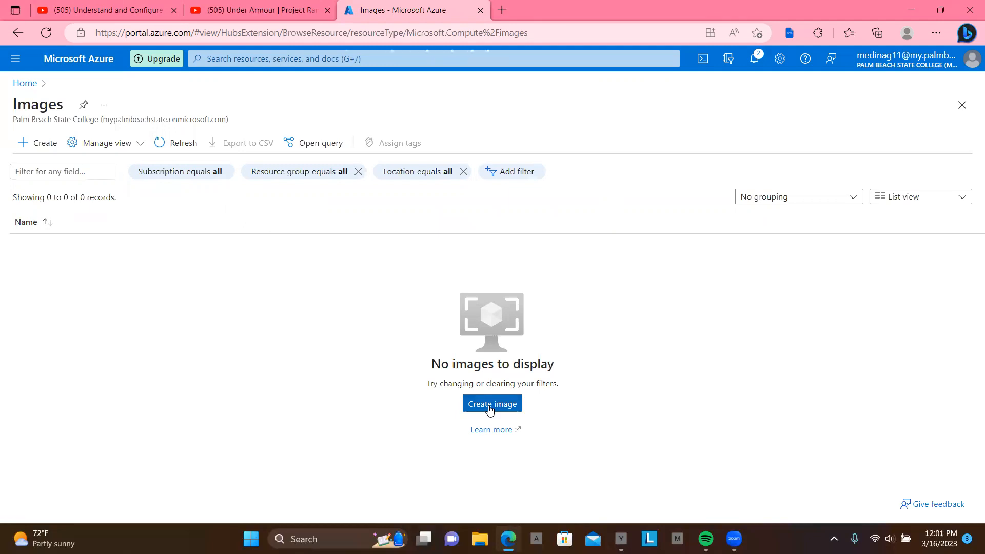
Step: Start a new managed image with zone resiliency off in resource group RG1
click(491, 403)
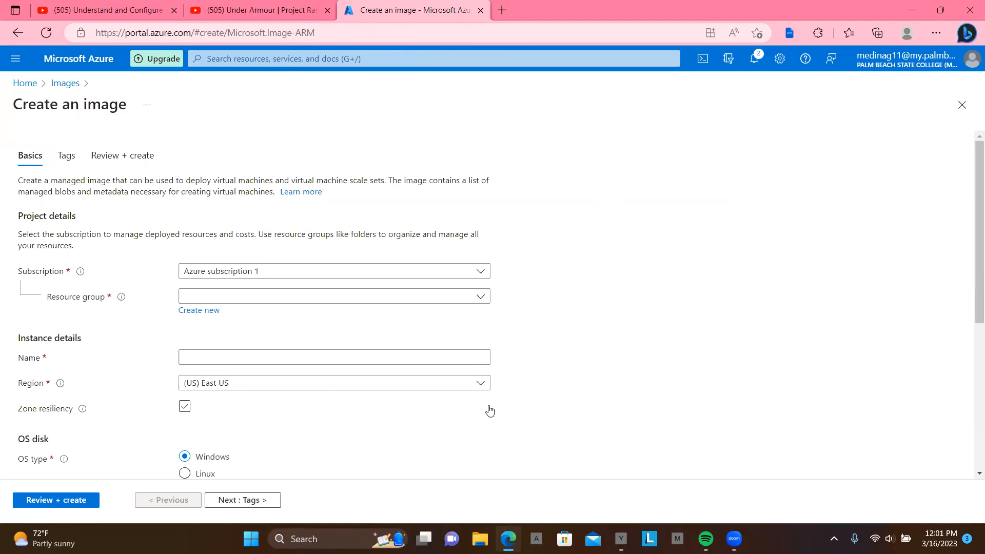
click(184, 406)
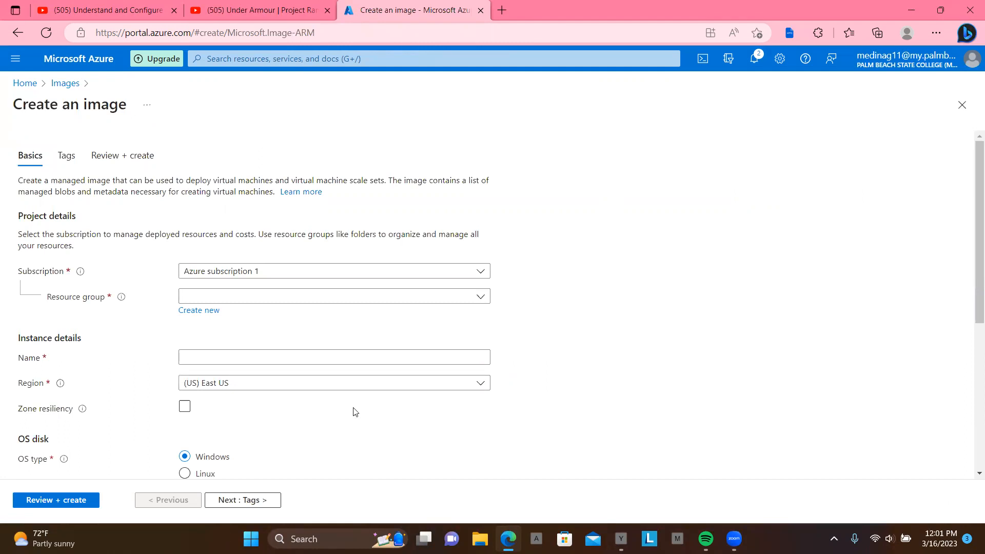
mouse_move(255, 330)
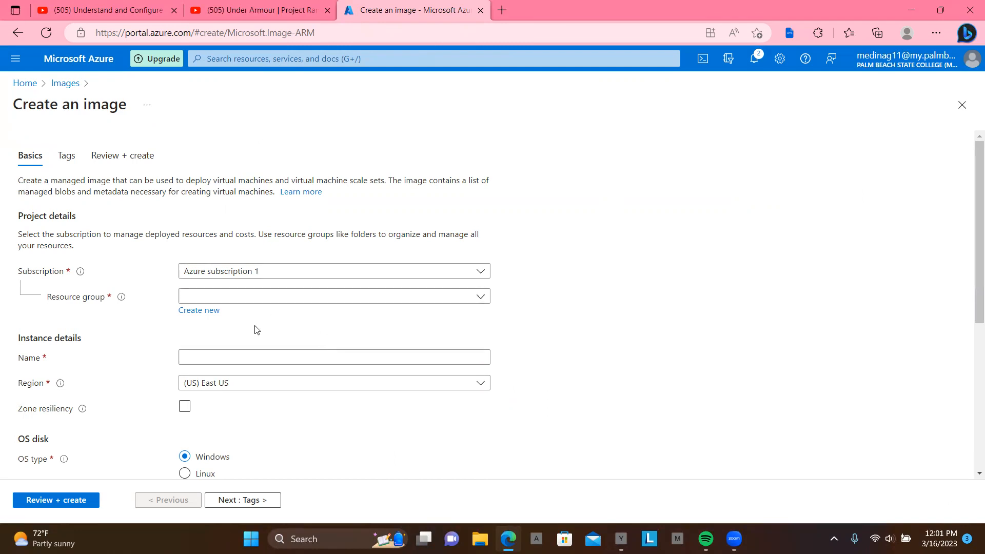
mouse_move(261, 296)
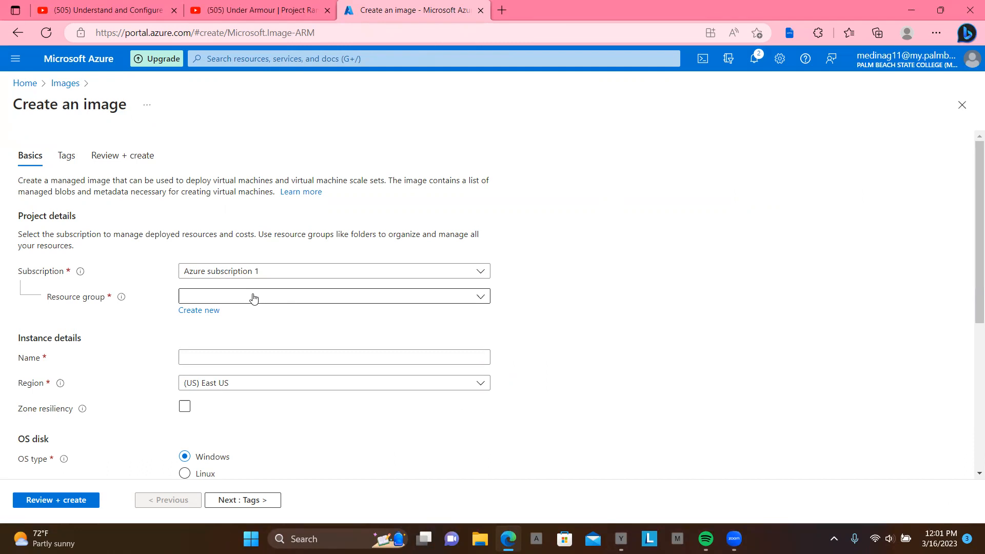
click(333, 296)
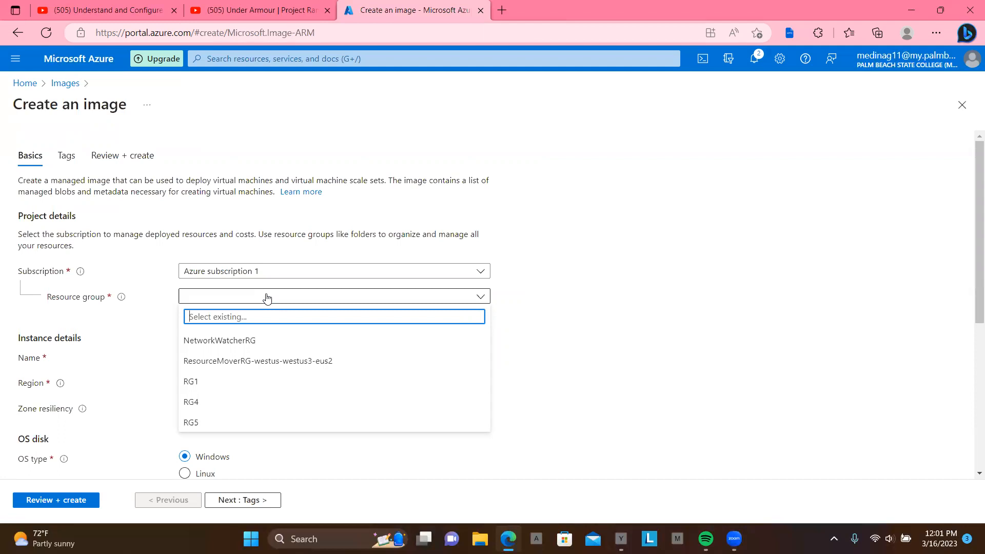
mouse_move(520, 297)
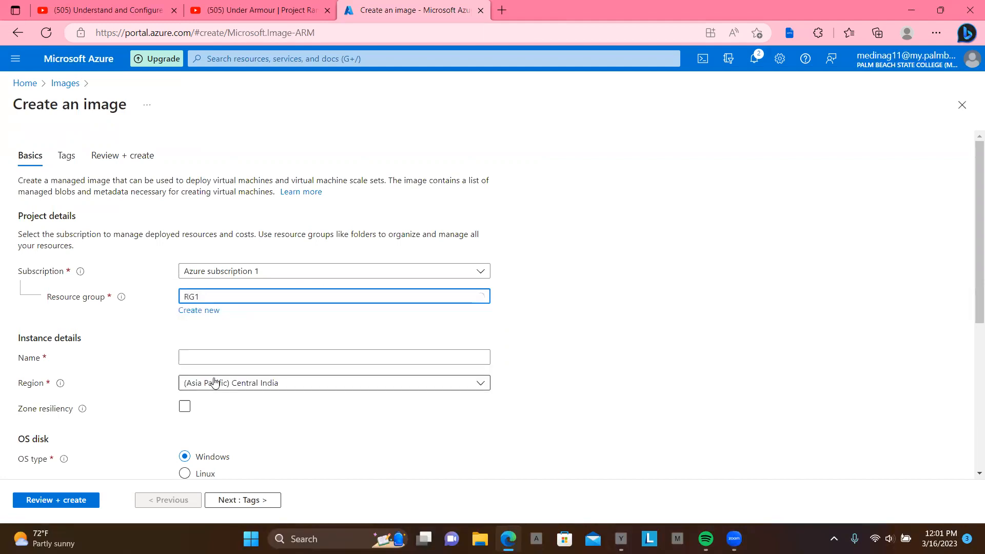
click(334, 357)
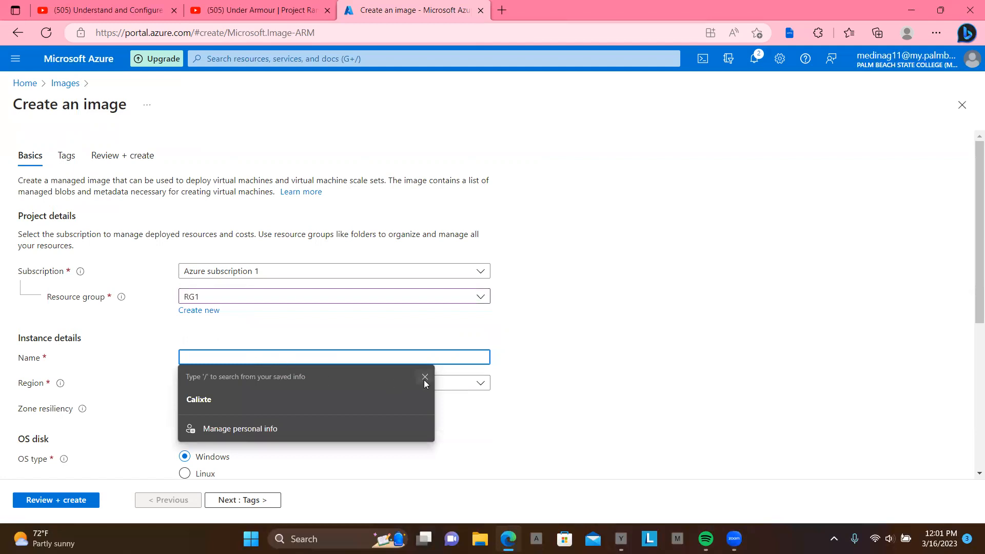
Step: Name the image 'Server' and set the region to (US) East US
text(S)
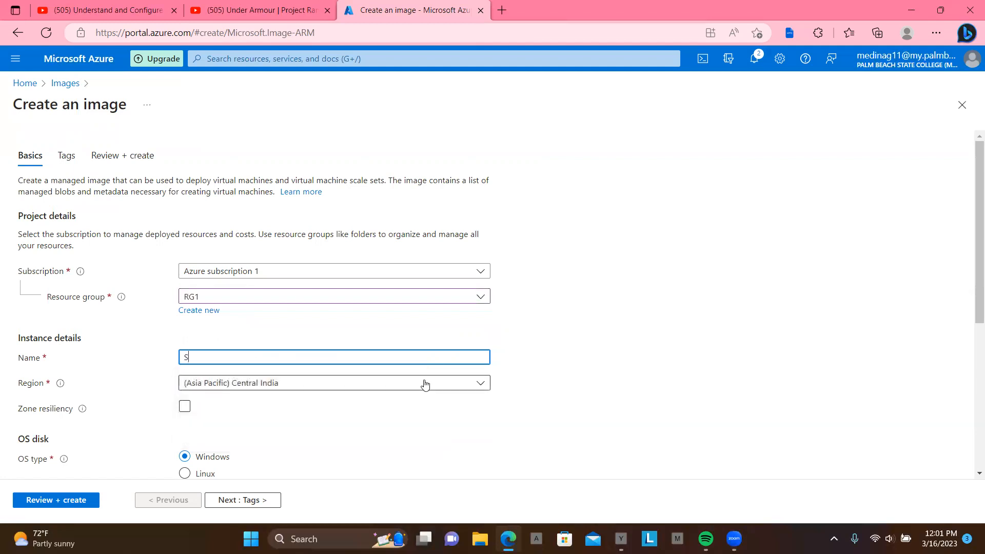
text(erver)
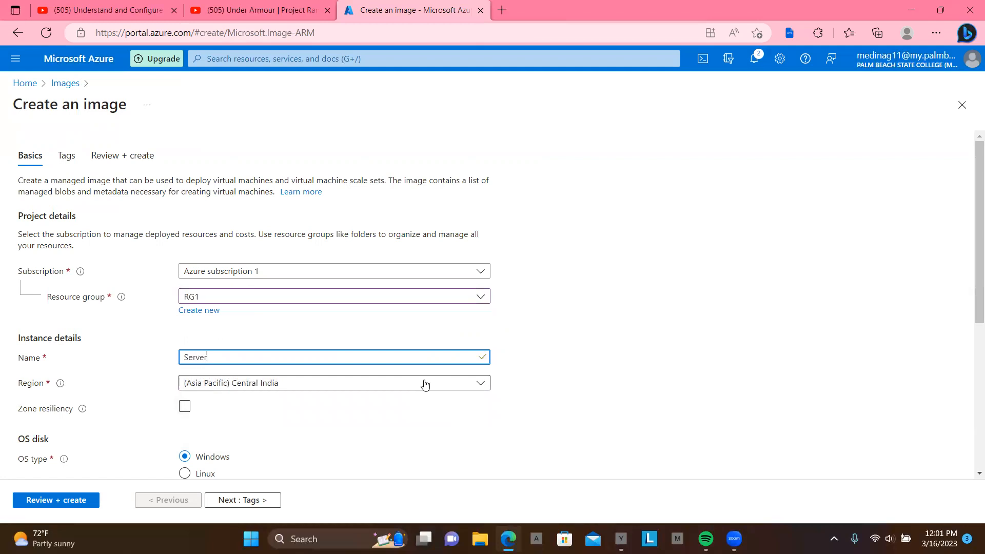
scroll(down, 3)
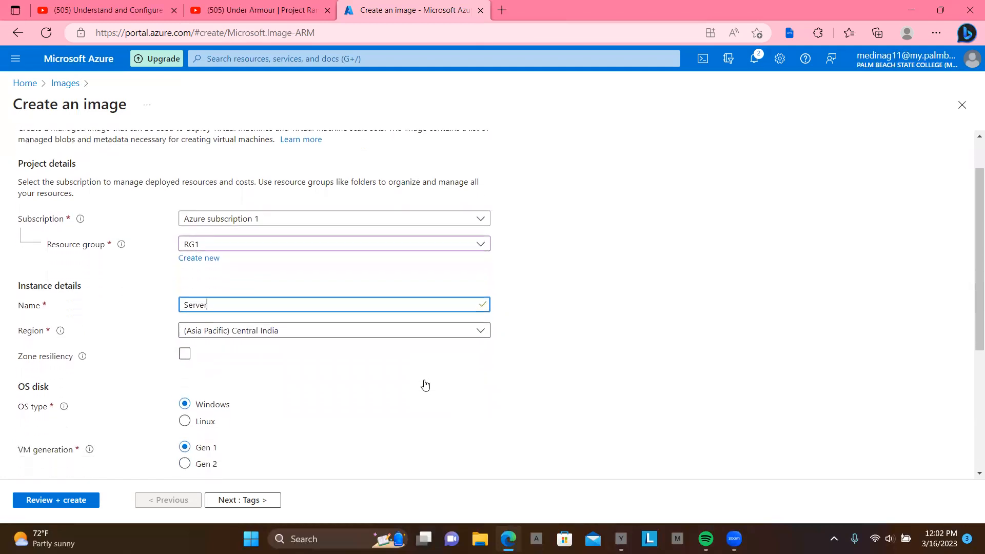
scroll(down, 3)
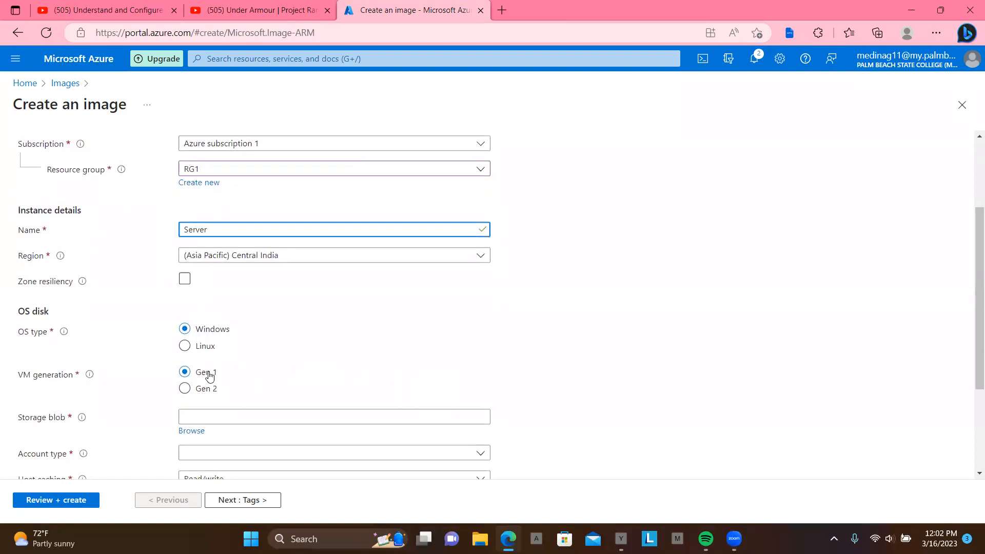
mouse_move(435, 264)
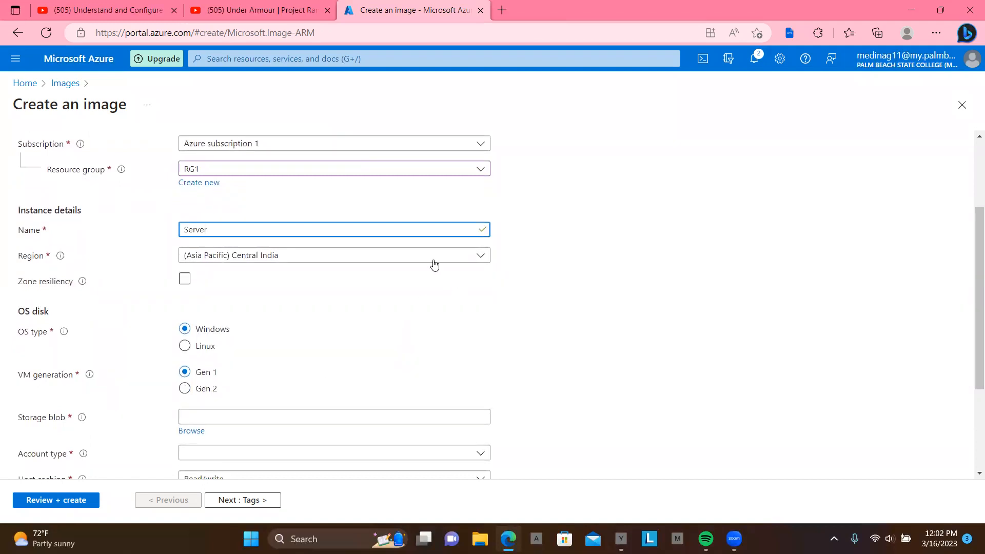
click(334, 255)
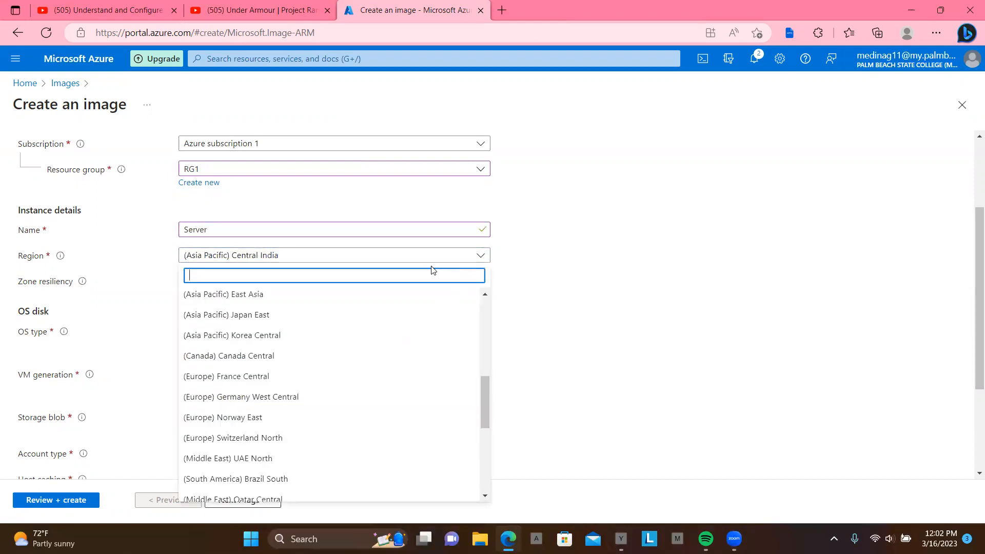
text(u)
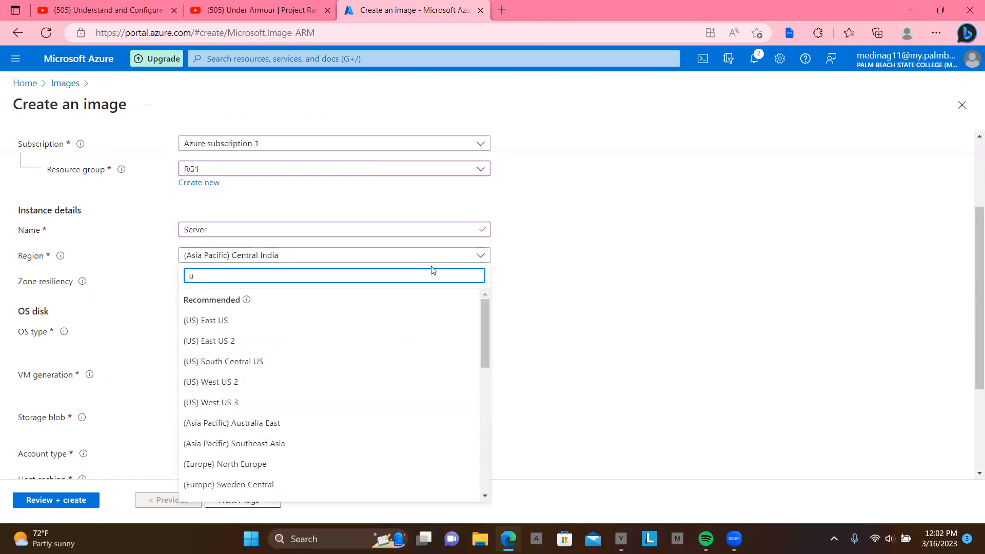
click(206, 320)
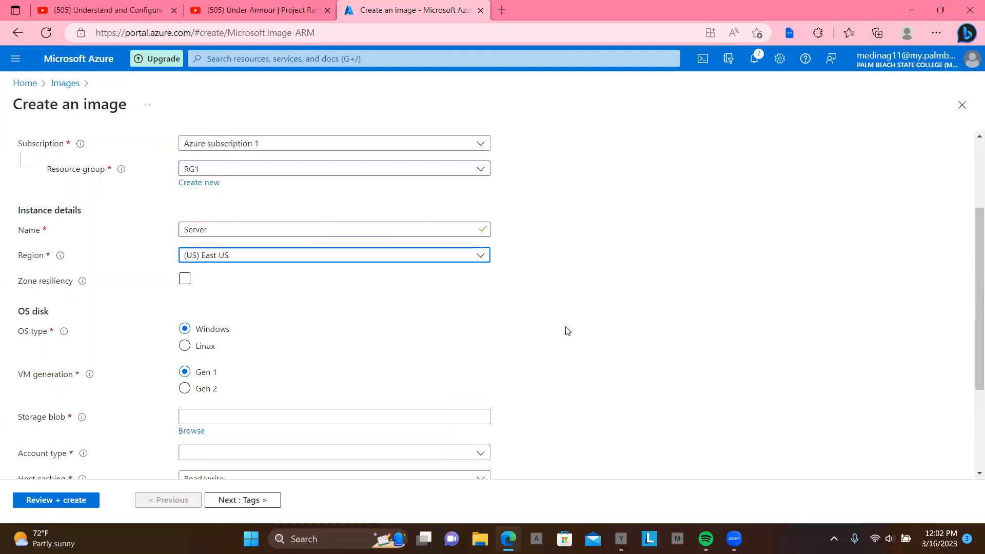
Step: Browse storage accounts to choose the image's source storage blob
scroll(down, 3)
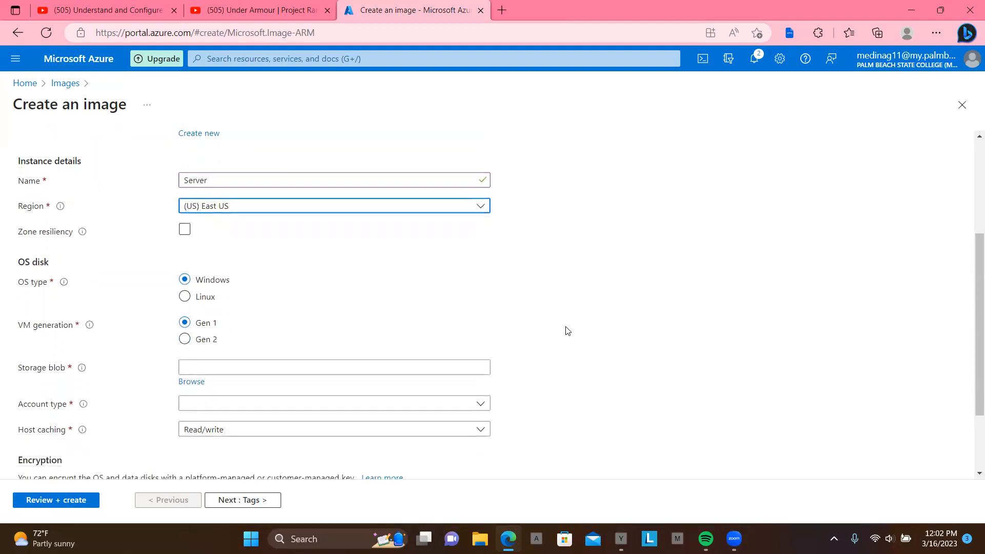
scroll(down, 3)
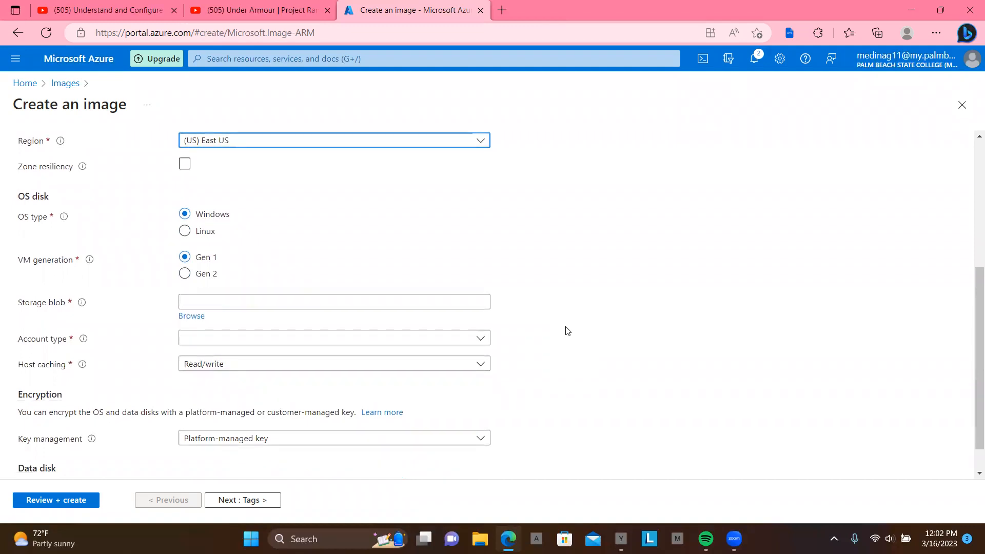
mouse_move(425, 260)
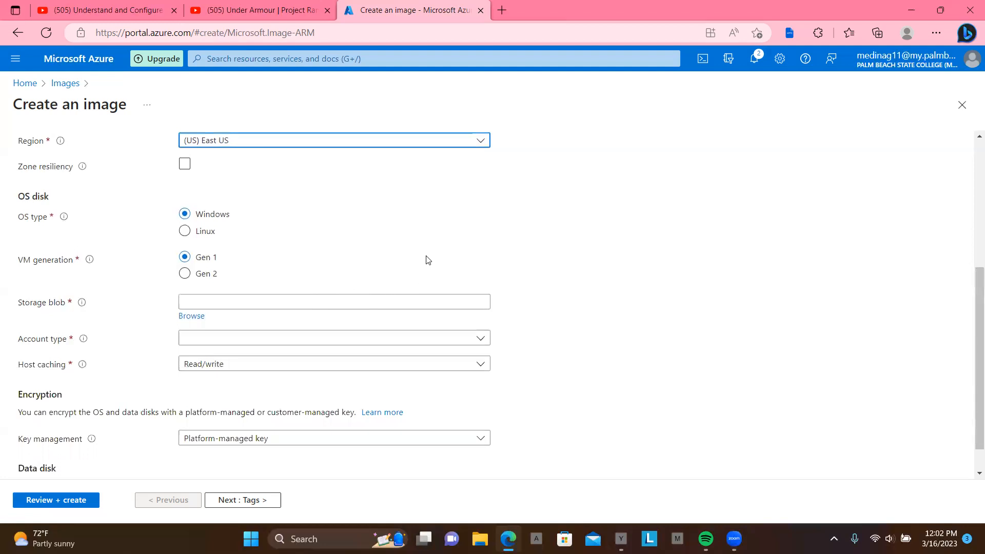
scroll(up, 3)
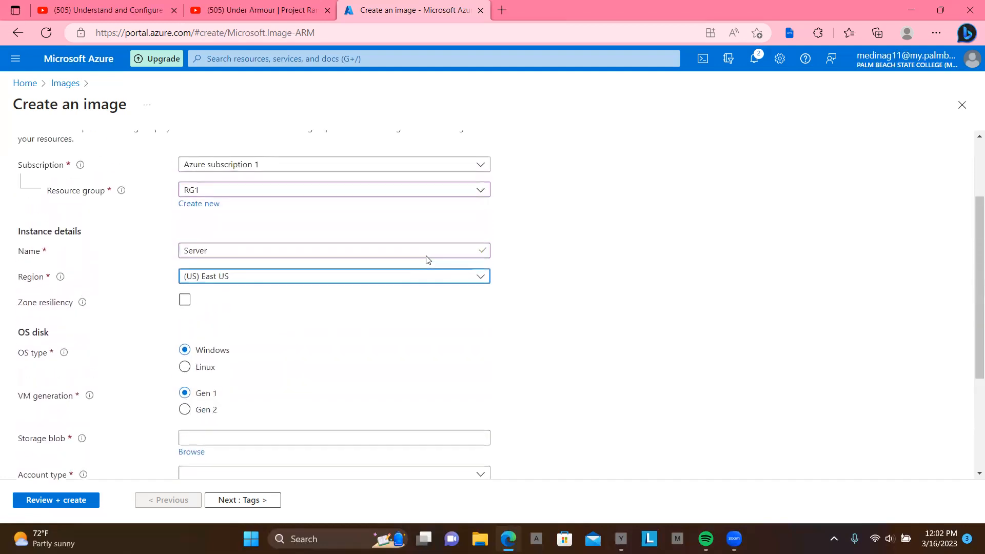
scroll(down, 3)
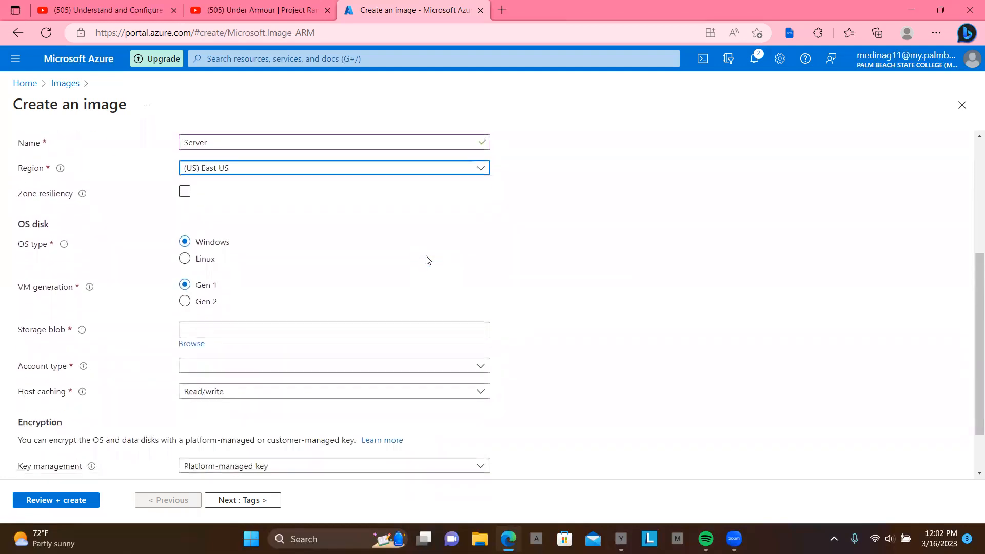
scroll(down, 3)
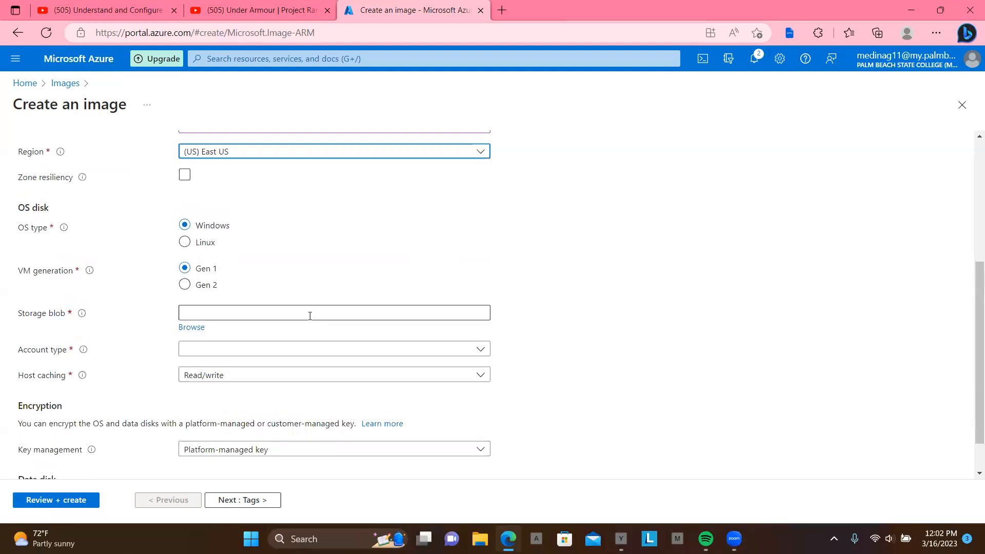
click(333, 313)
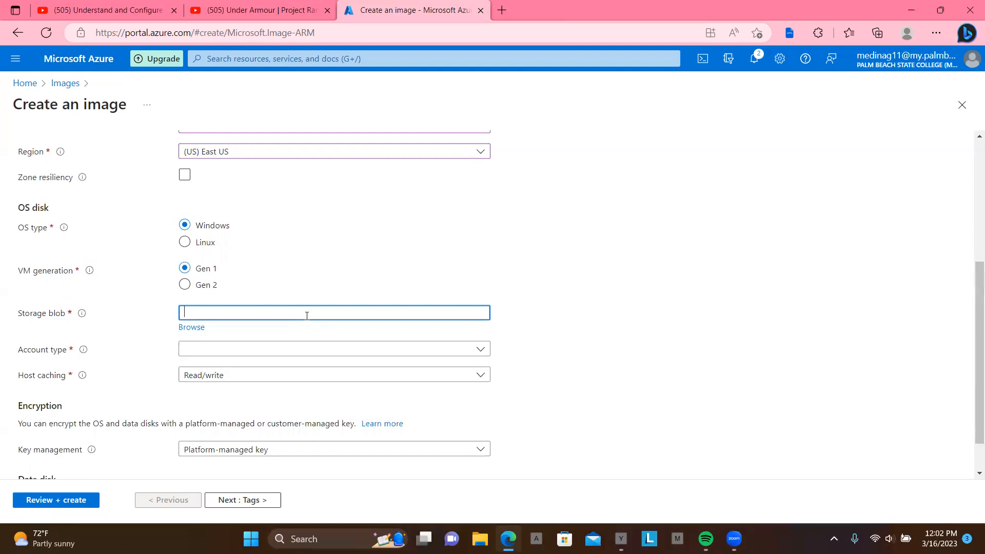
mouse_move(227, 338)
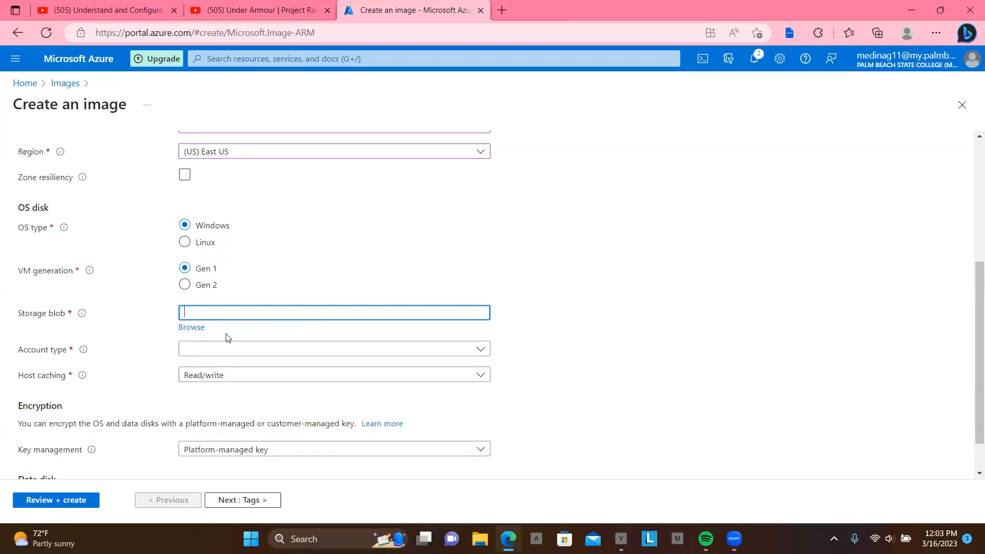
click(192, 327)
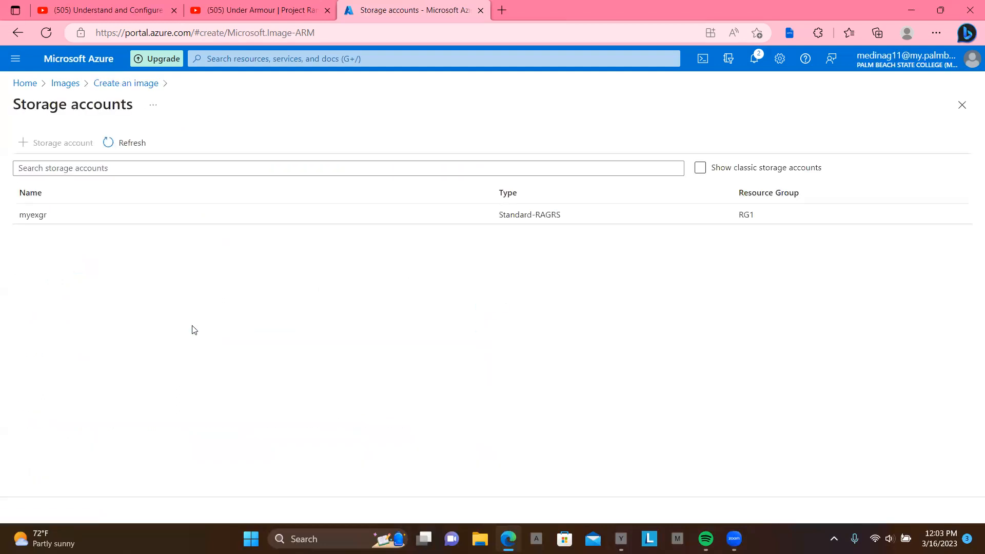
Step: Close the storage accounts list without choosing a blob
click(348, 168)
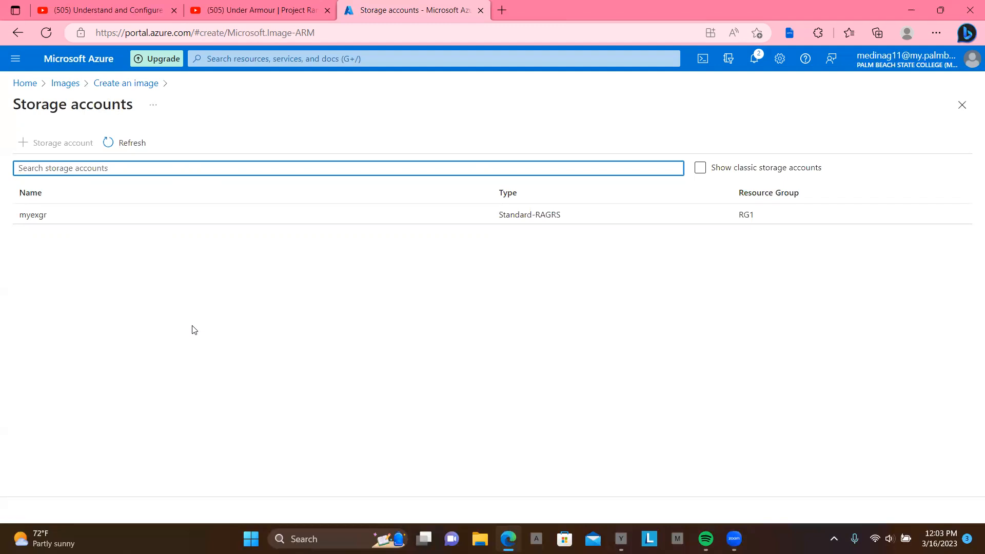
mouse_move(838, 168)
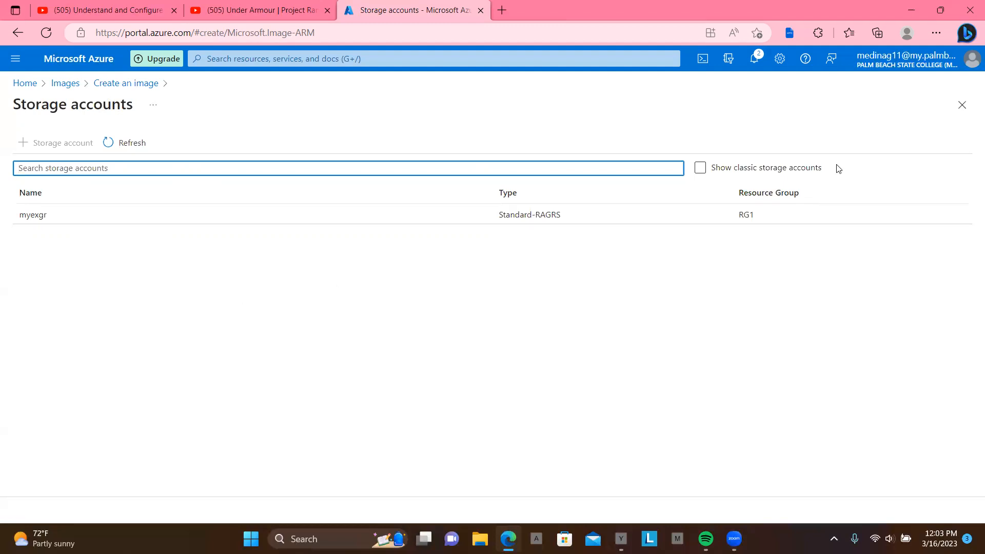
click(962, 105)
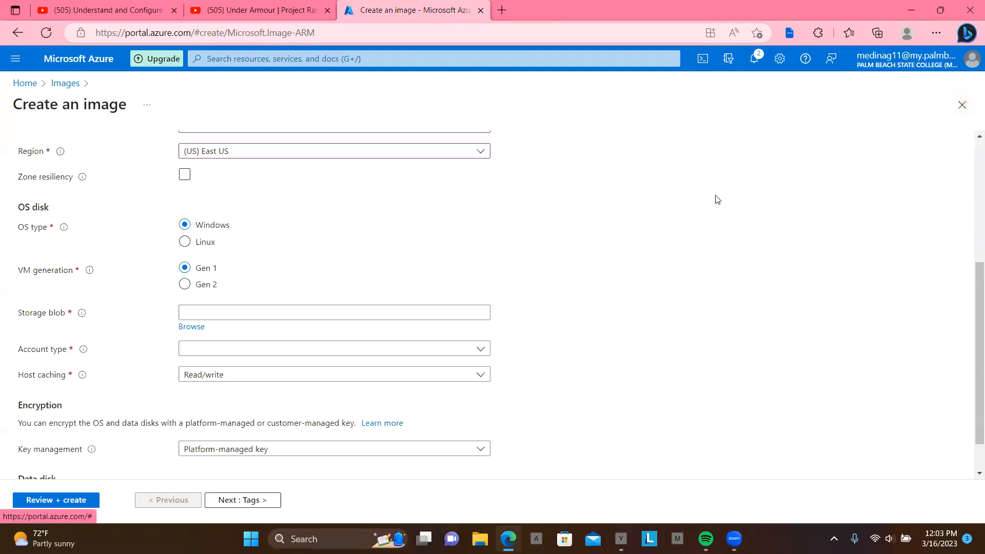
Step: View the HDD/SSD account type options, then close the image form, discarding edits
scroll(down, 3)
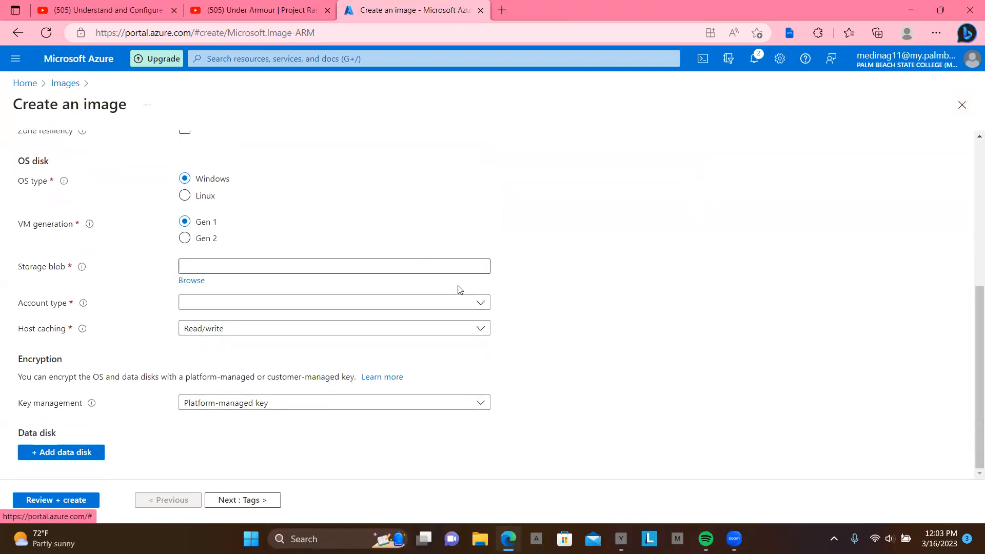
click(333, 302)
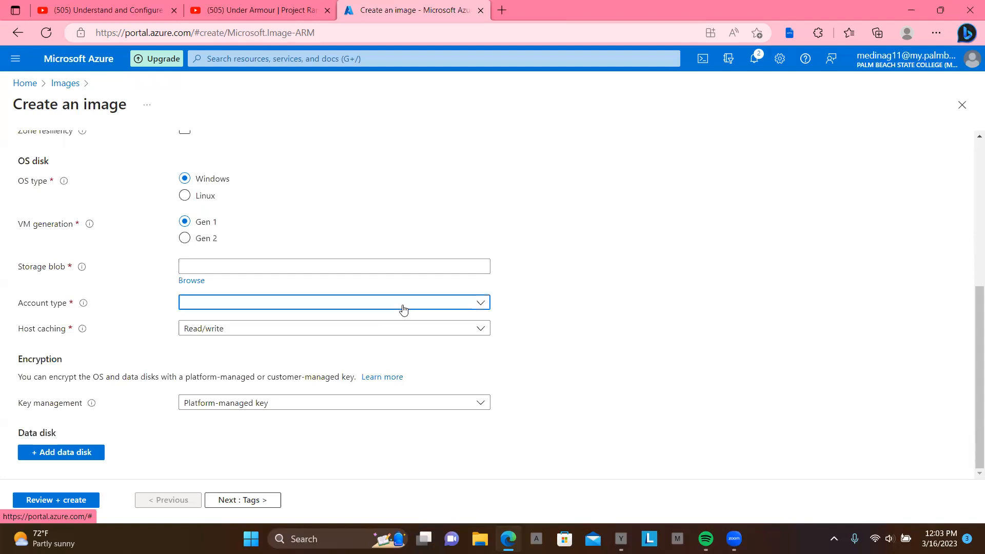
click(334, 302)
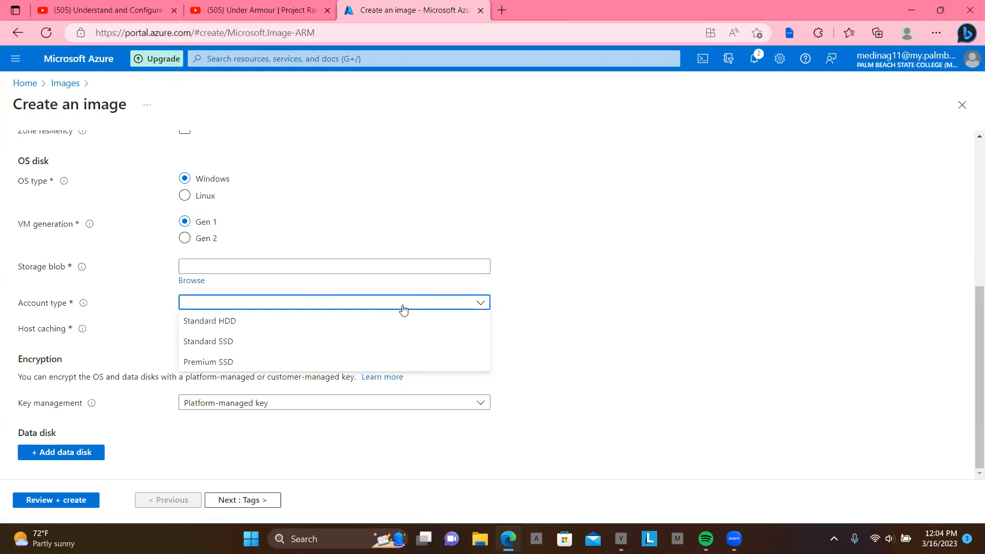
mouse_move(931, 116)
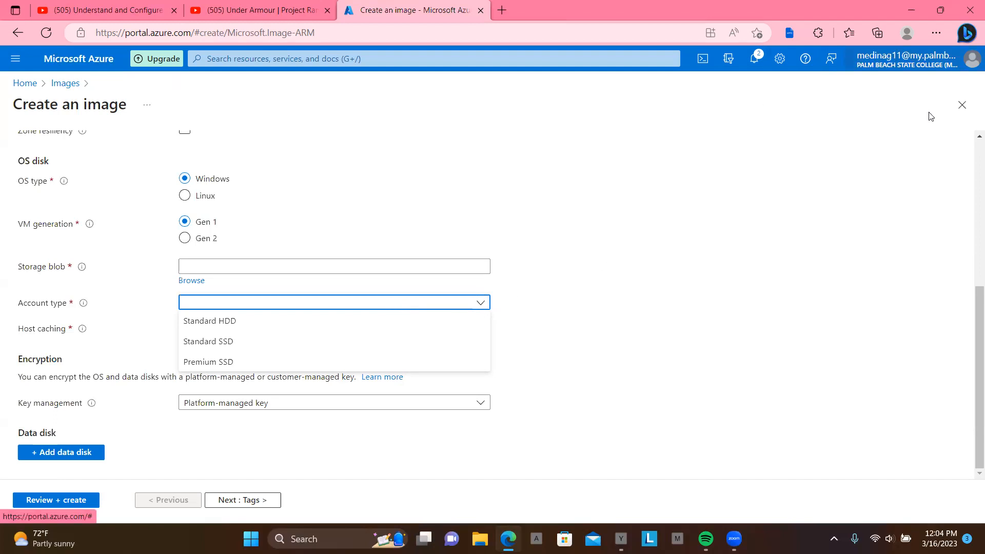
click(962, 105)
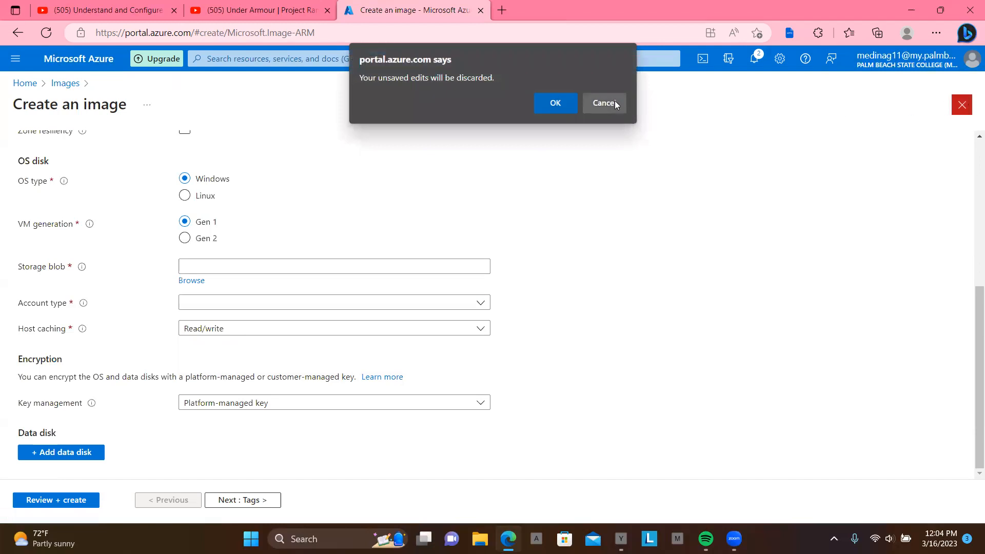
click(554, 103)
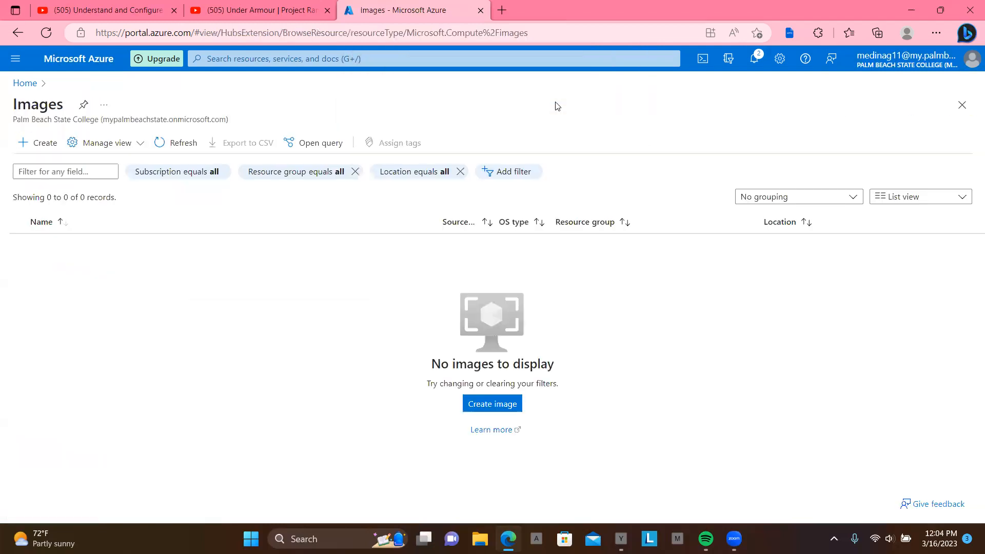
mouse_move(280, 80)
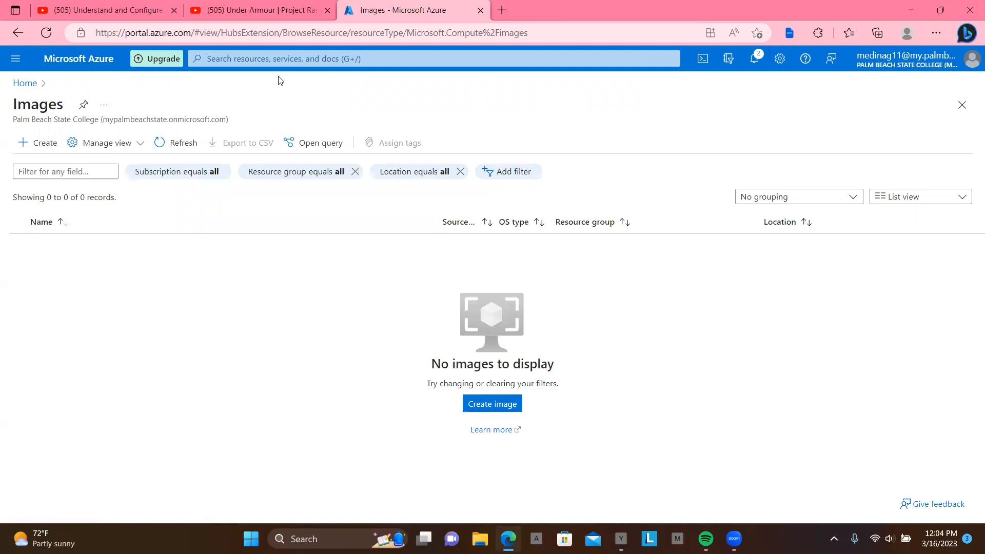
mouse_move(24, 83)
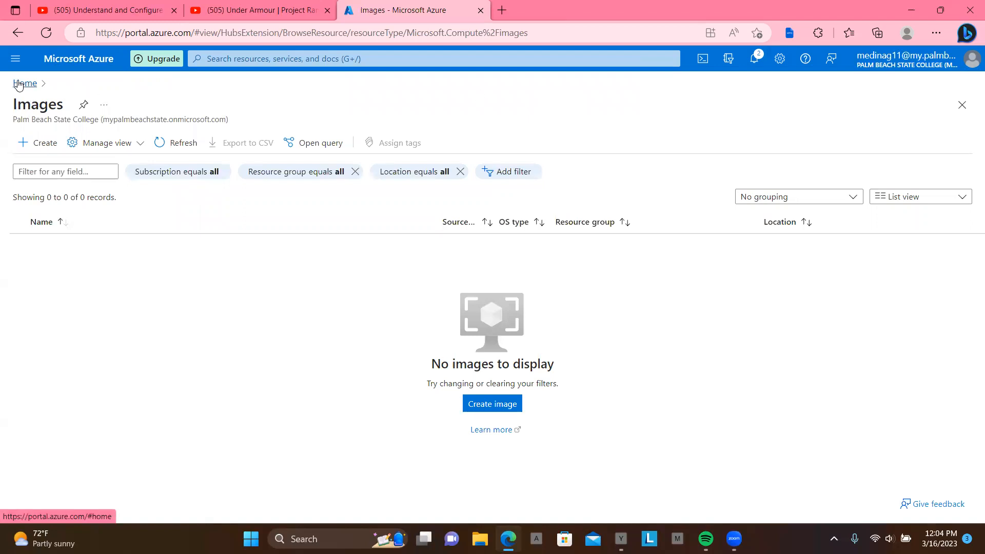
Step: From Home, open Virtual machines and choose Create > Azure virtual machine
click(25, 83)
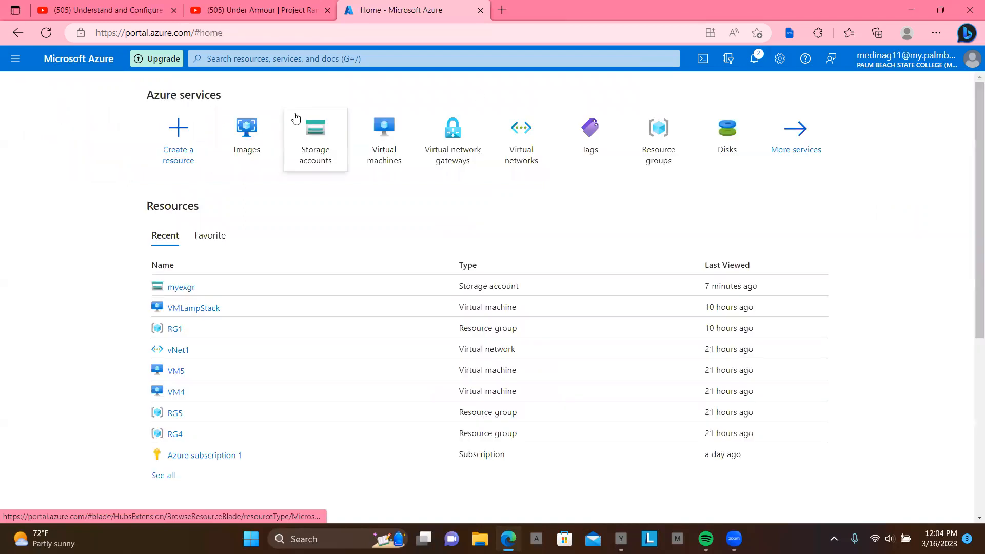
click(384, 135)
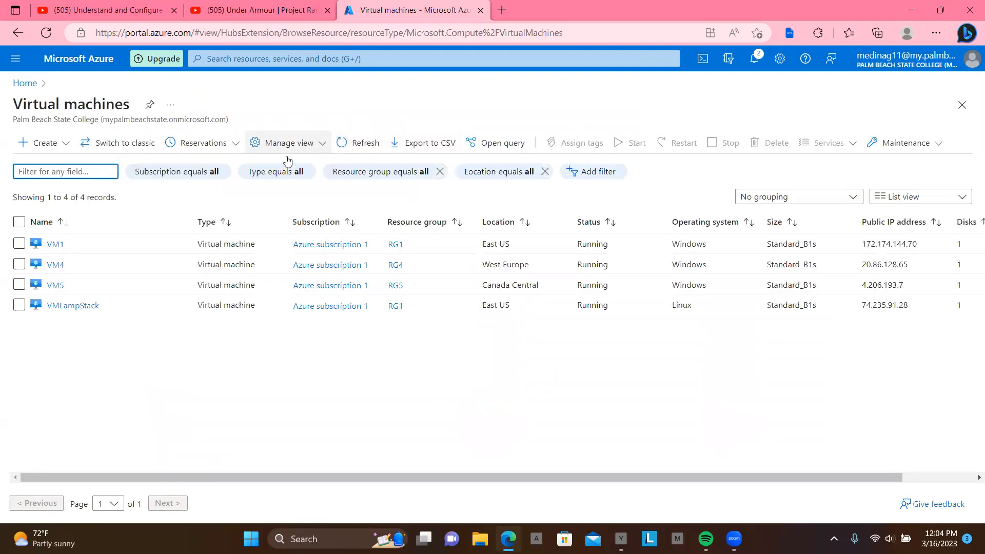
click(37, 143)
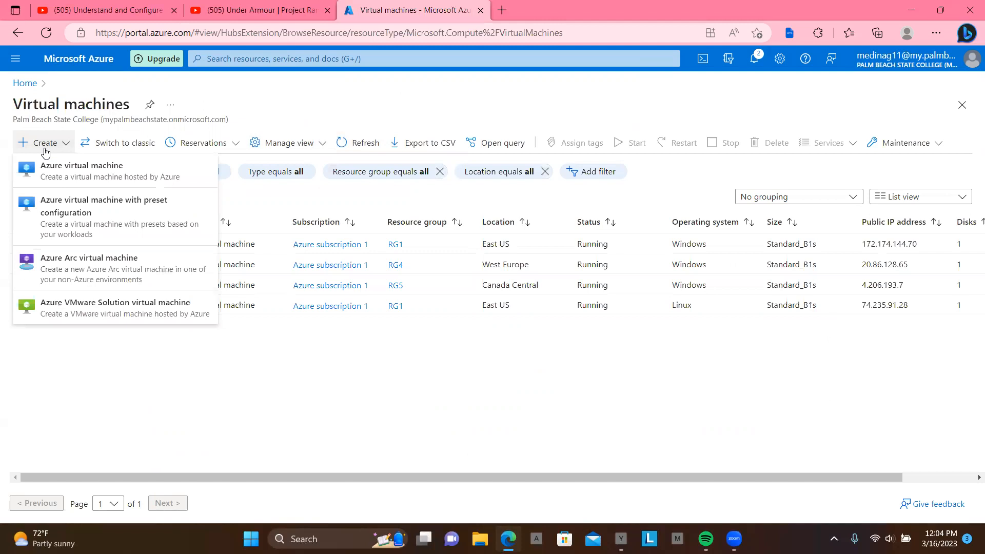
mouse_move(72, 176)
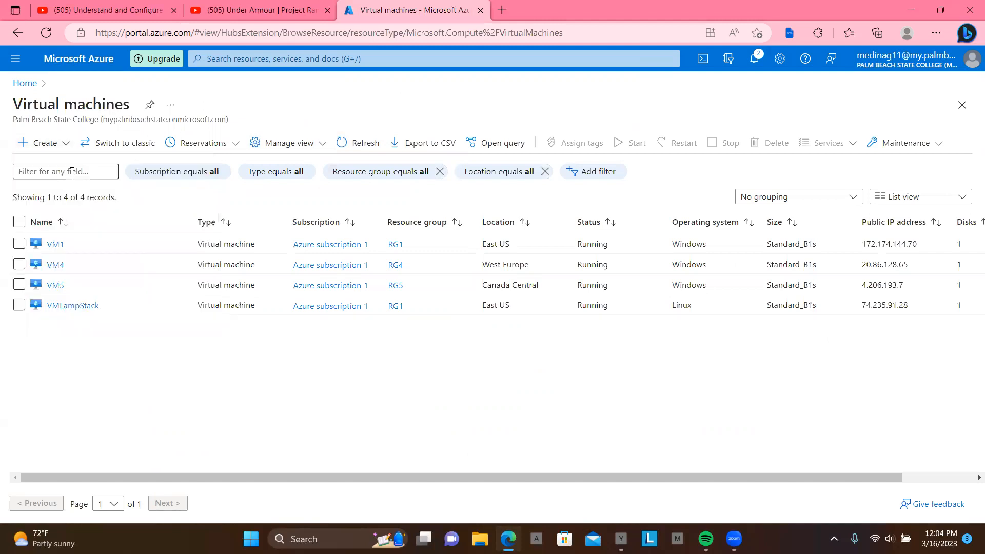
click(37, 142)
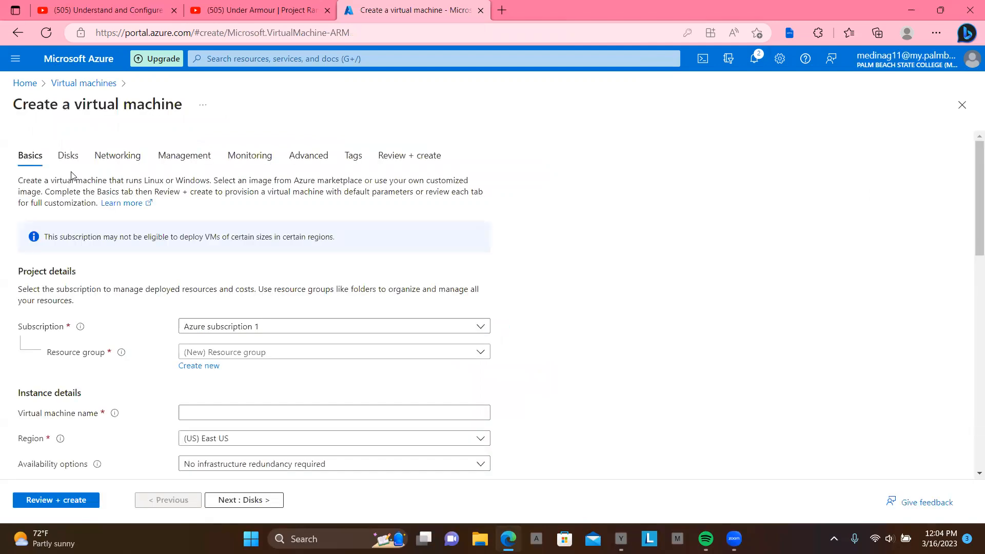
click(333, 463)
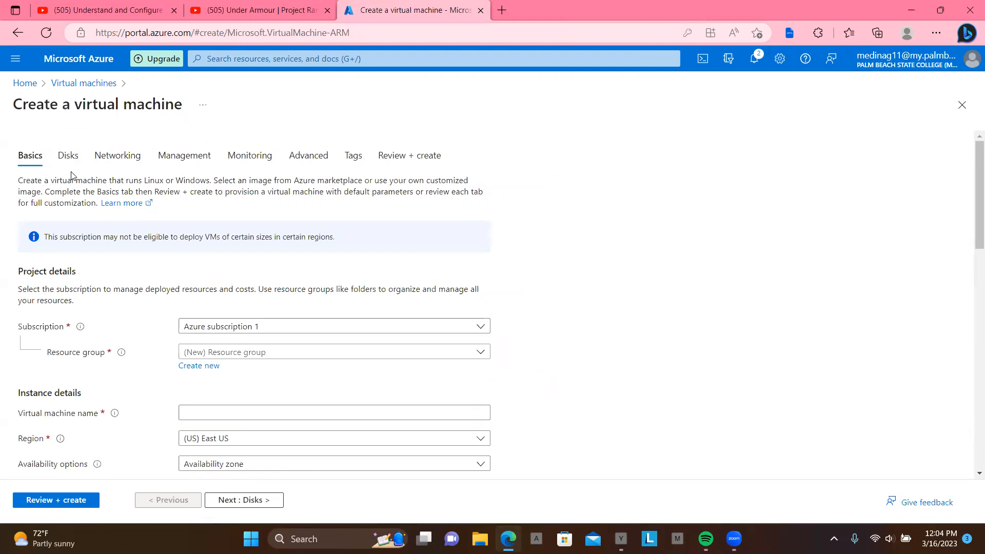
mouse_move(568, 277)
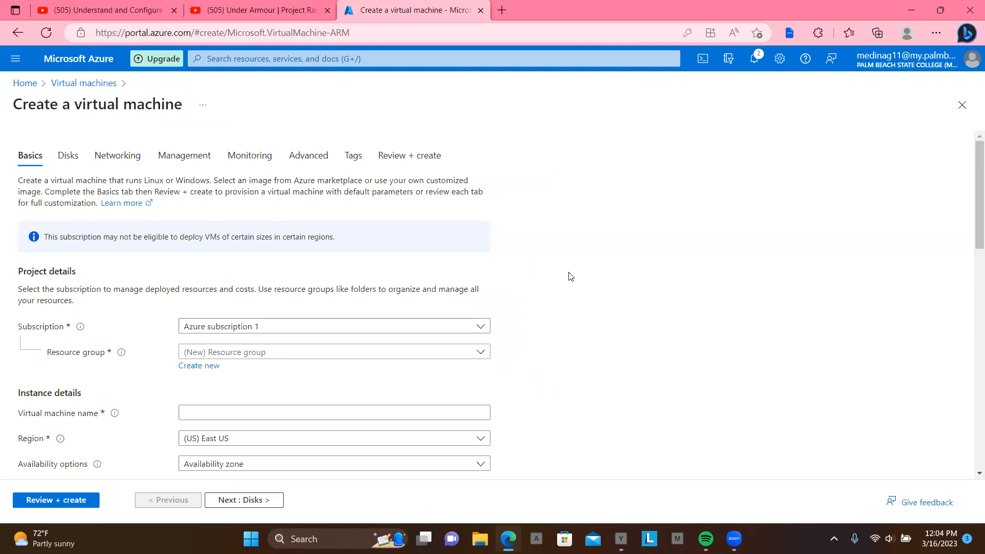
scroll(down, 3)
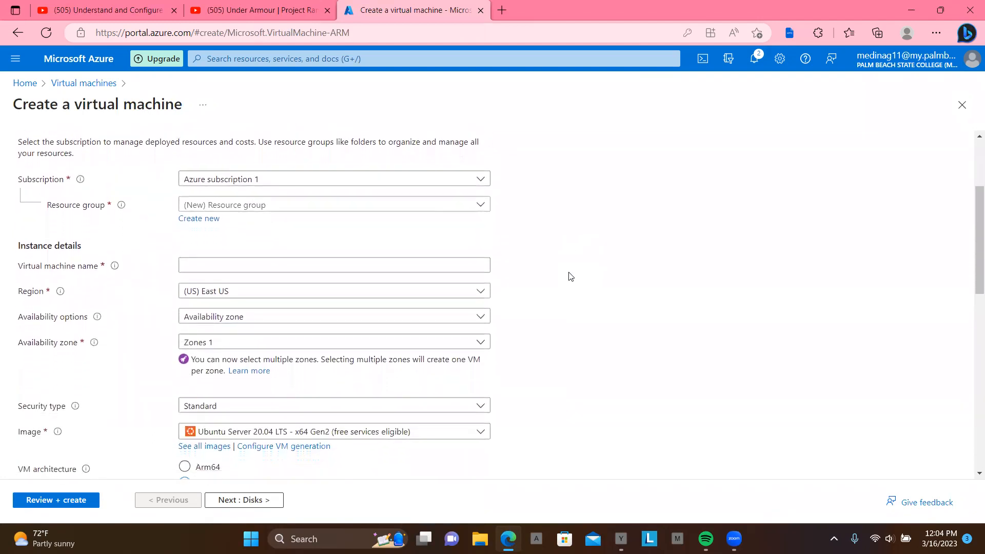
scroll(down, 3)
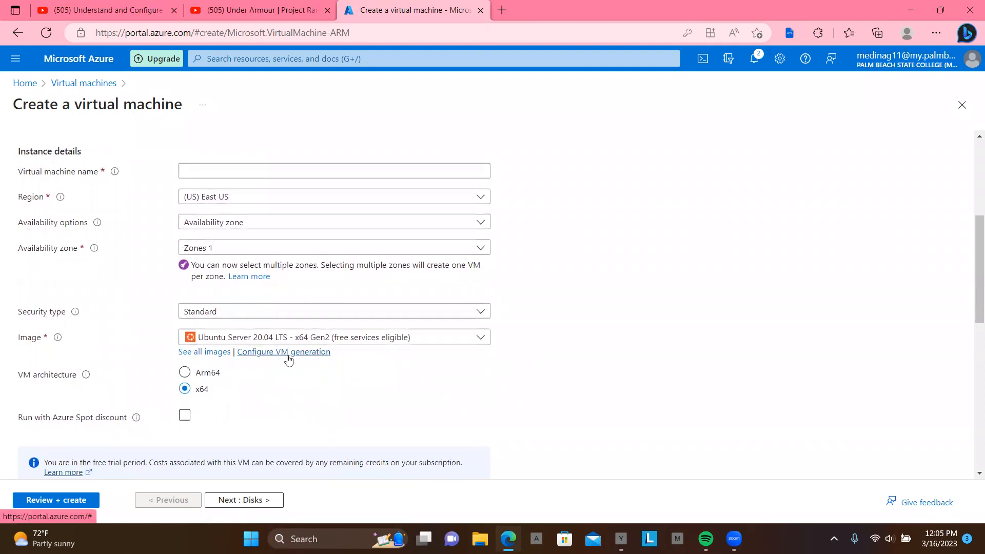
mouse_move(304, 372)
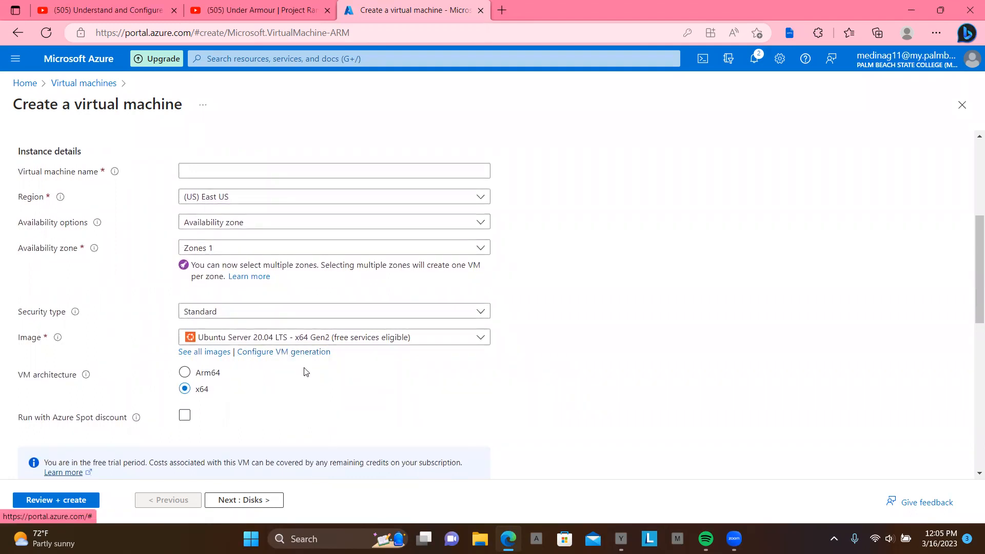
scroll(up, 3)
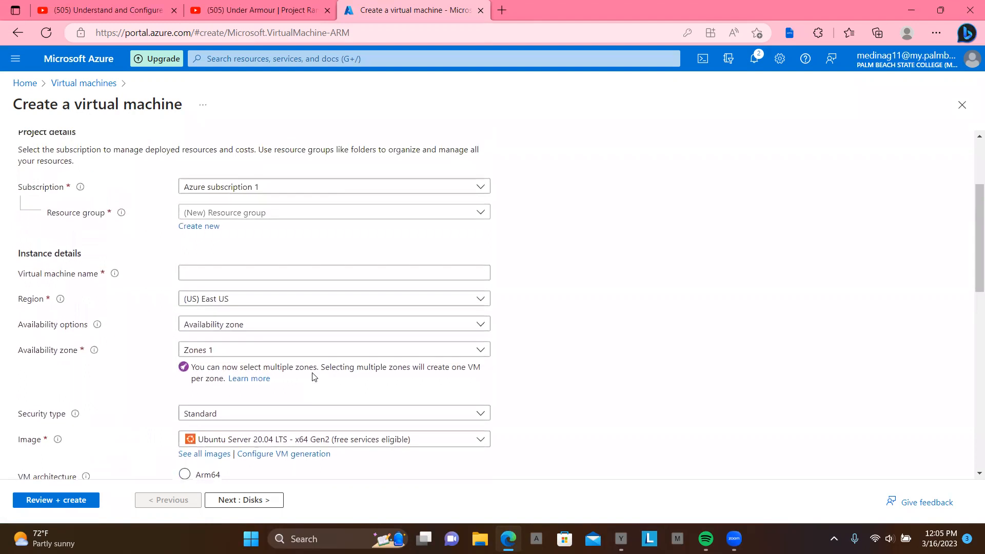
scroll(down, 3)
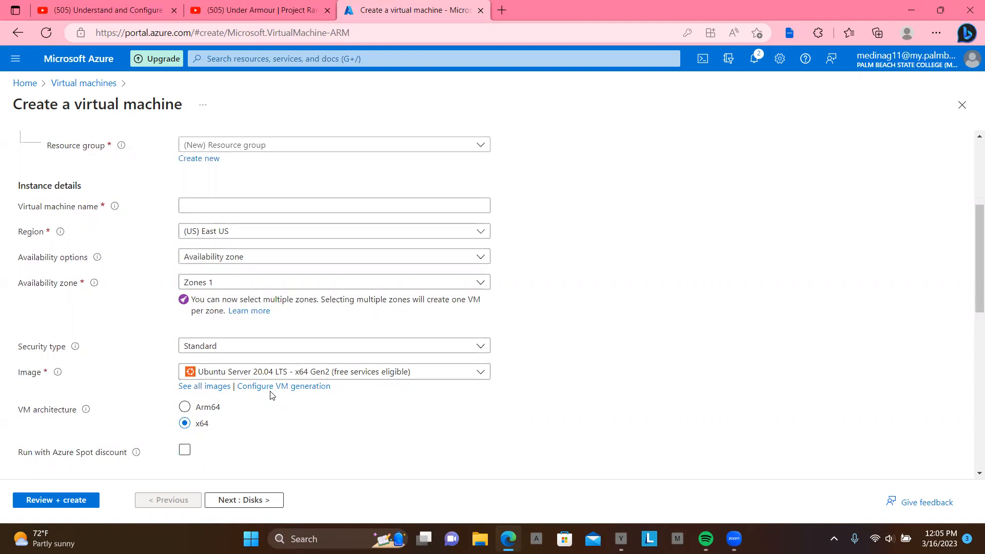
mouse_move(204, 386)
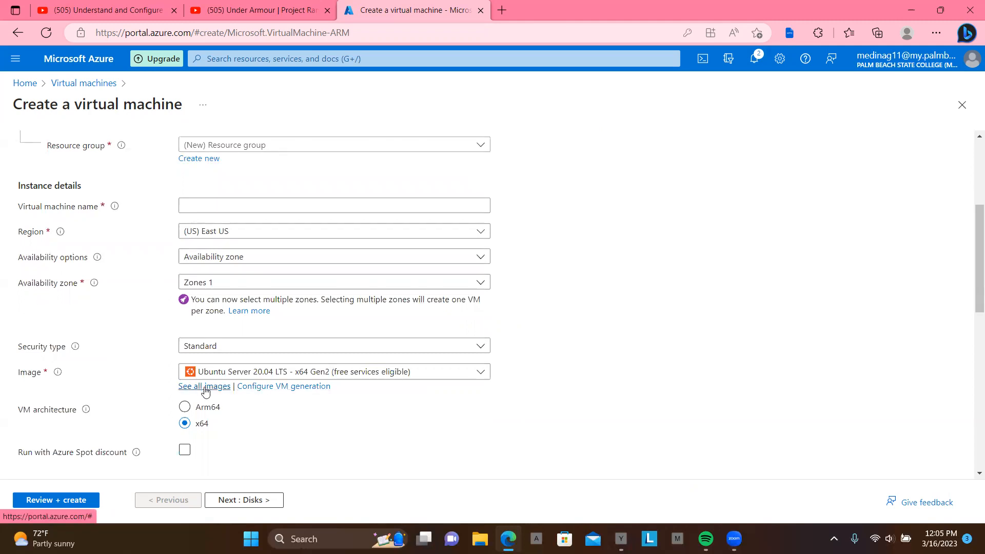
click(204, 386)
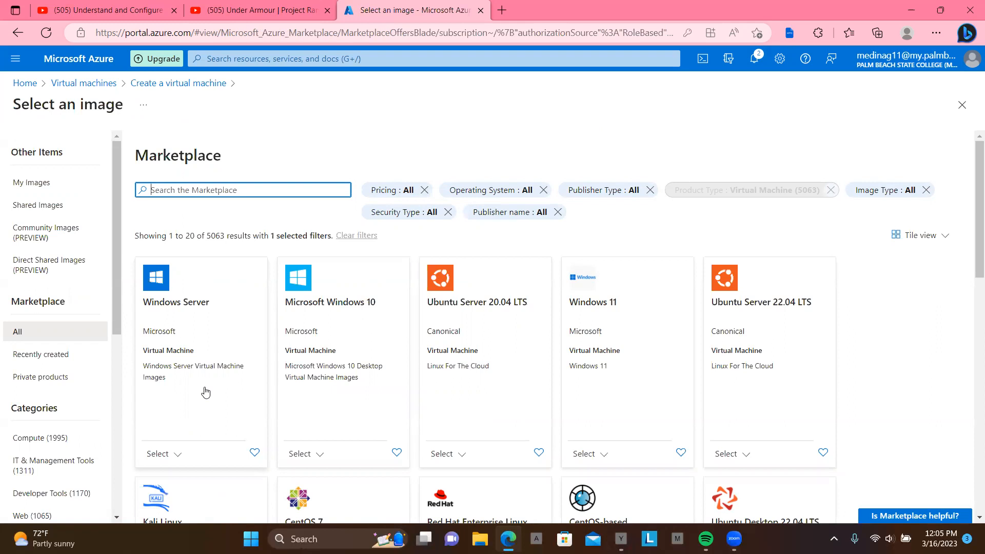
mouse_move(57, 159)
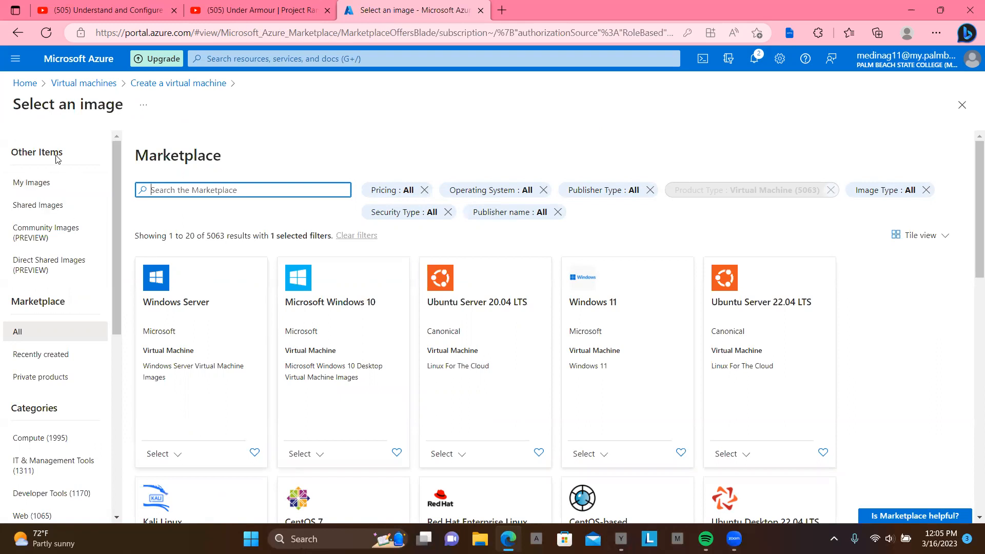
mouse_move(30, 182)
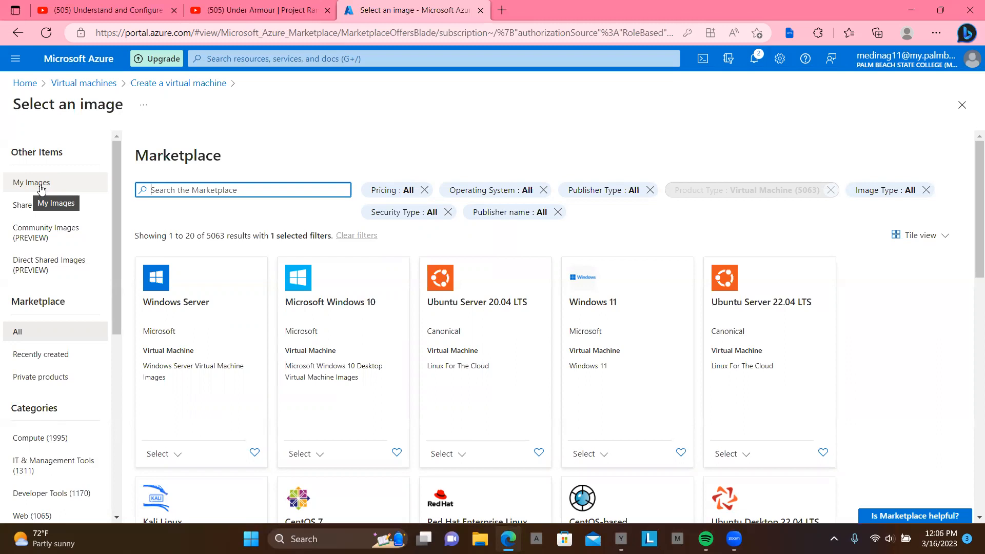
mouse_move(34, 188)
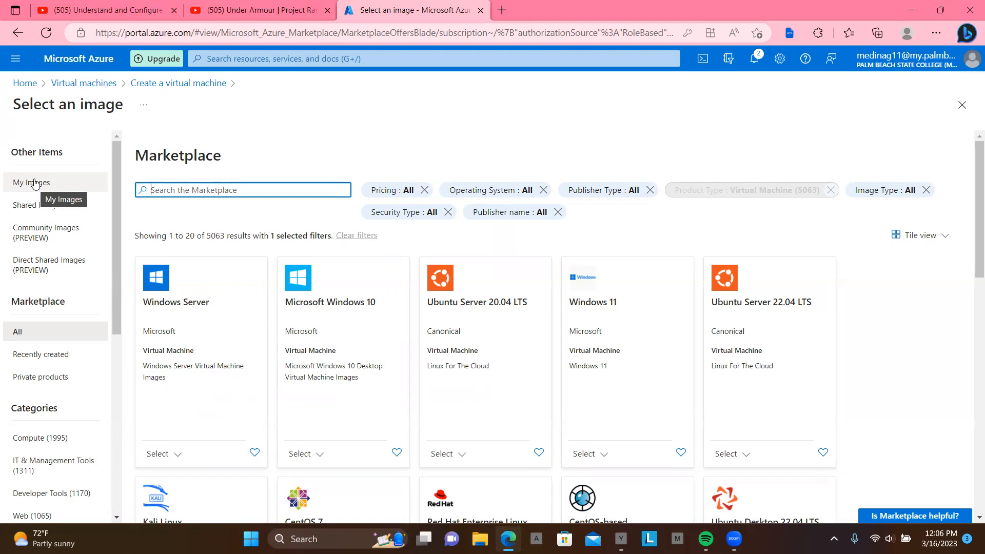
mouse_move(34, 182)
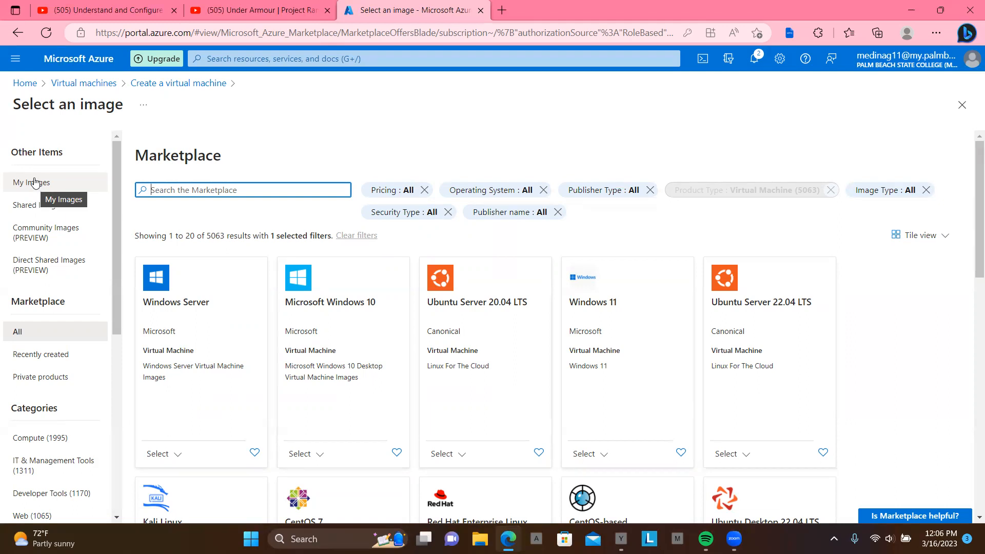
mouse_move(28, 174)
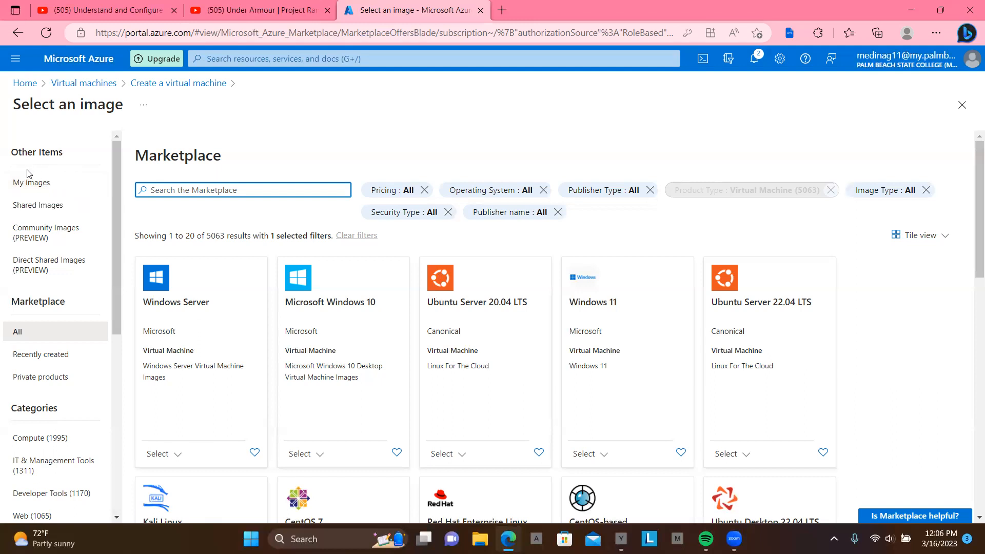
mouse_move(11, 162)
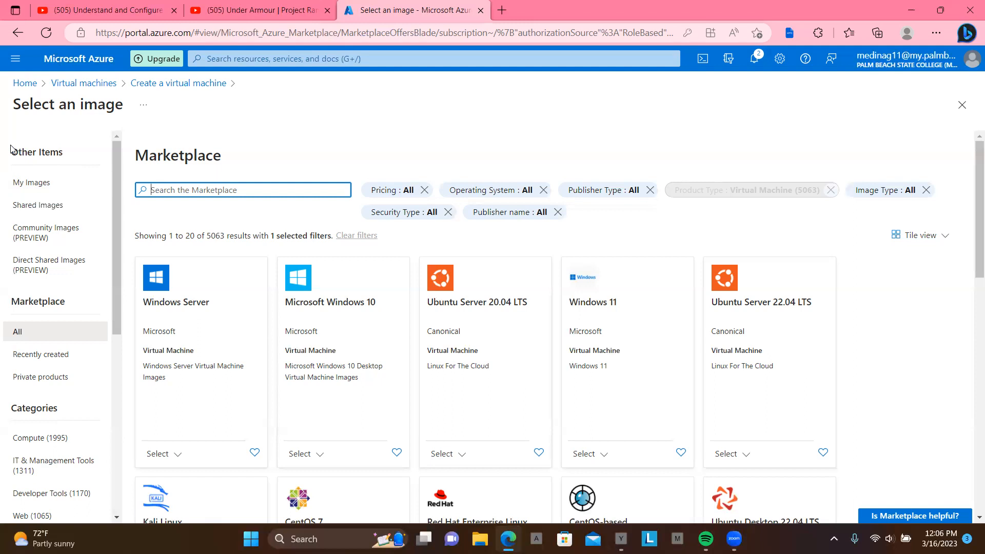
mouse_move(30, 182)
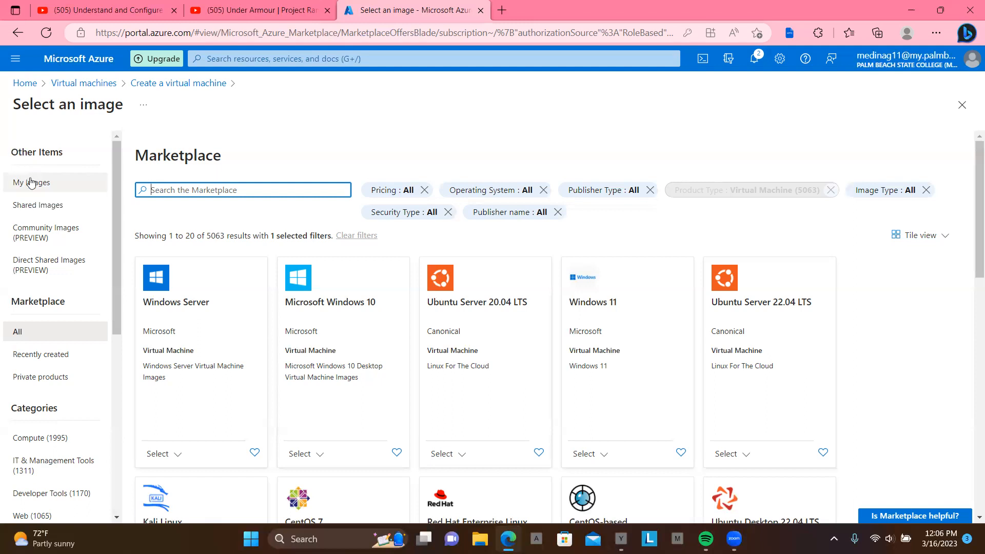
Step: View the empty My Images list, then return via the 'Create a virtual machine' breadcrumb
click(31, 182)
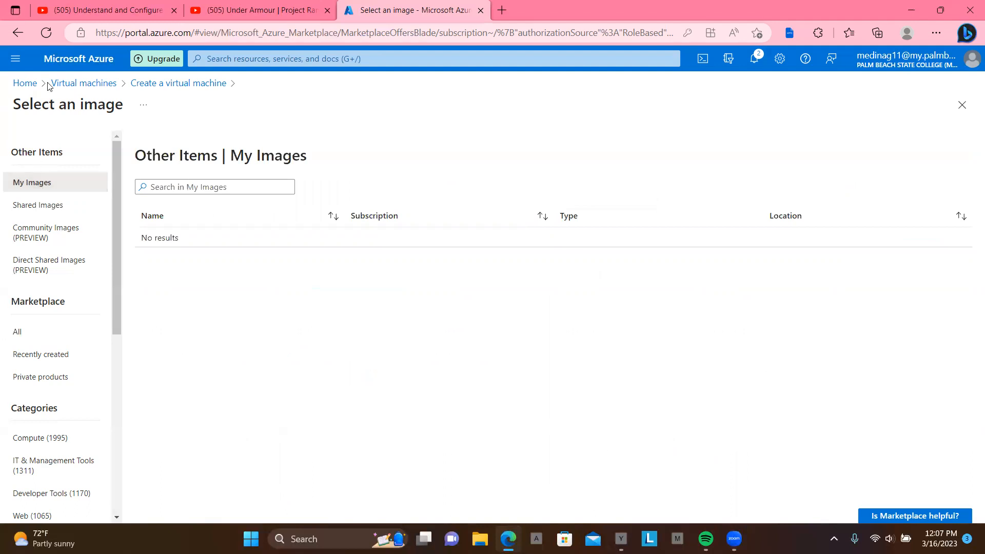
mouse_move(178, 82)
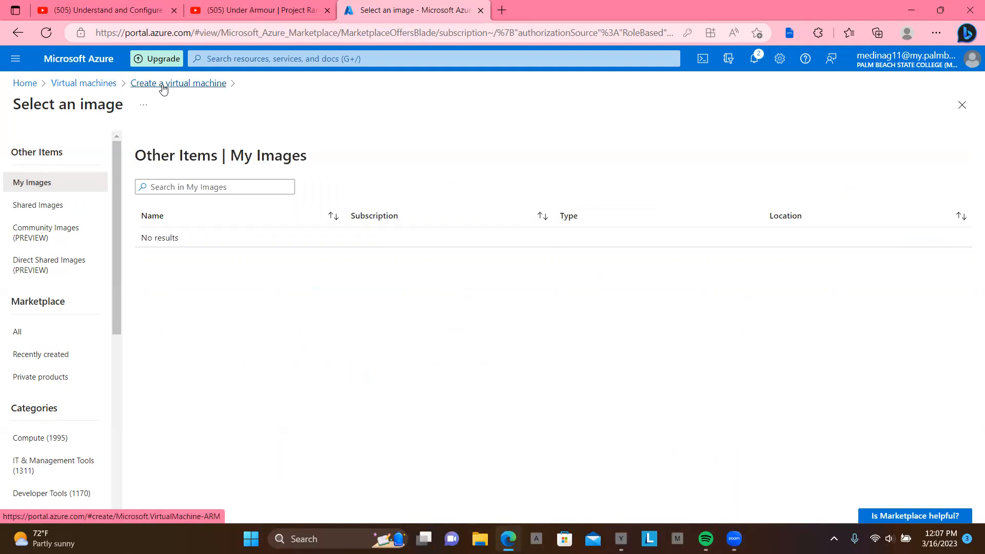
click(179, 82)
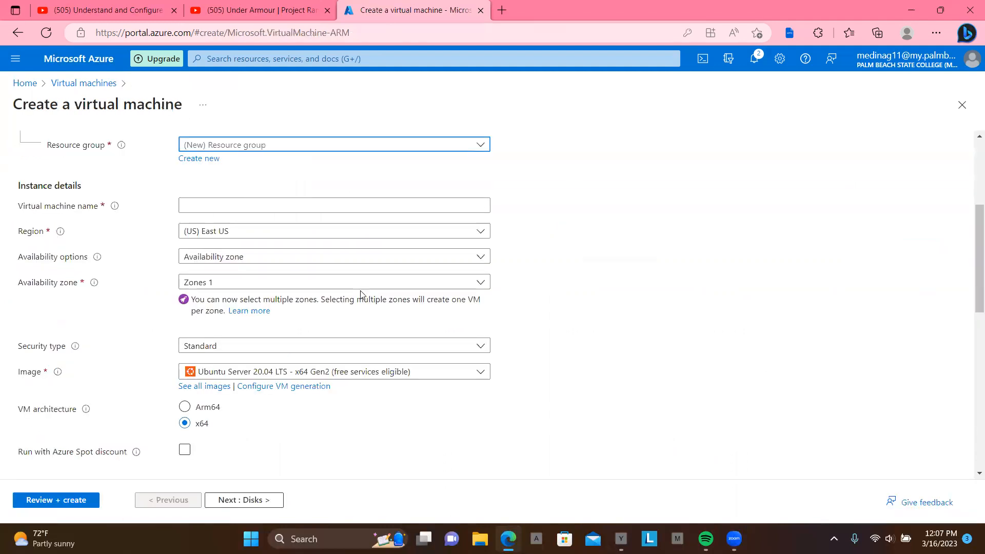
mouse_move(480, 375)
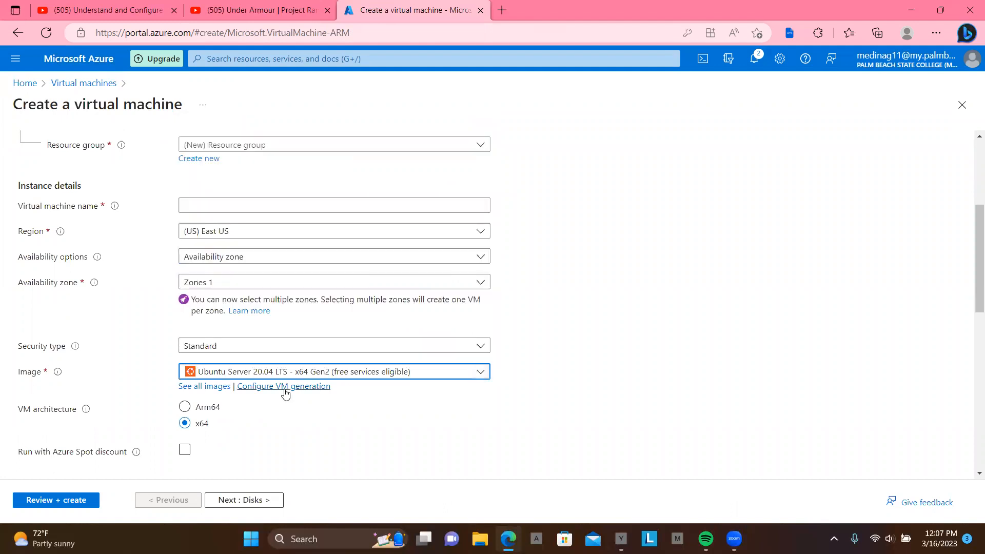
click(283, 386)
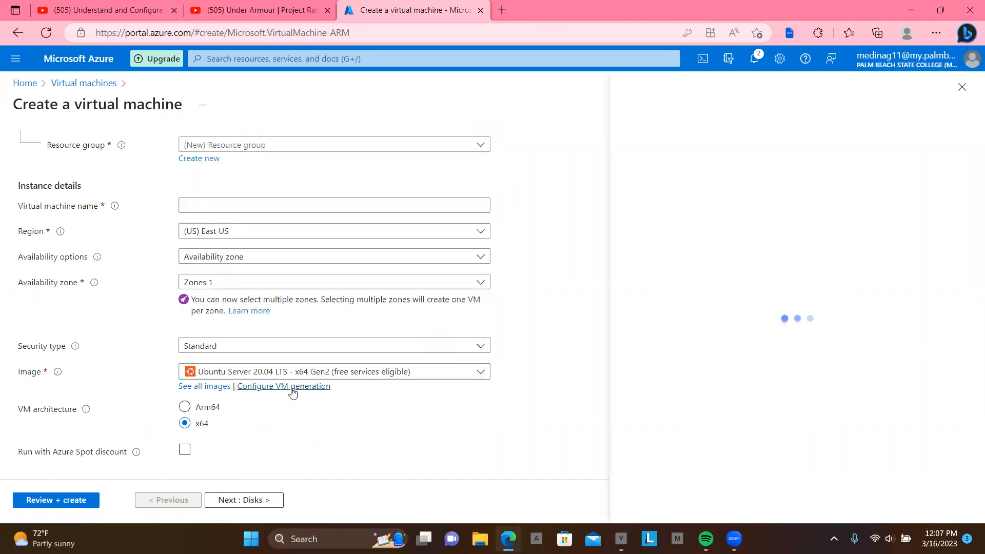
click(283, 385)
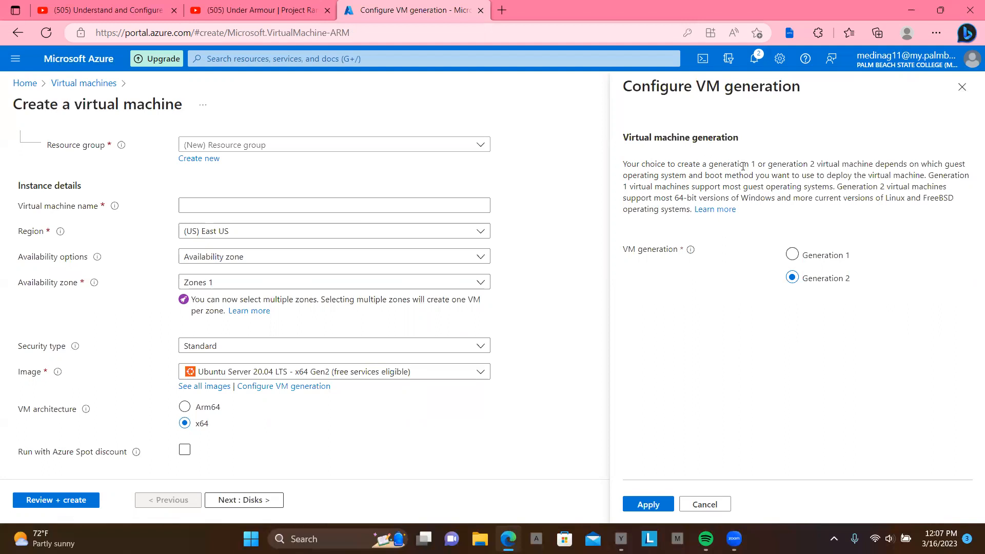
mouse_move(757, 299)
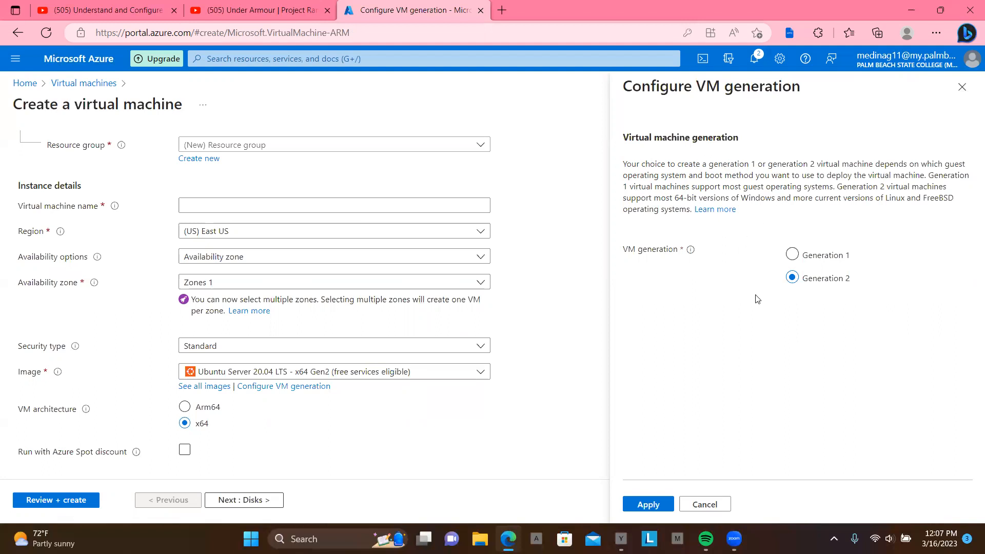
mouse_move(703, 503)
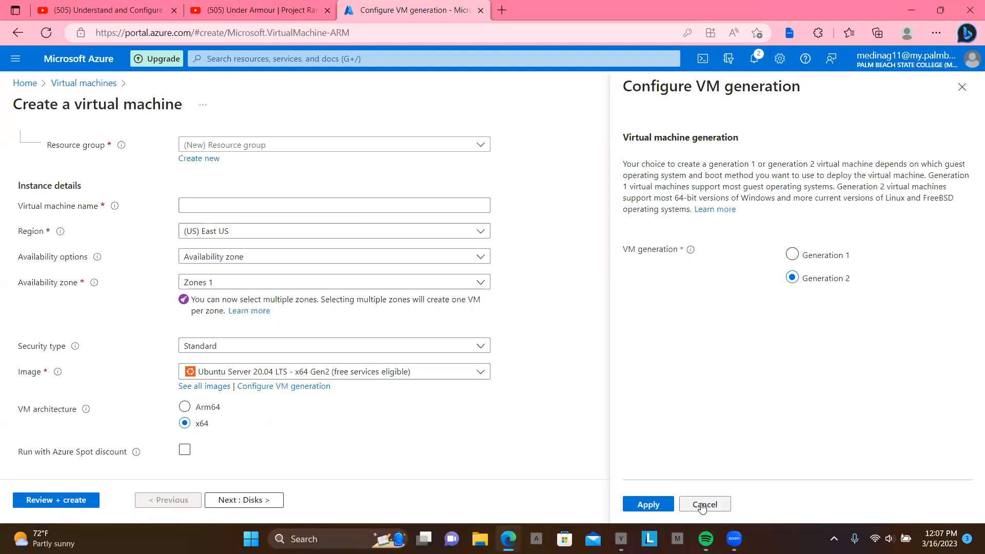
click(703, 504)
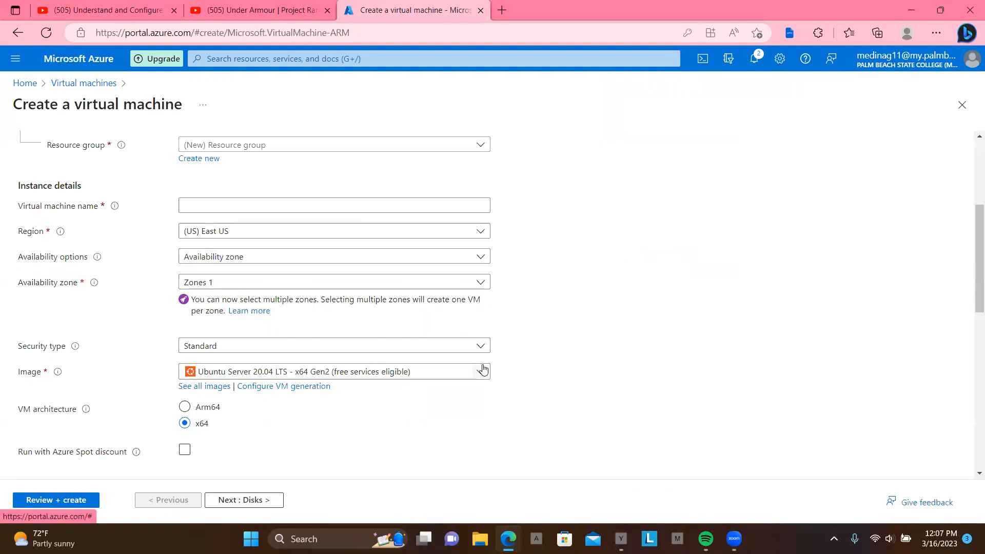
mouse_move(196, 397)
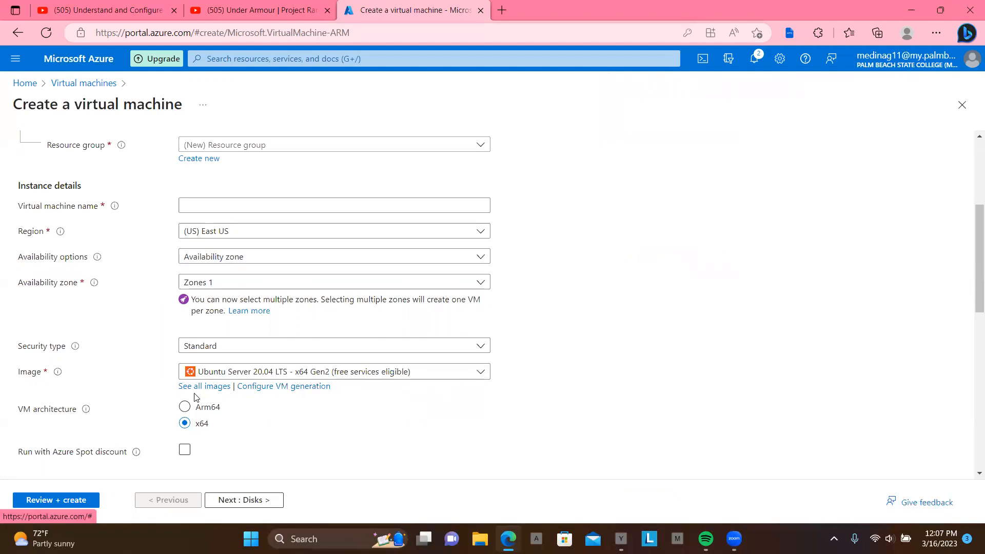
mouse_move(203, 386)
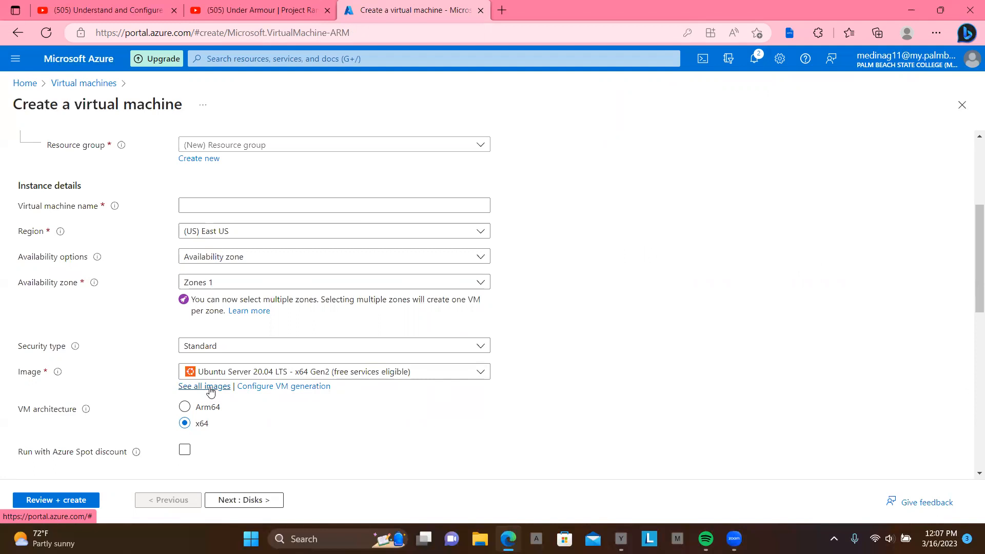
Step: Open 'See all images' to browse the Marketplace VM image catalogue
click(203, 386)
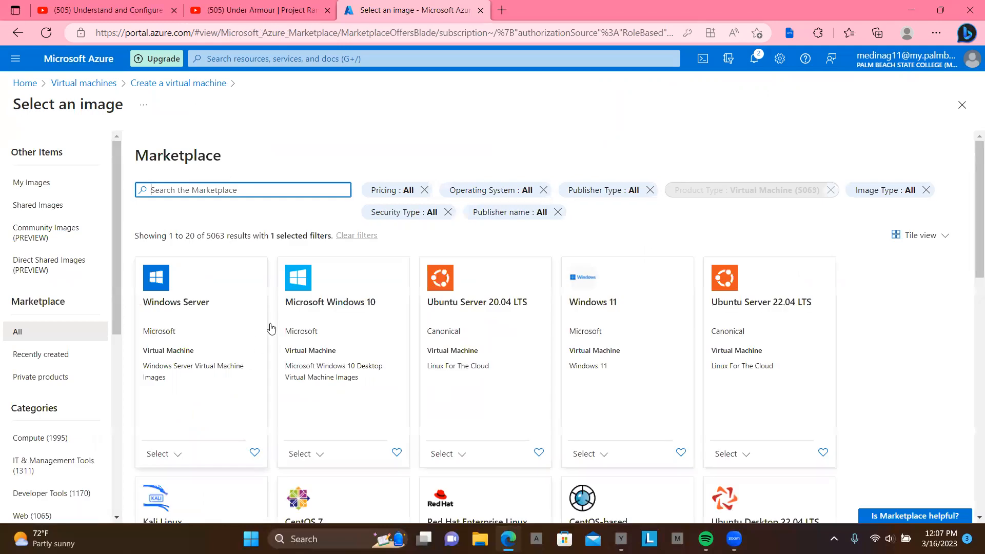
mouse_move(45, 233)
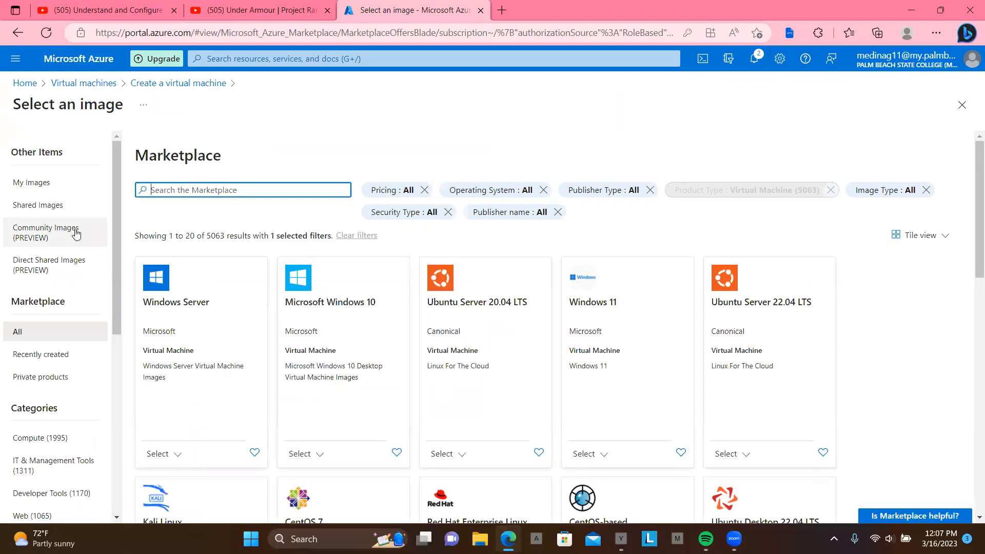
mouse_move(31, 182)
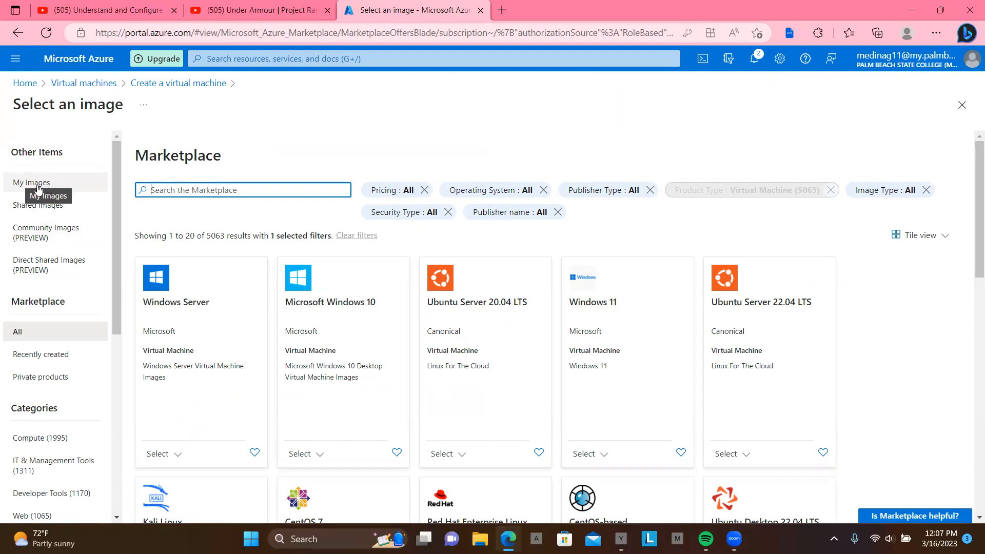
mouse_move(44, 182)
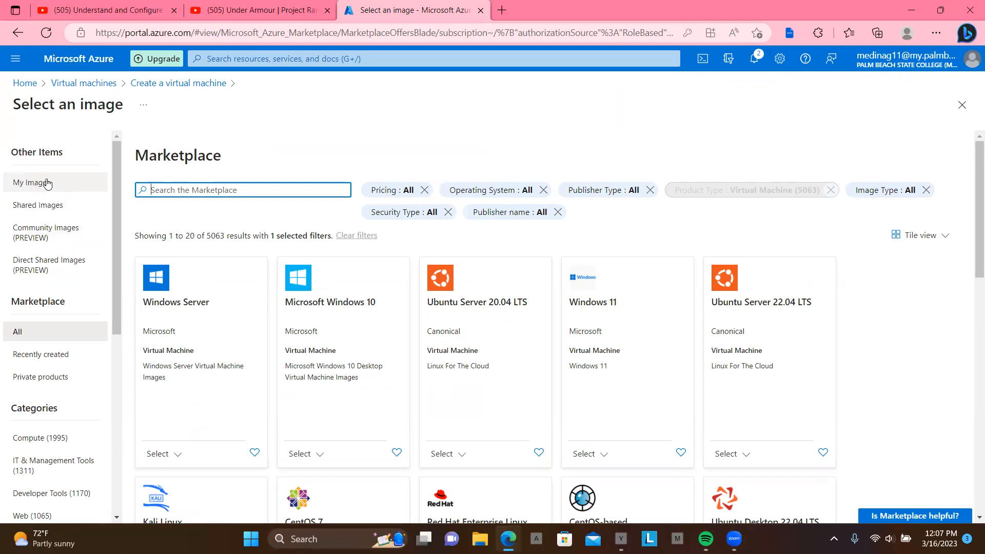
mouse_move(83, 82)
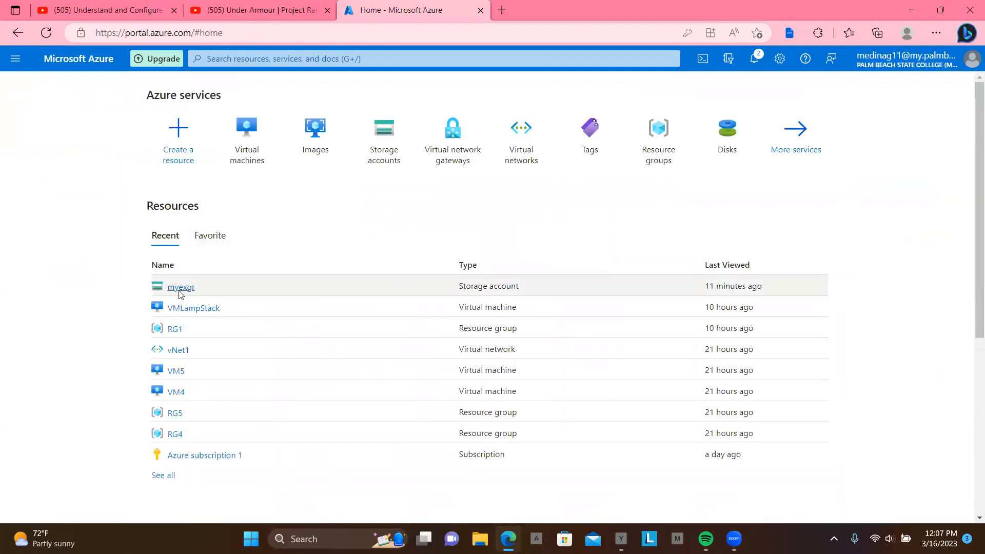
Step: Open the myexgr storage account's Containers list and select the empty vhd container
click(180, 287)
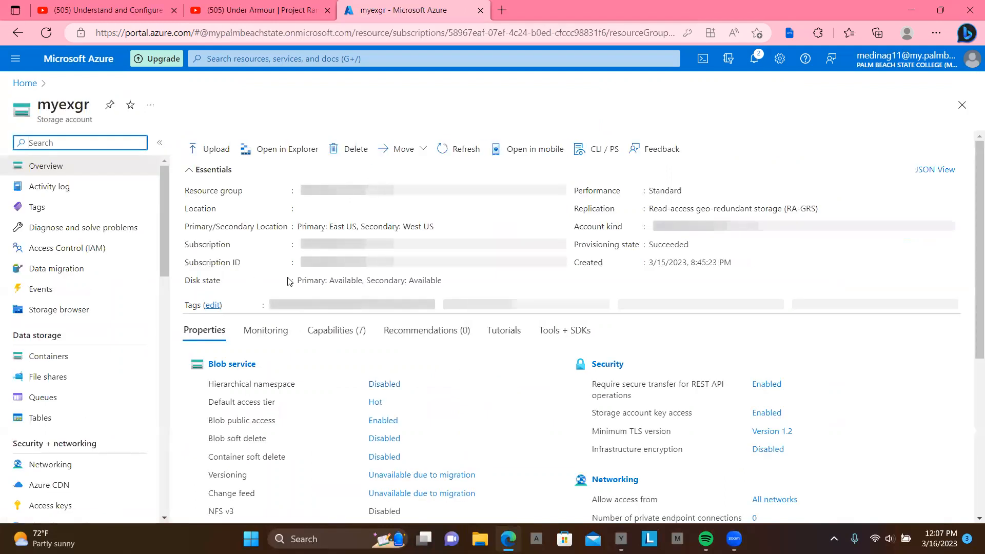
click(458, 149)
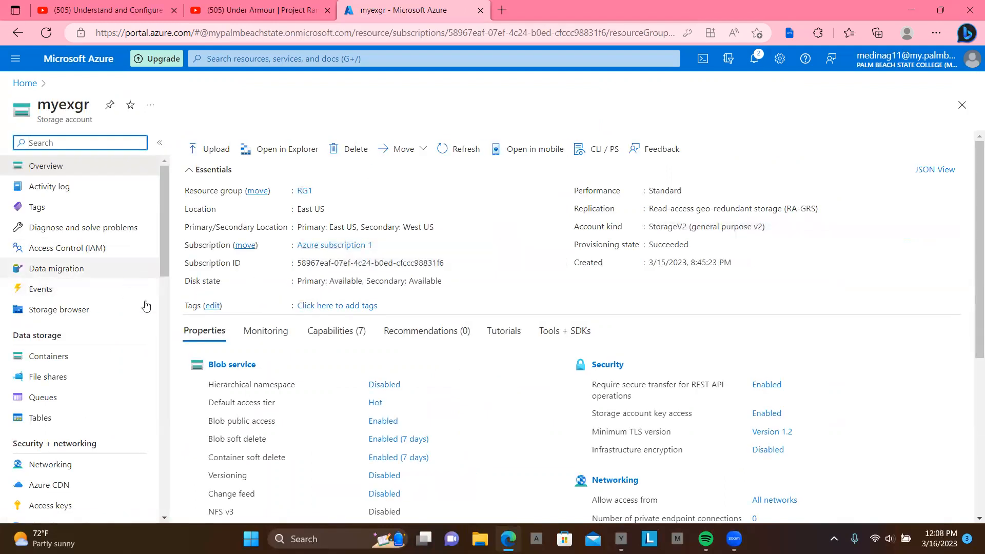
click(48, 356)
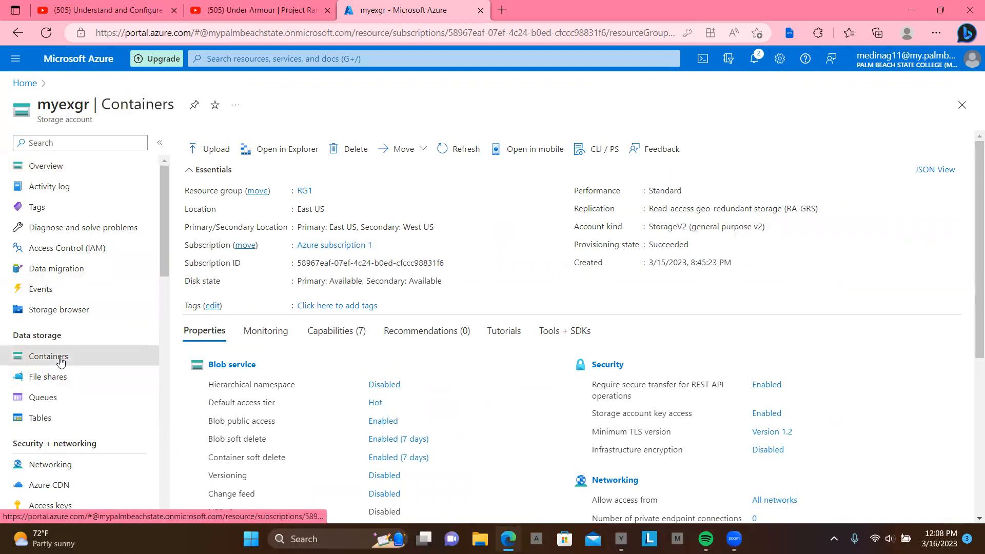
click(48, 356)
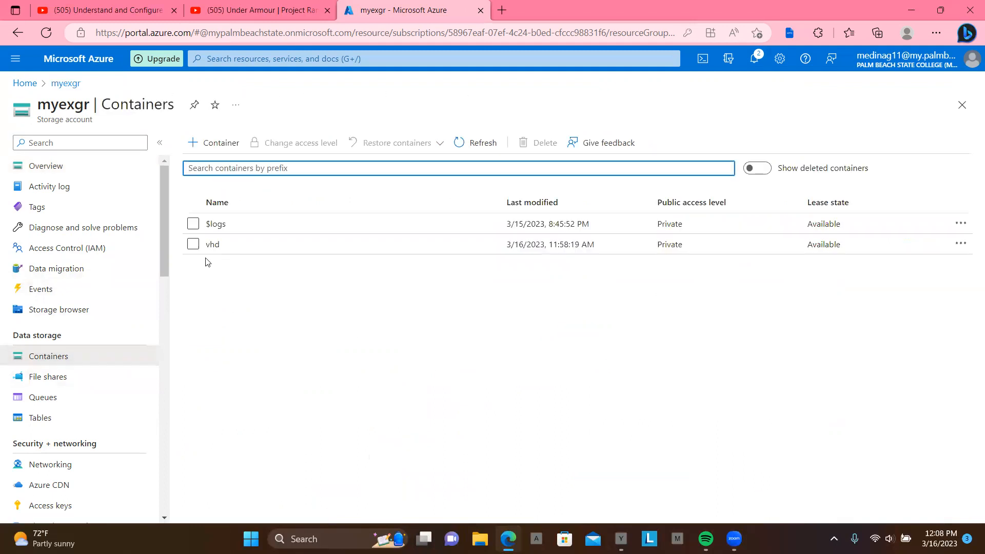
click(213, 243)
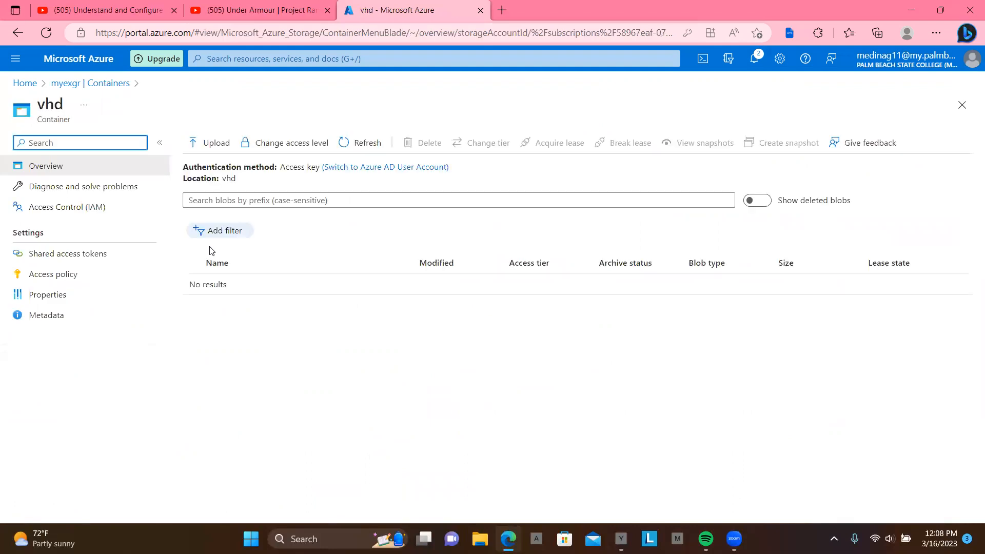
mouse_move(215, 143)
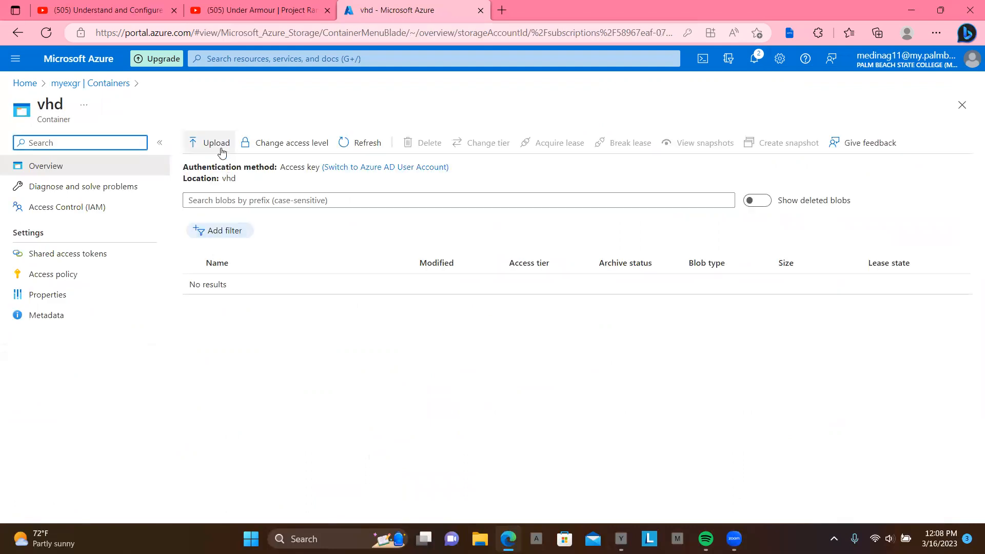
click(216, 142)
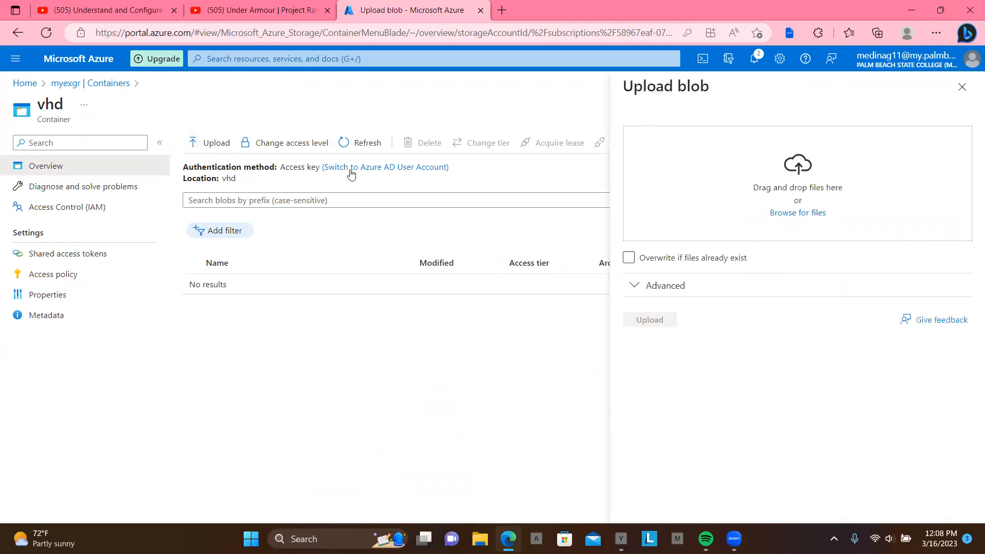
mouse_move(794, 227)
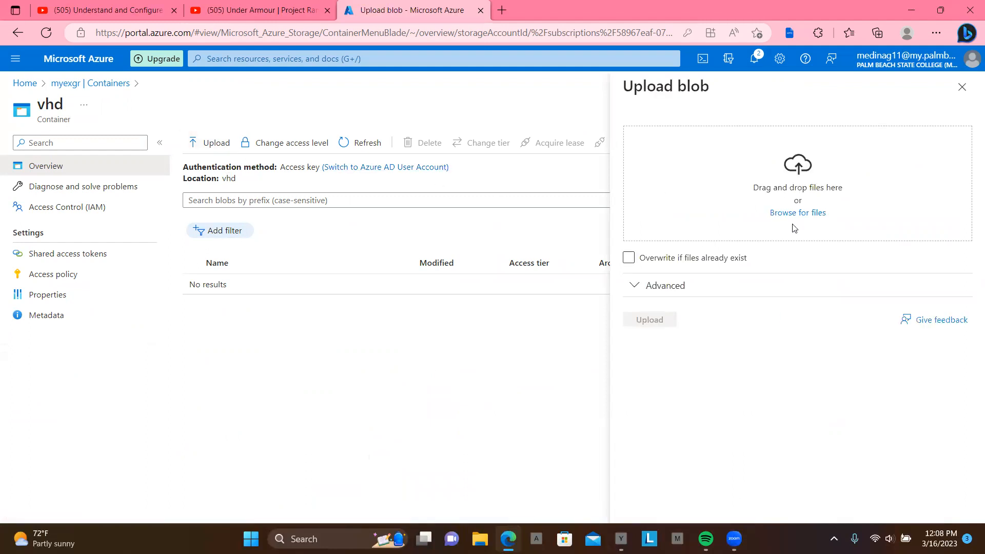
mouse_move(797, 217)
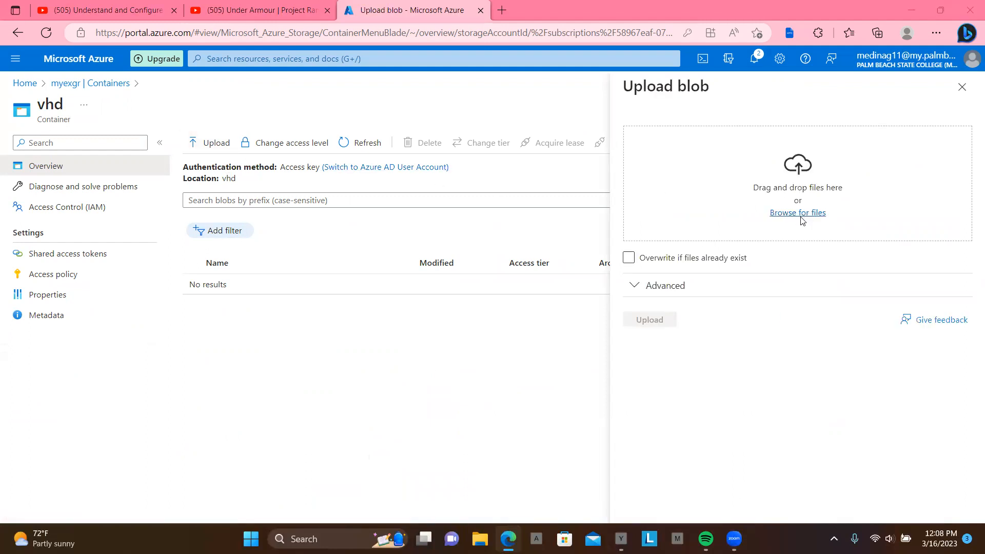
click(797, 212)
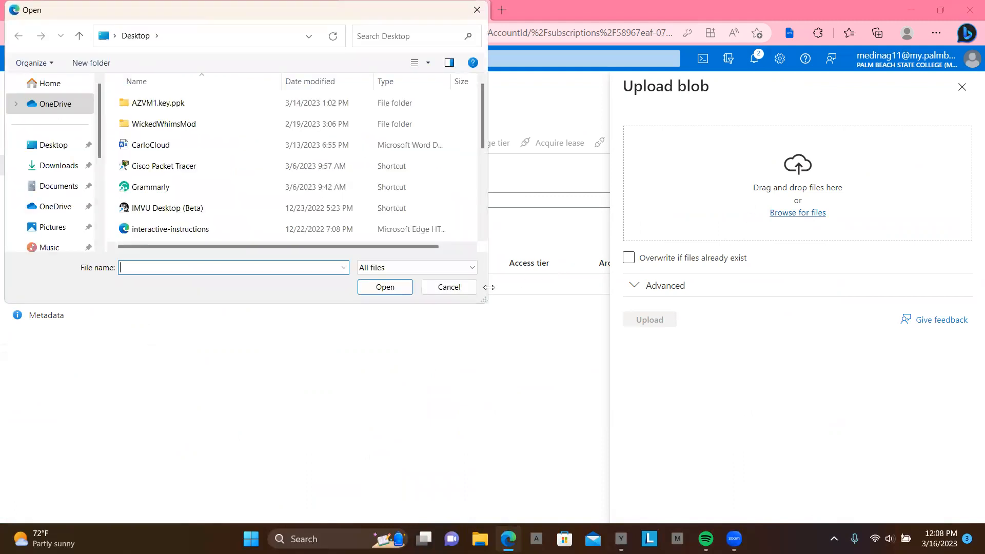
click(448, 286)
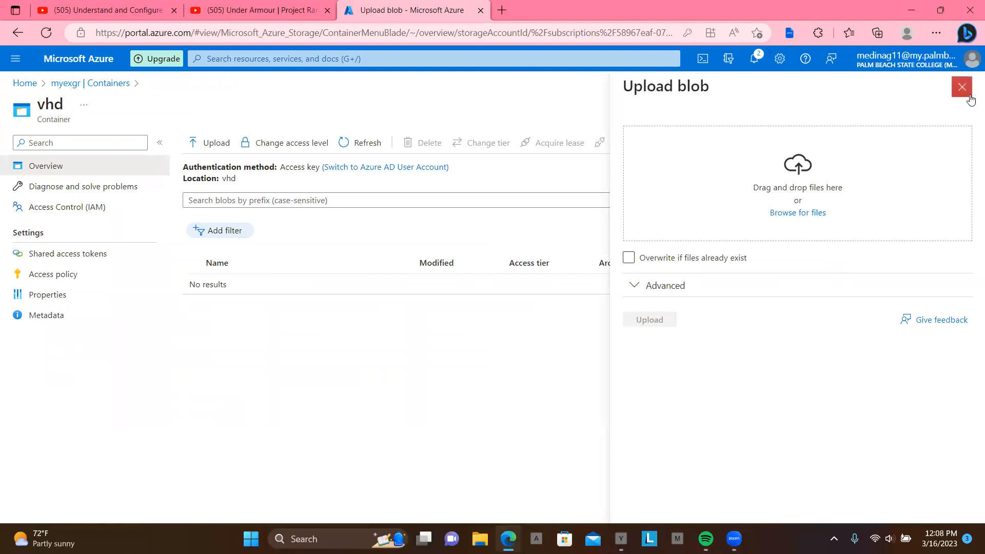
click(960, 87)
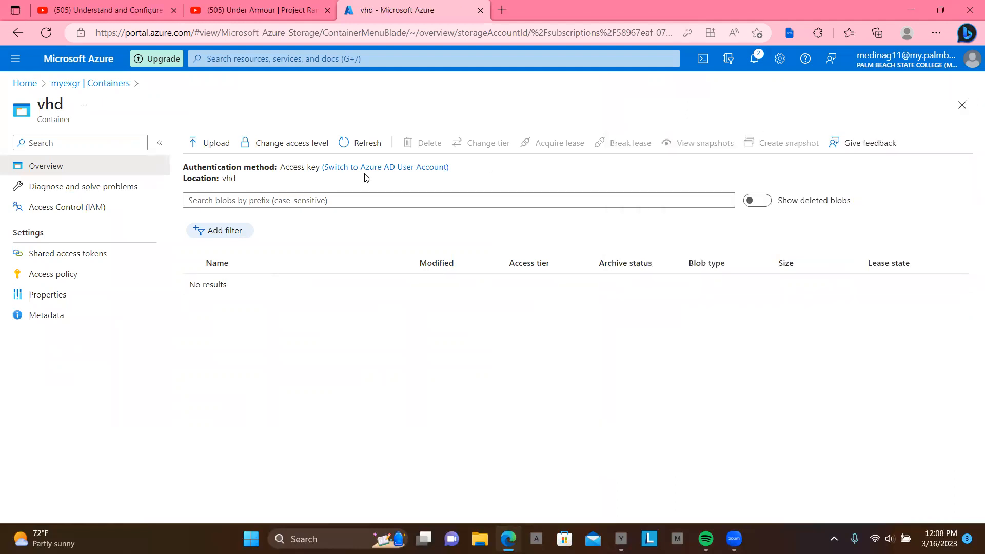
mouse_move(25, 83)
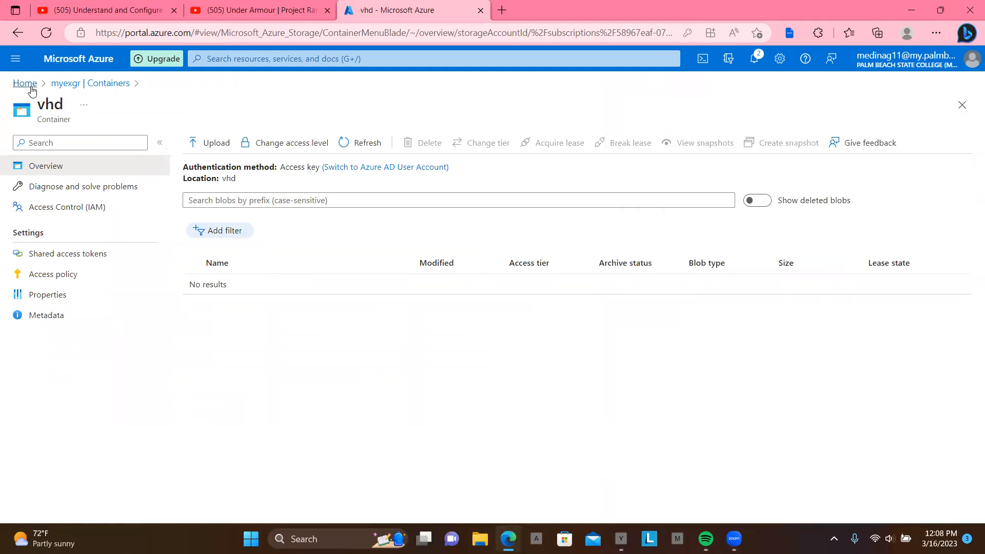
Step: Start an Azure virtual machine from Home > Virtual machines and open See all images
click(24, 83)
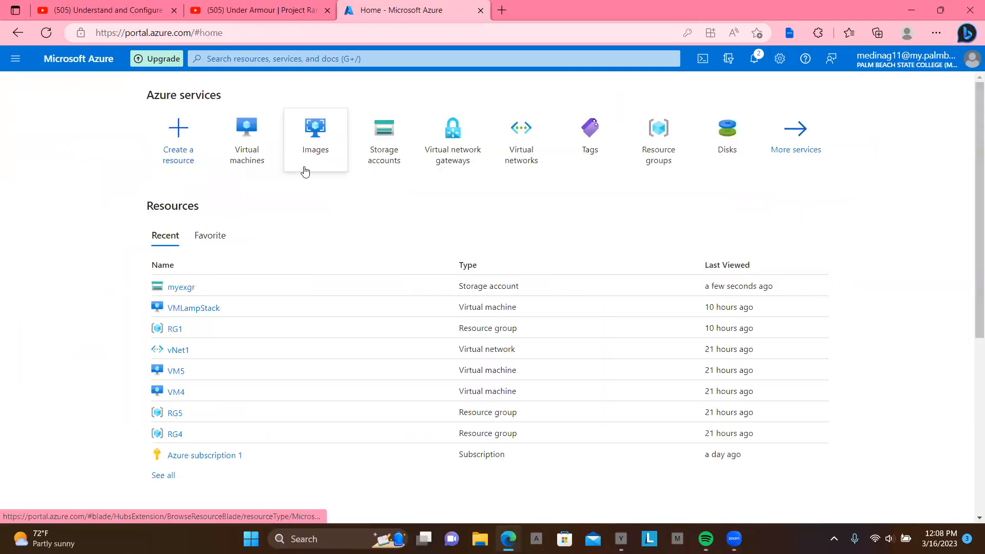
click(246, 135)
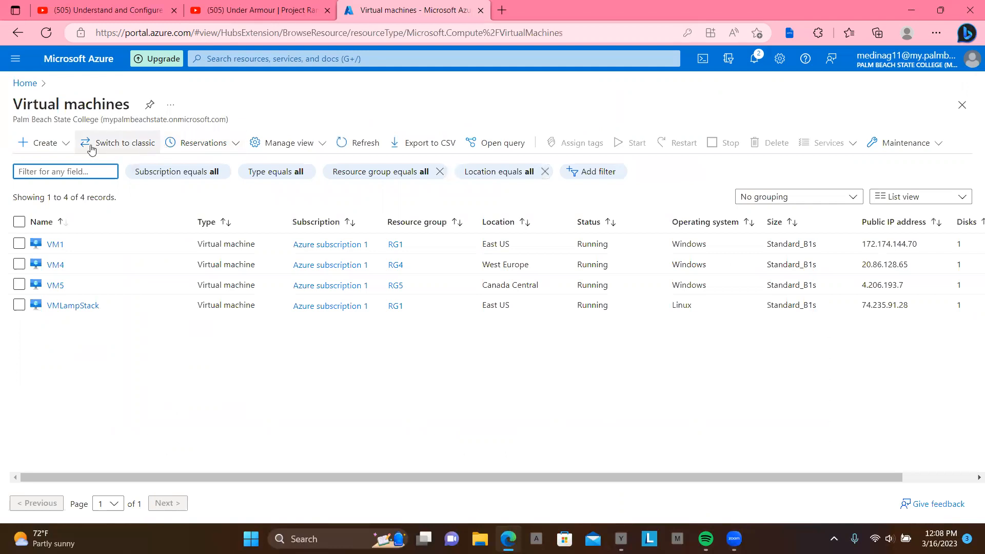
click(38, 143)
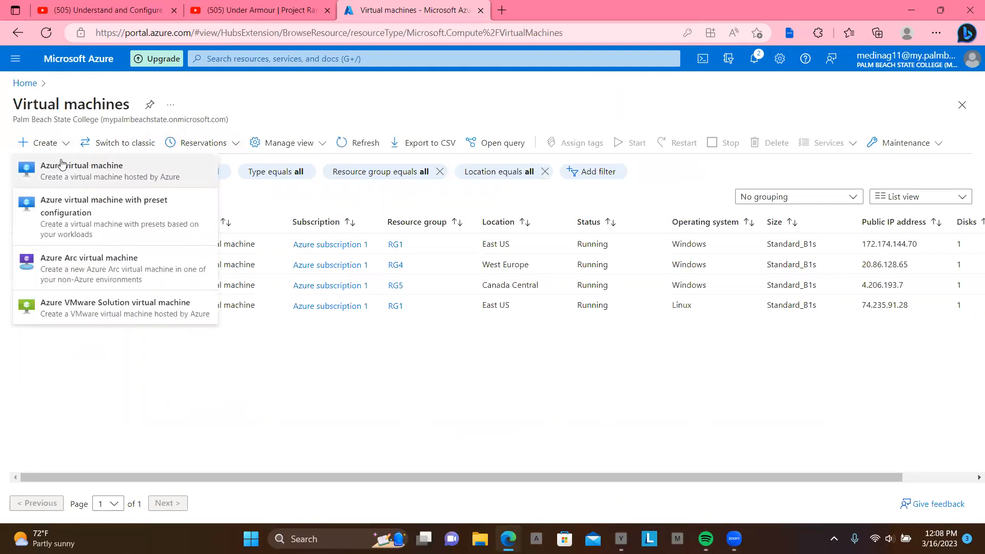
click(81, 165)
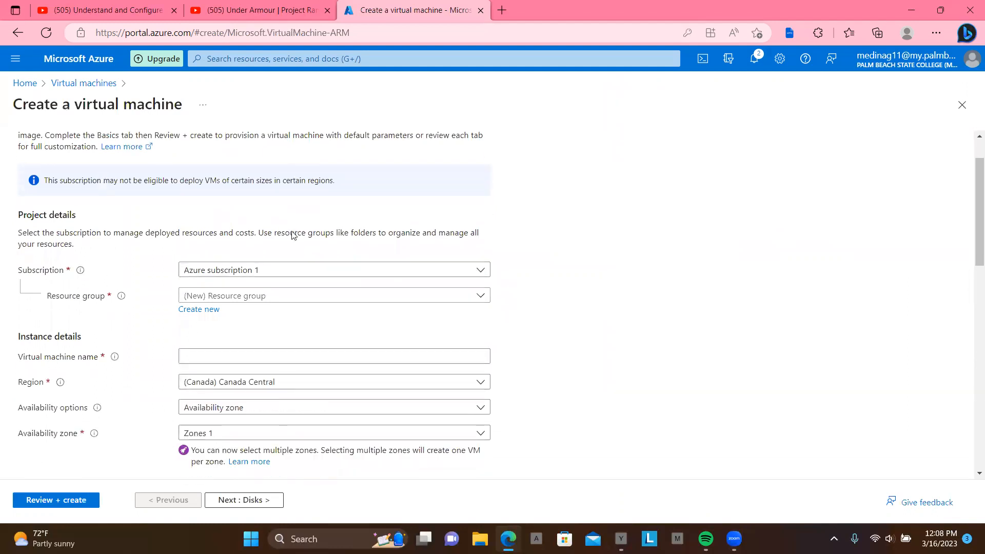
scroll(down, 3)
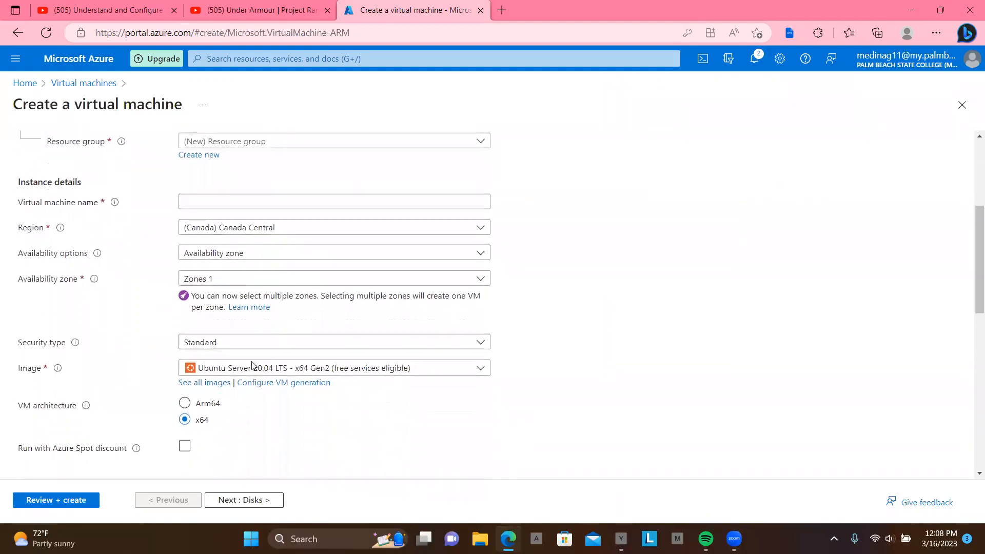
click(203, 381)
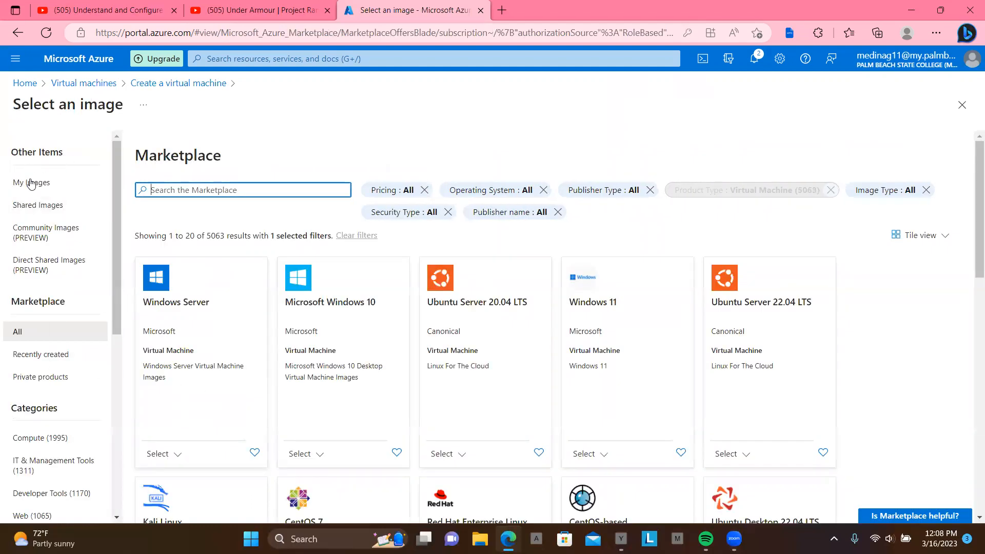
mouse_move(31, 182)
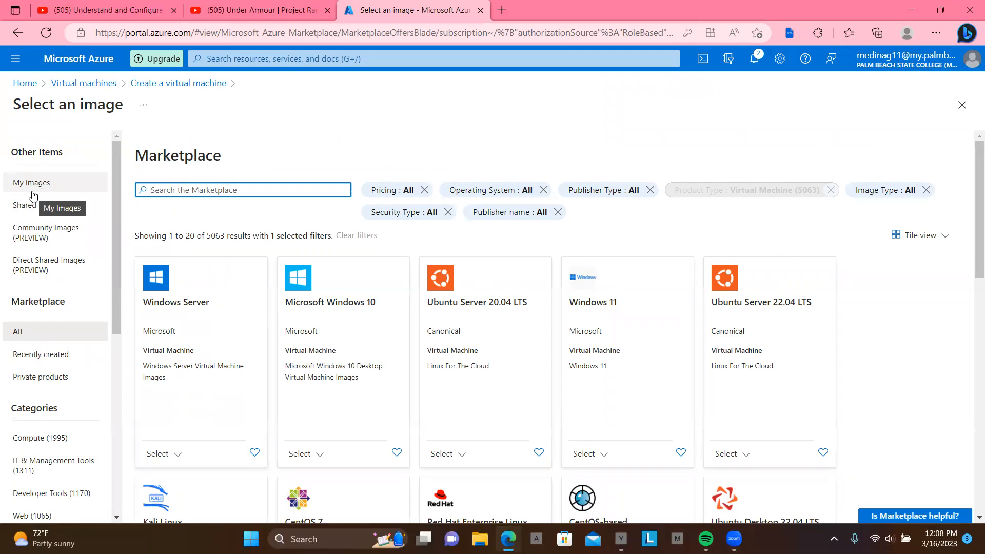
mouse_move(56, 187)
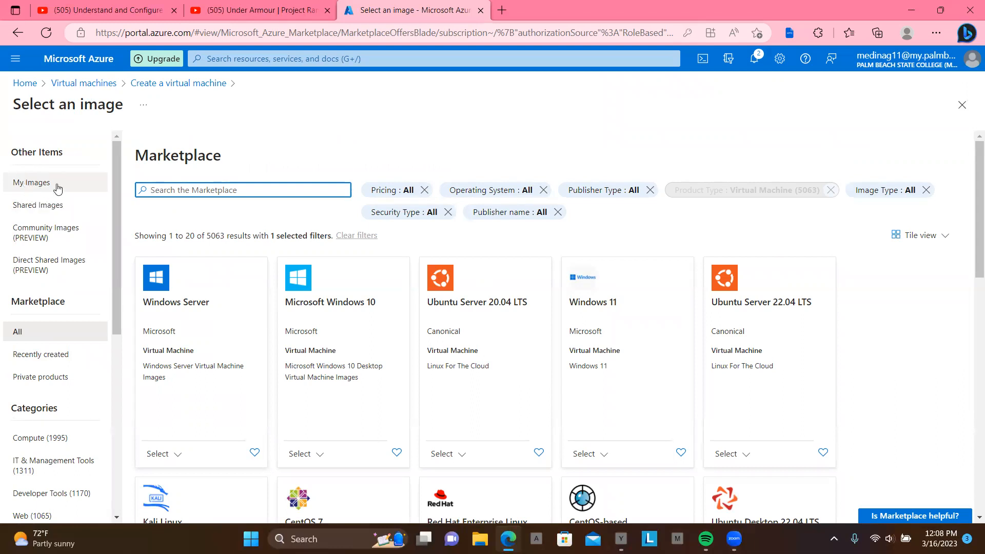
mouse_move(53, 188)
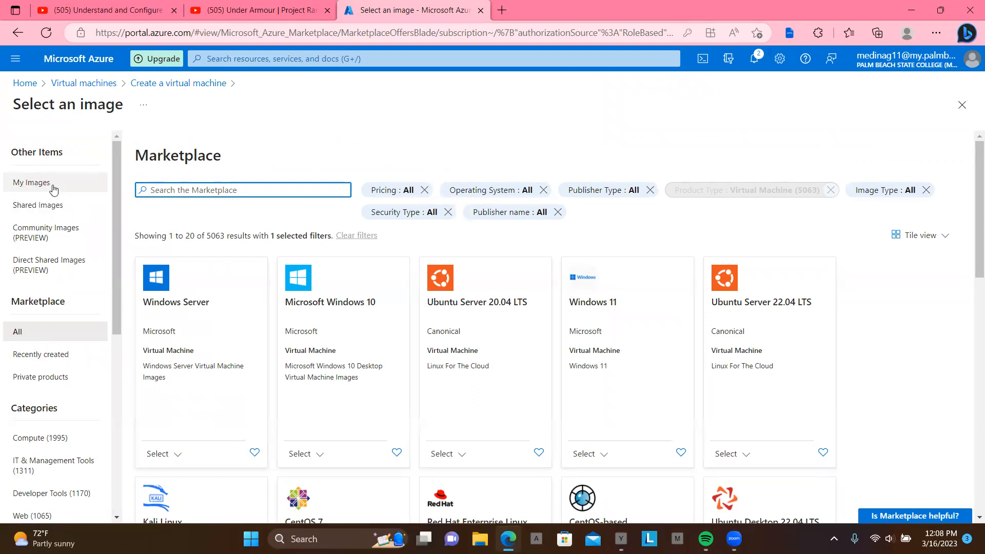
mouse_move(30, 182)
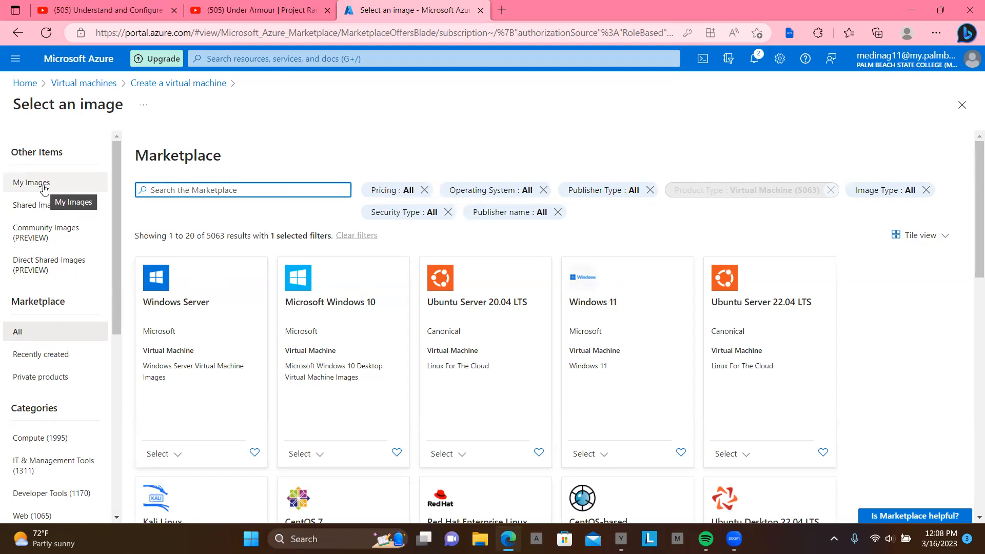
Step: Show My Images in the image picker and confirm no custom images are listed
click(31, 182)
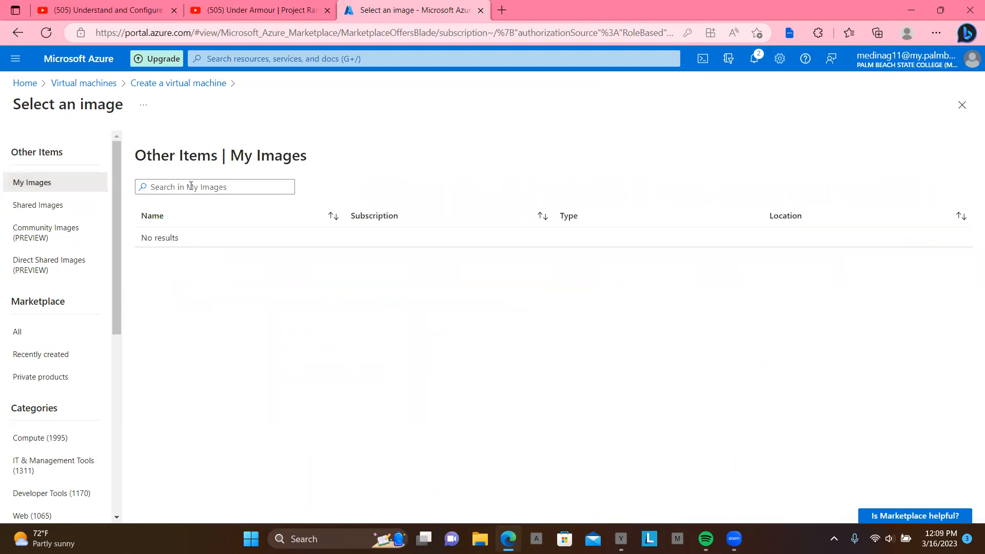
click(214, 187)
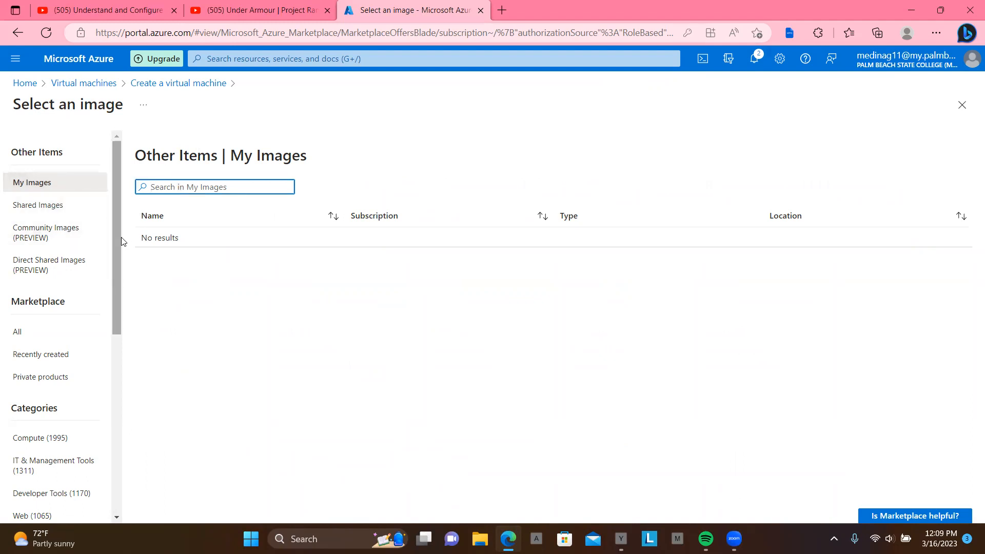
scroll(down, 3)
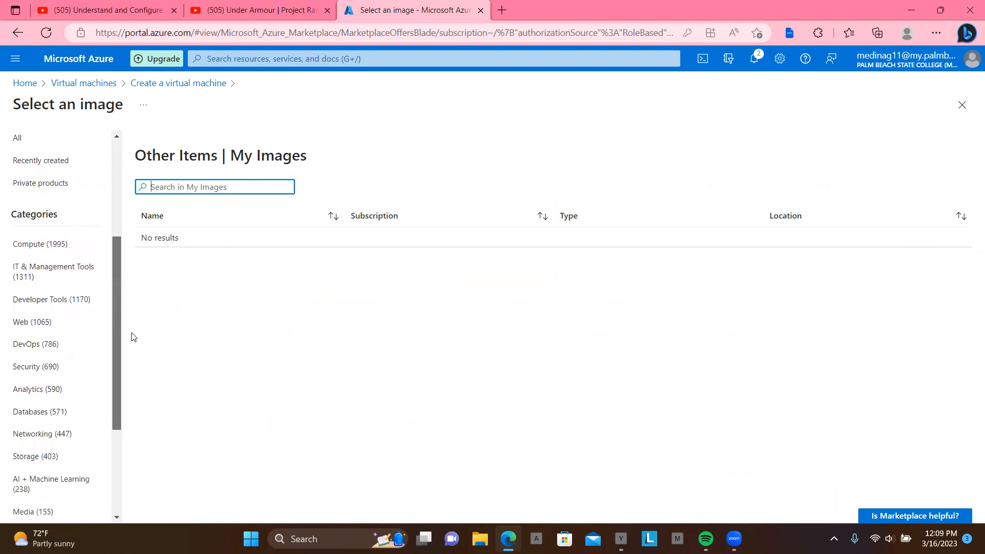
scroll(down, 3)
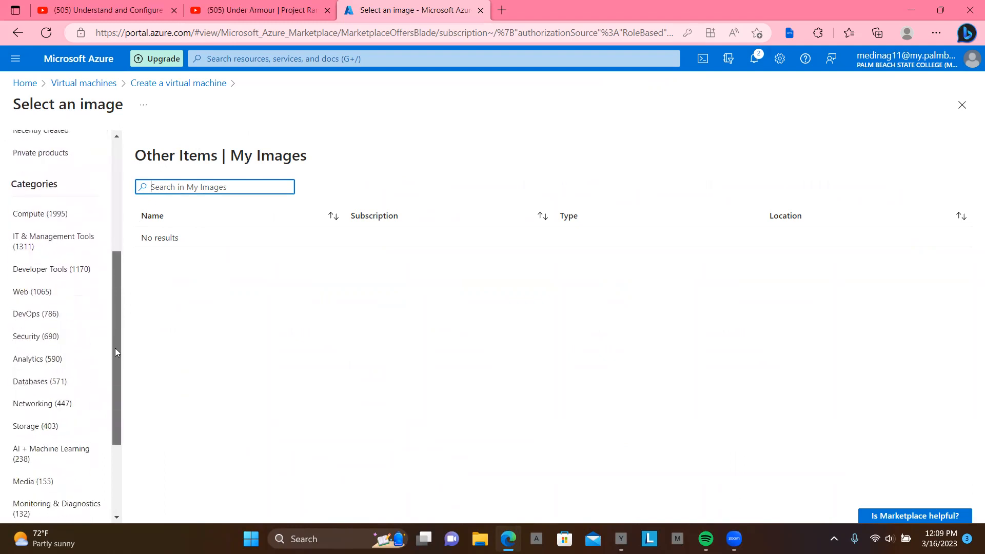
scroll(down, 3)
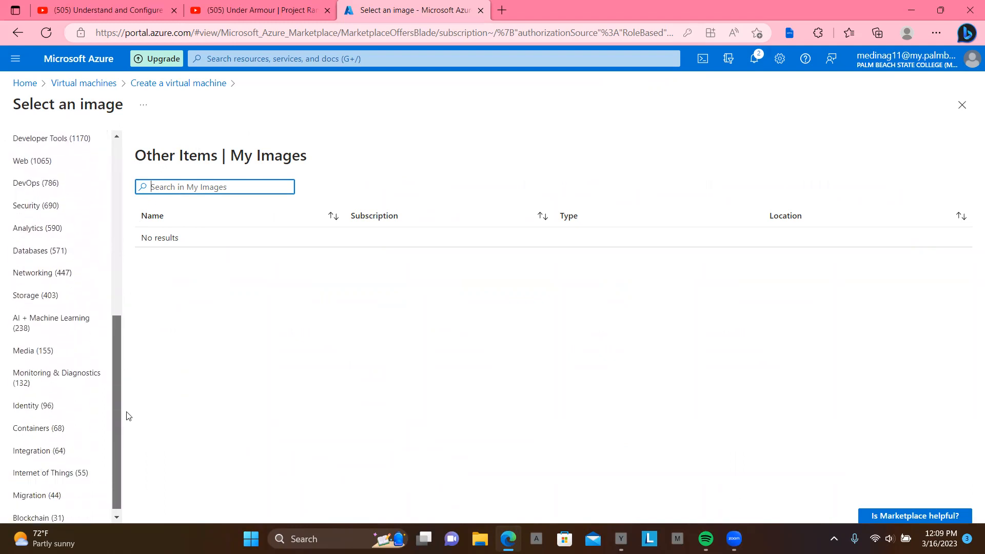
scroll(up, 3)
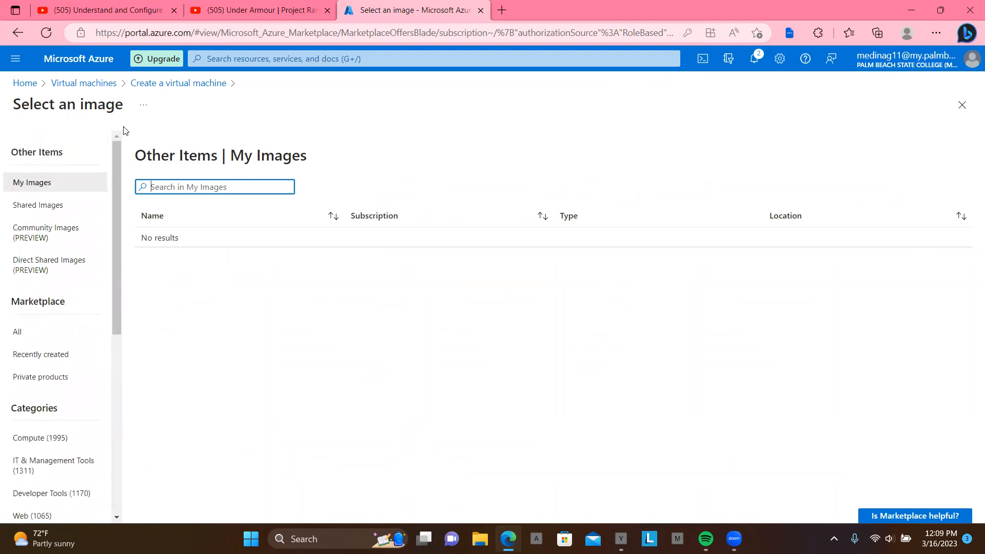
mouse_move(385, 193)
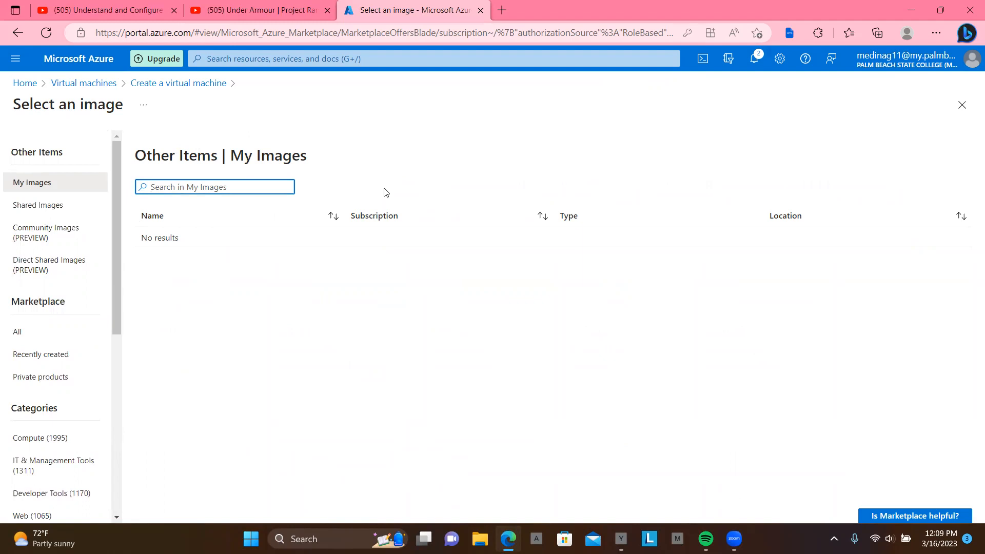
mouse_move(318, 263)
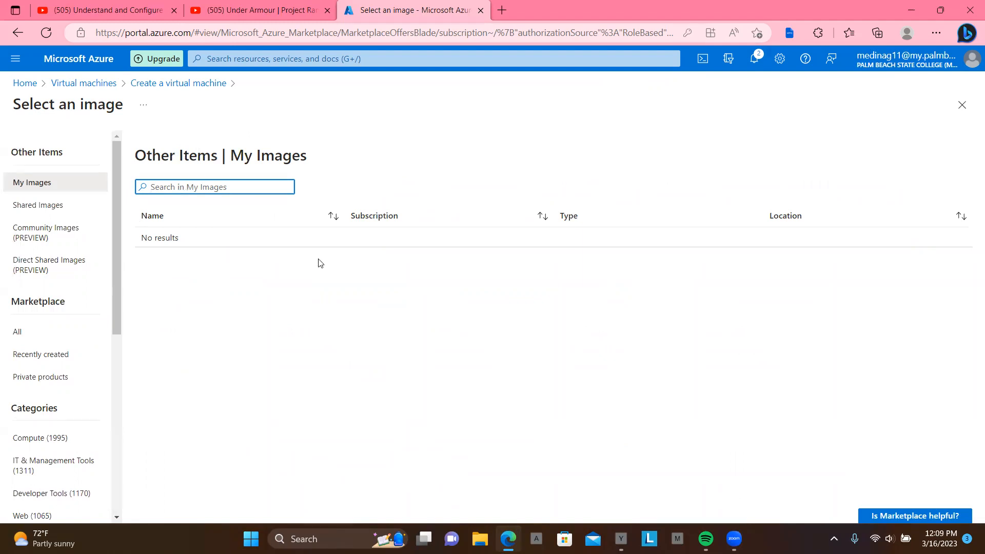
mouse_move(388, 304)
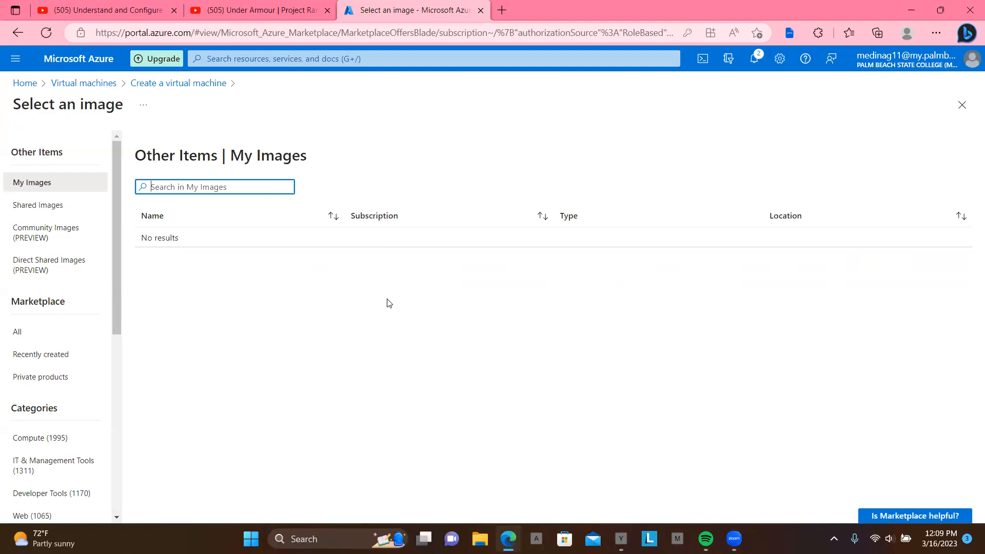
mouse_move(476, 159)
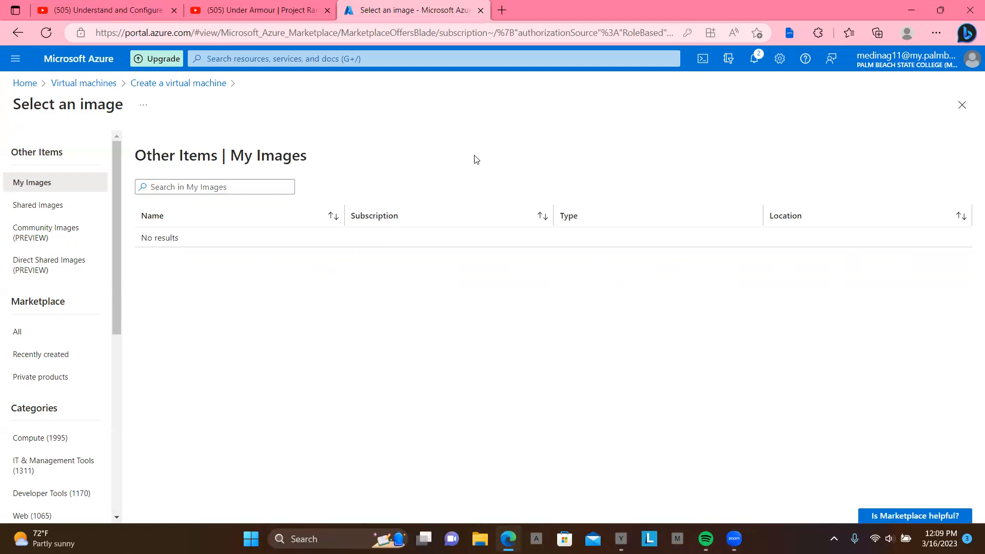